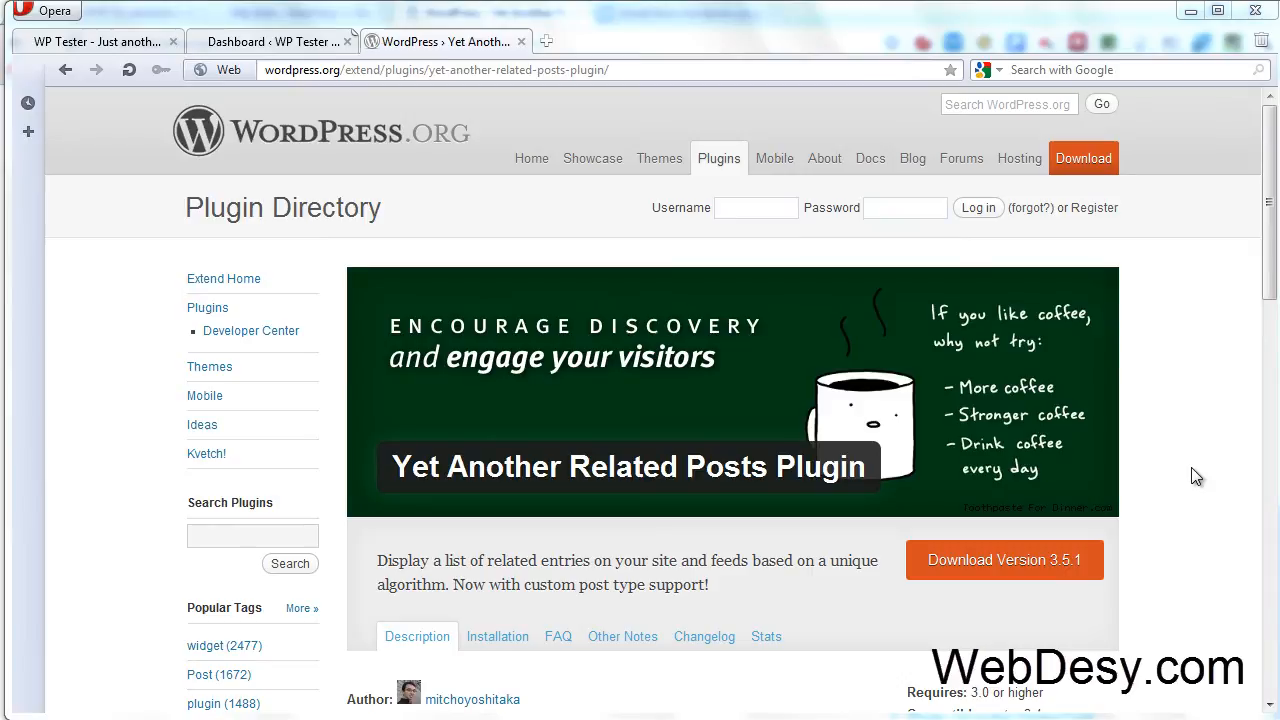
mouse_move(405, 483)
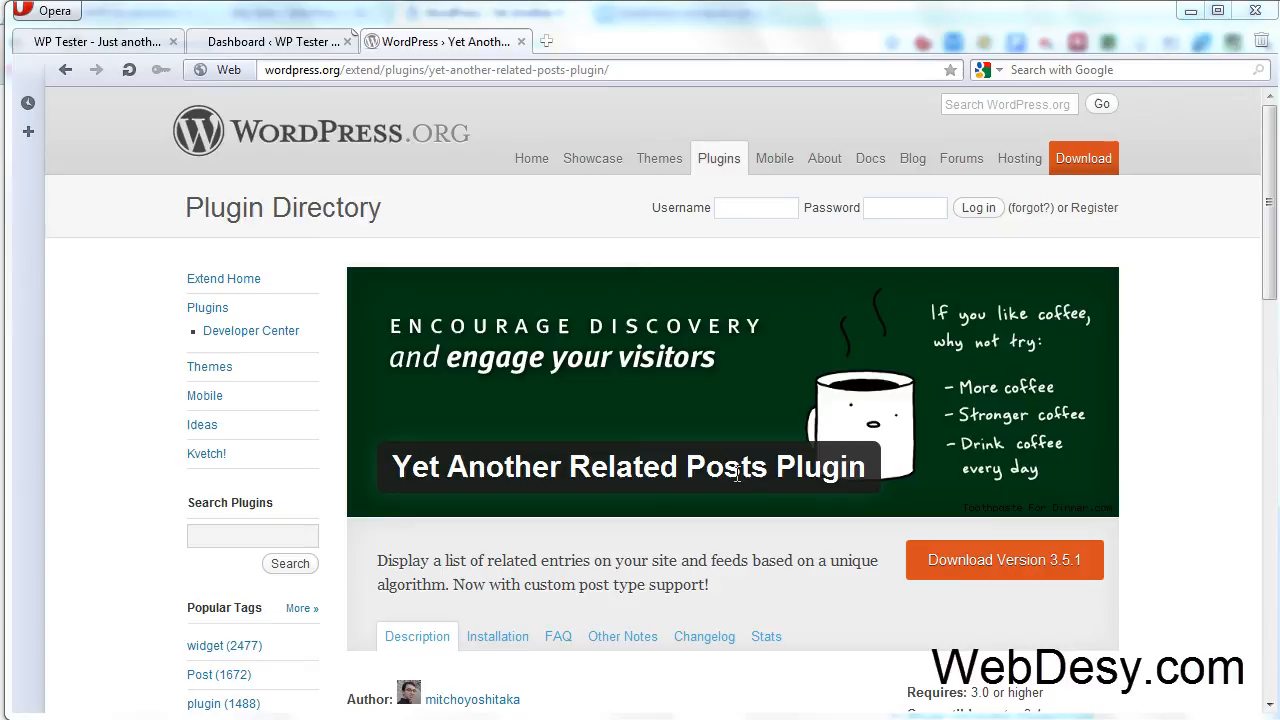
mouse_move(843, 421)
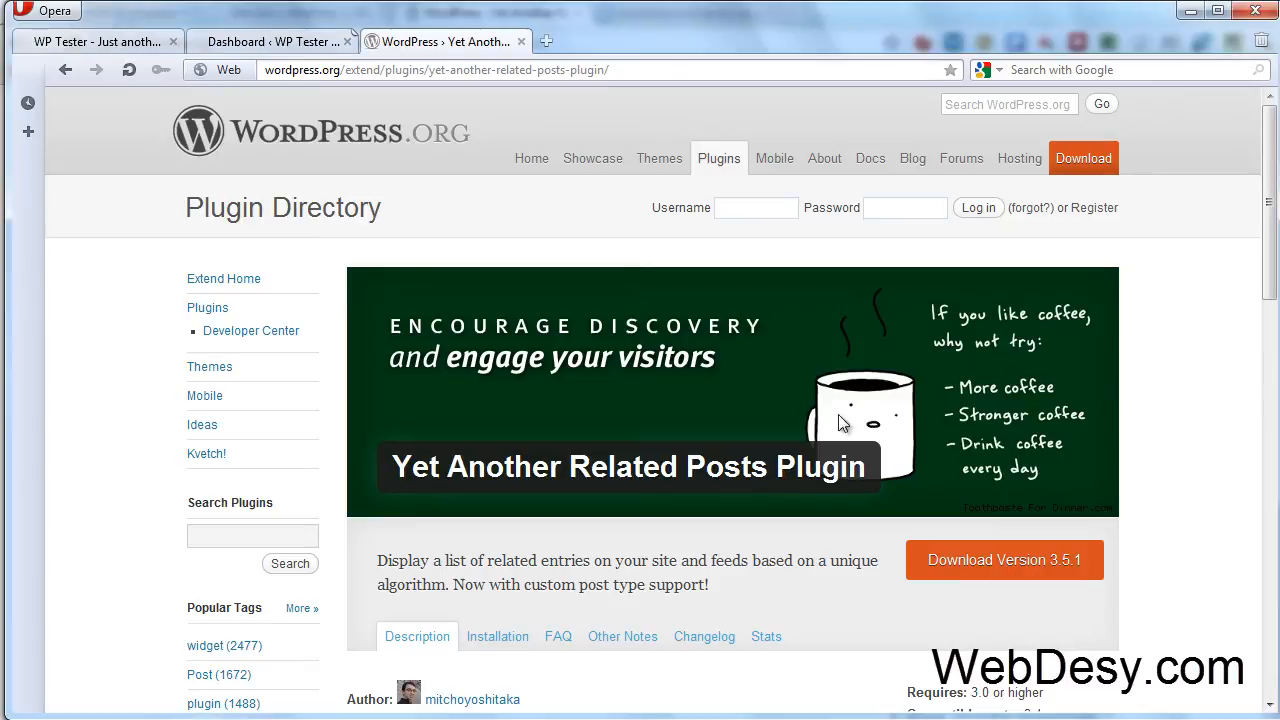
mouse_move(445, 195)
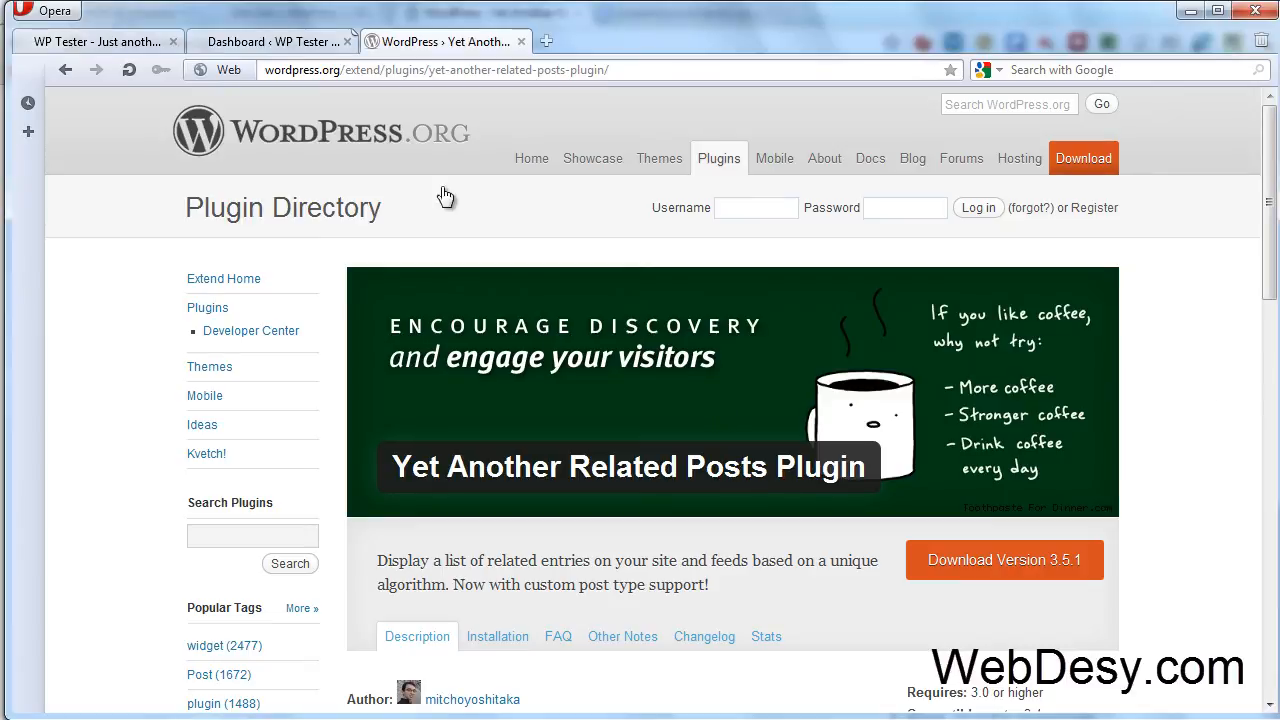
From the dashboard's Plugins > Add New page, search for 'Related Posts Plugin'
click(272, 41)
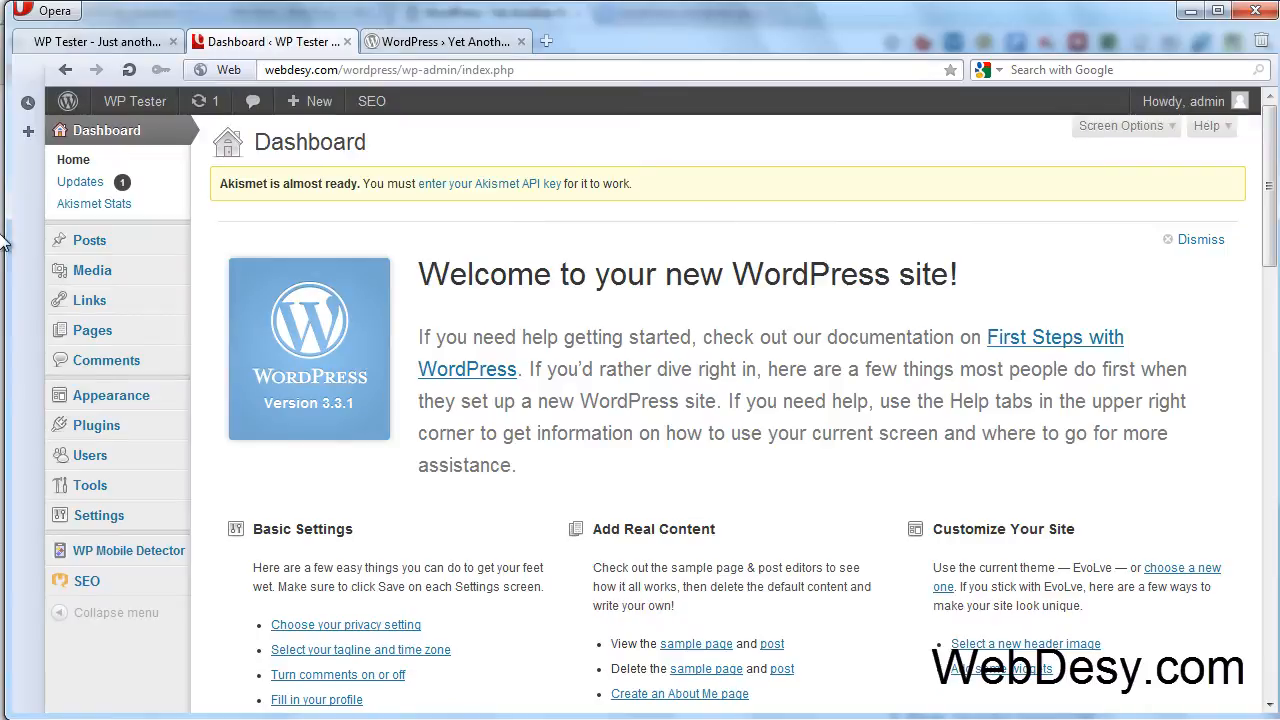
mouse_move(541, 503)
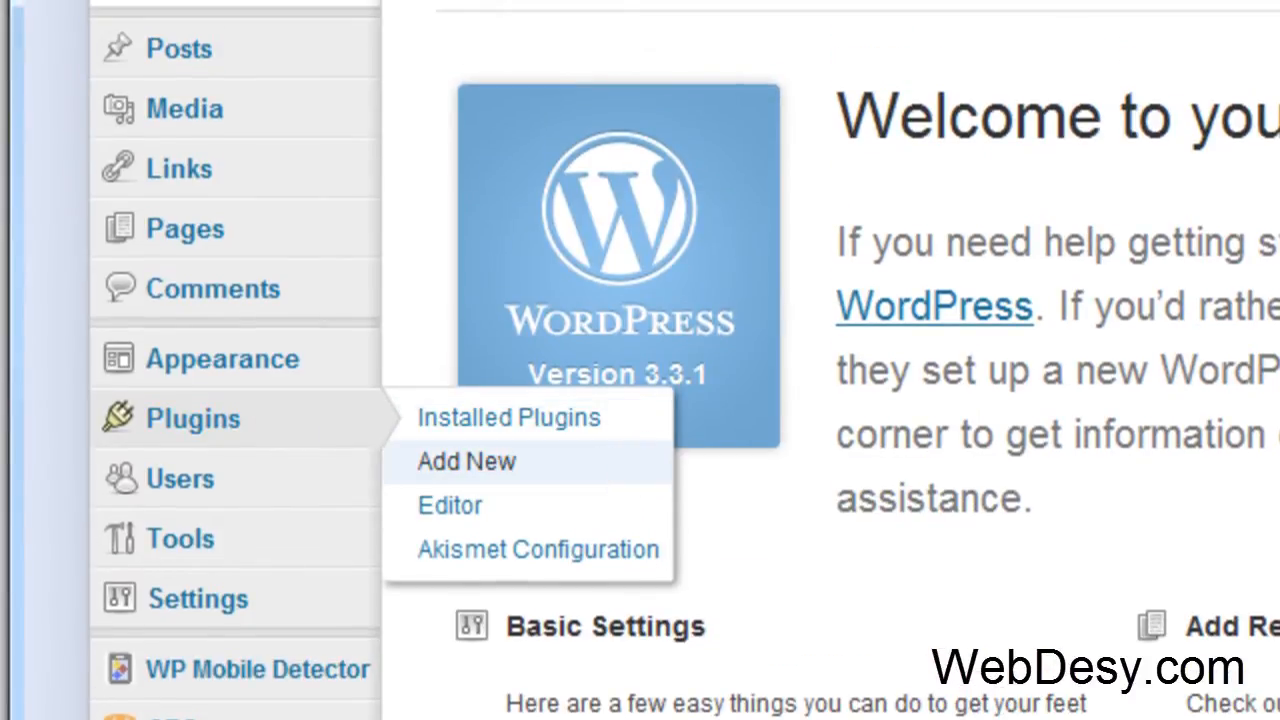
click(466, 461)
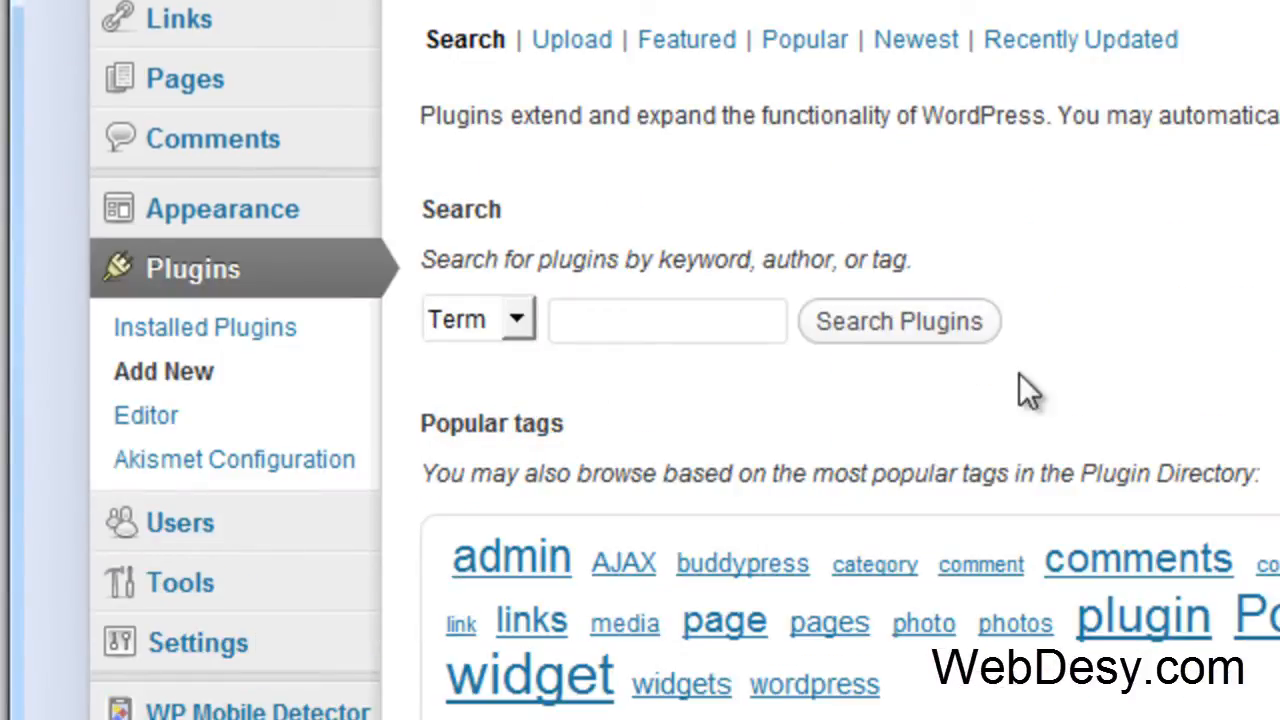
click(667, 320)
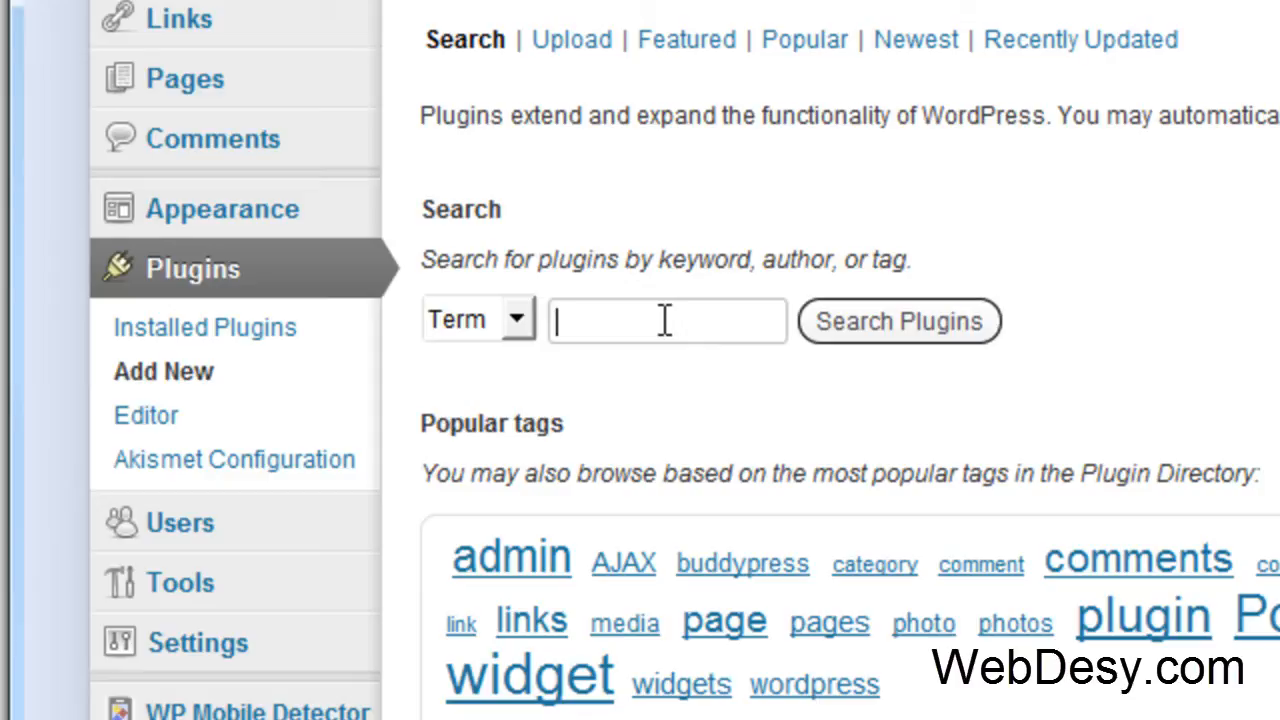
text(Related Posts Plugin)
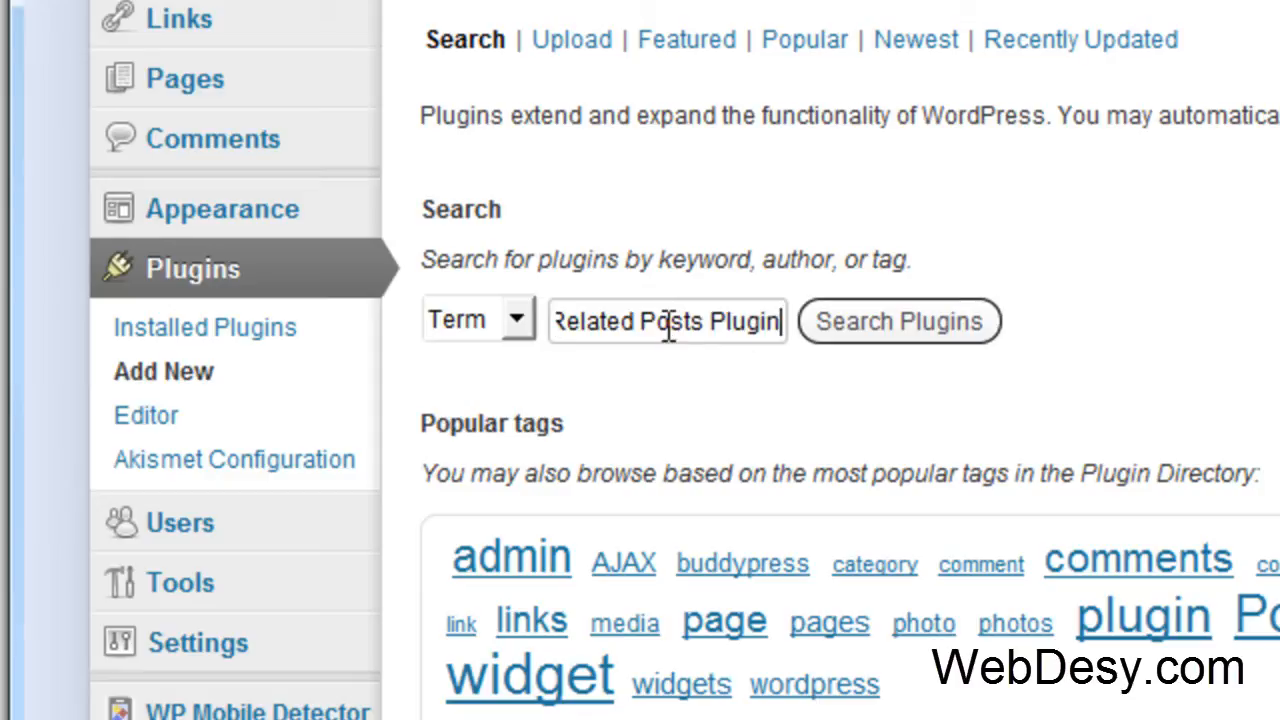
mouse_move(775, 355)
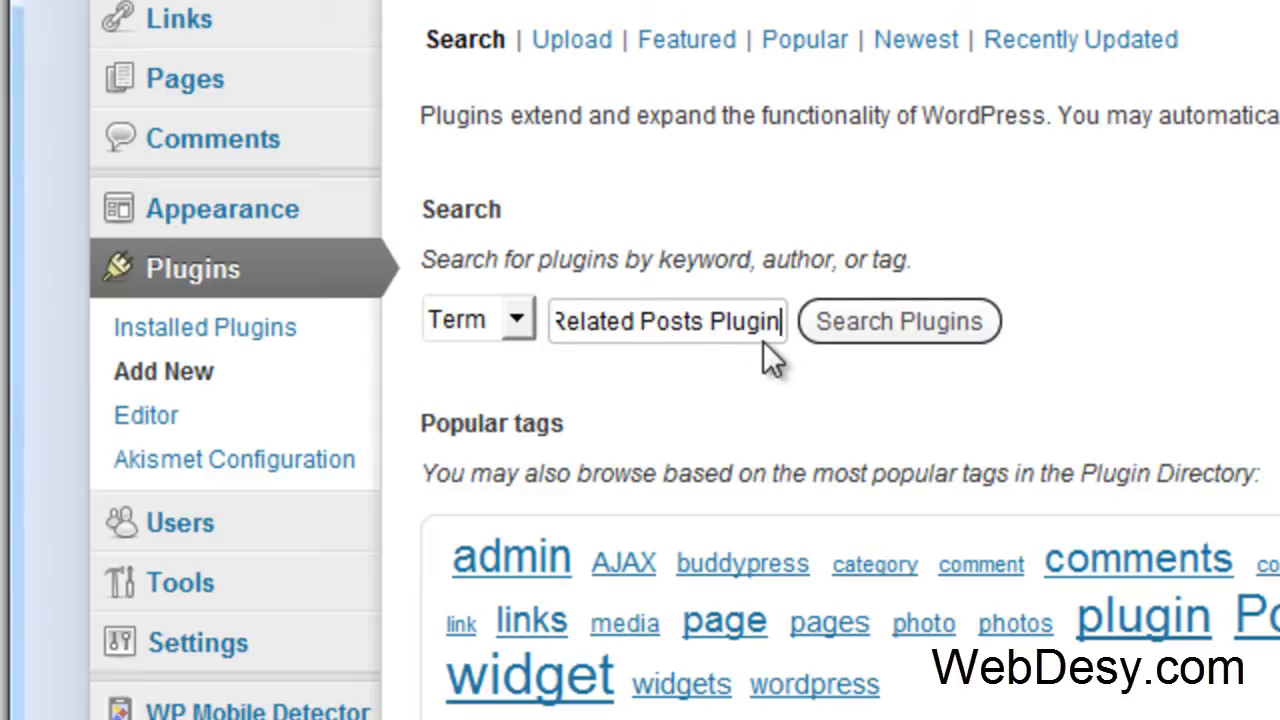
mouse_move(720, 322)
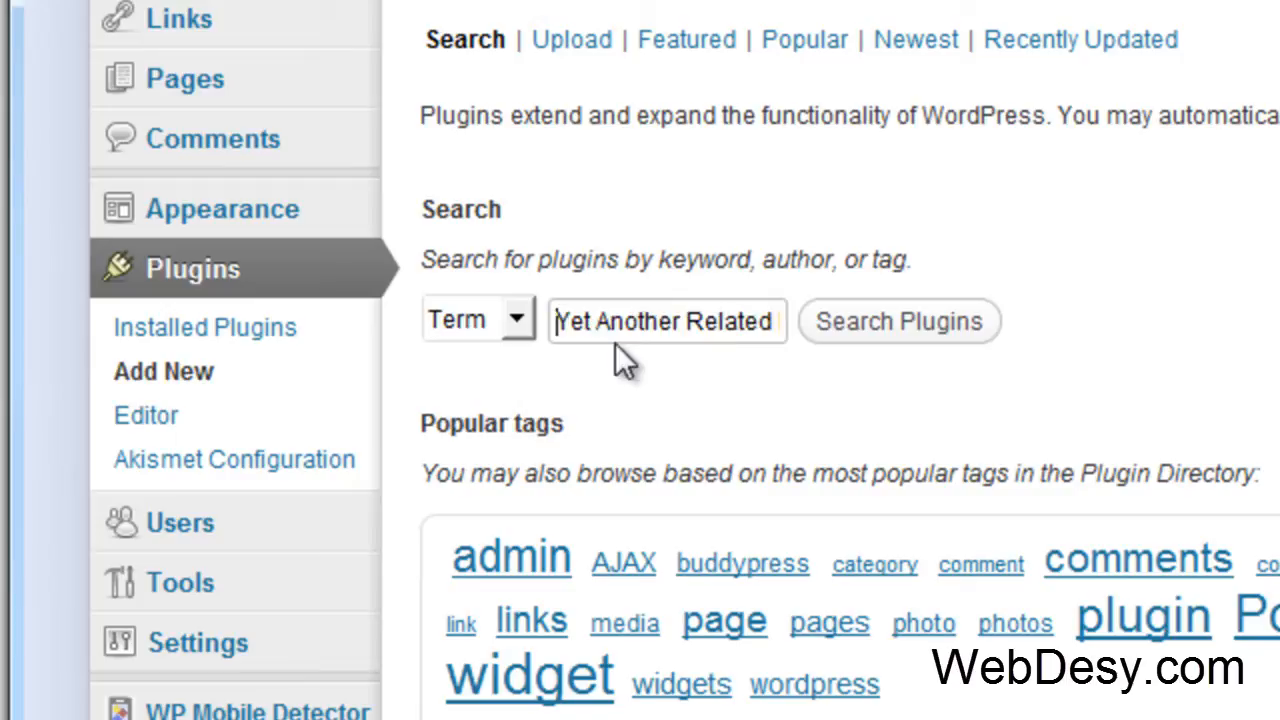
mouse_move(700, 388)
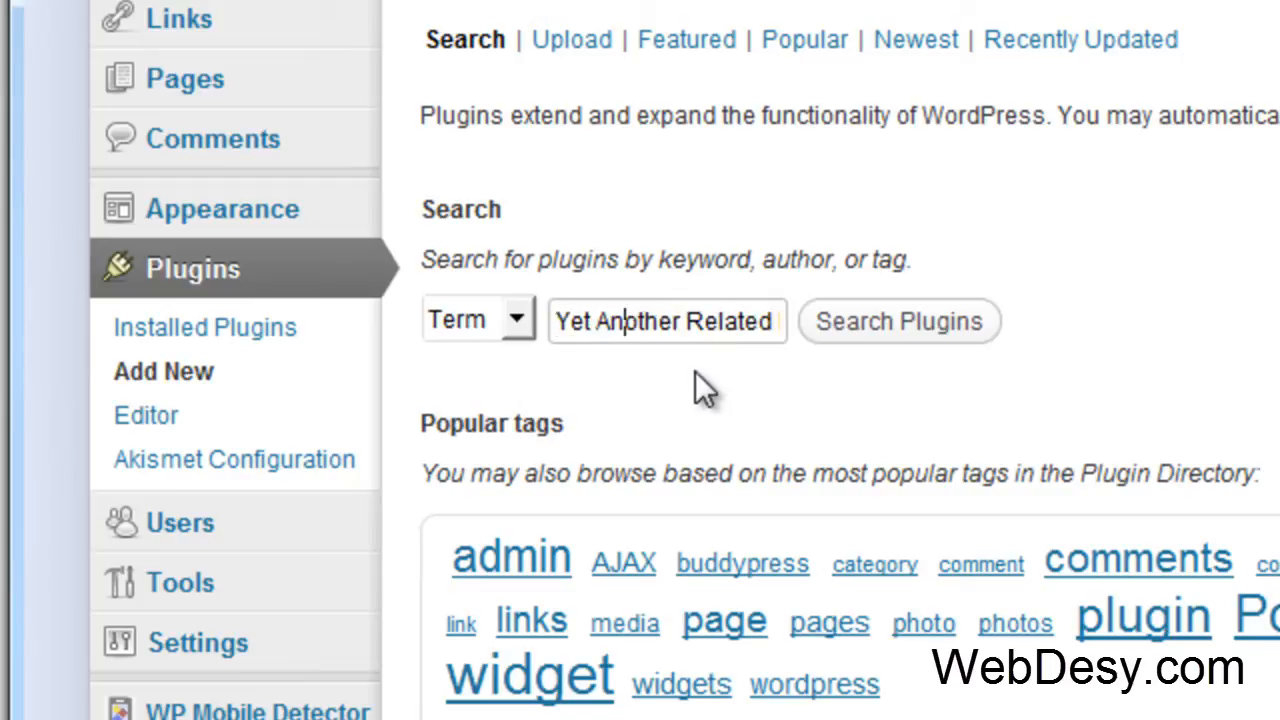
text(Related Posts Plugin)
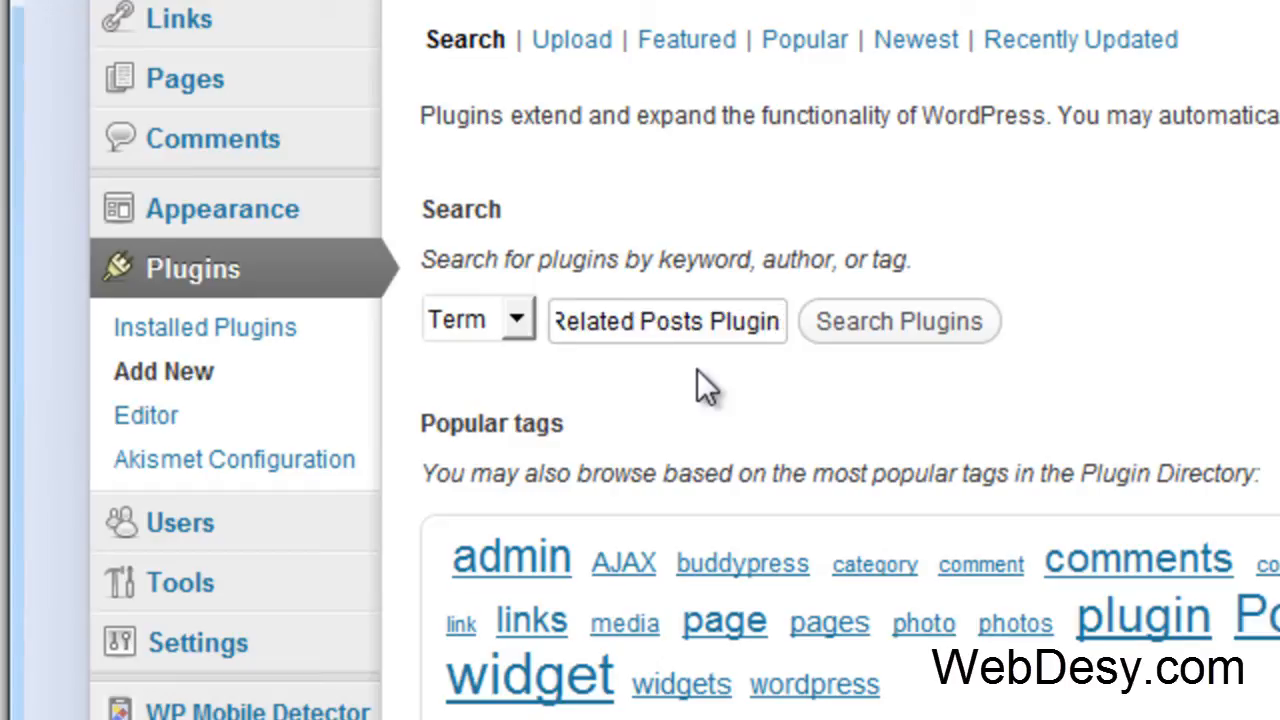
click(898, 321)
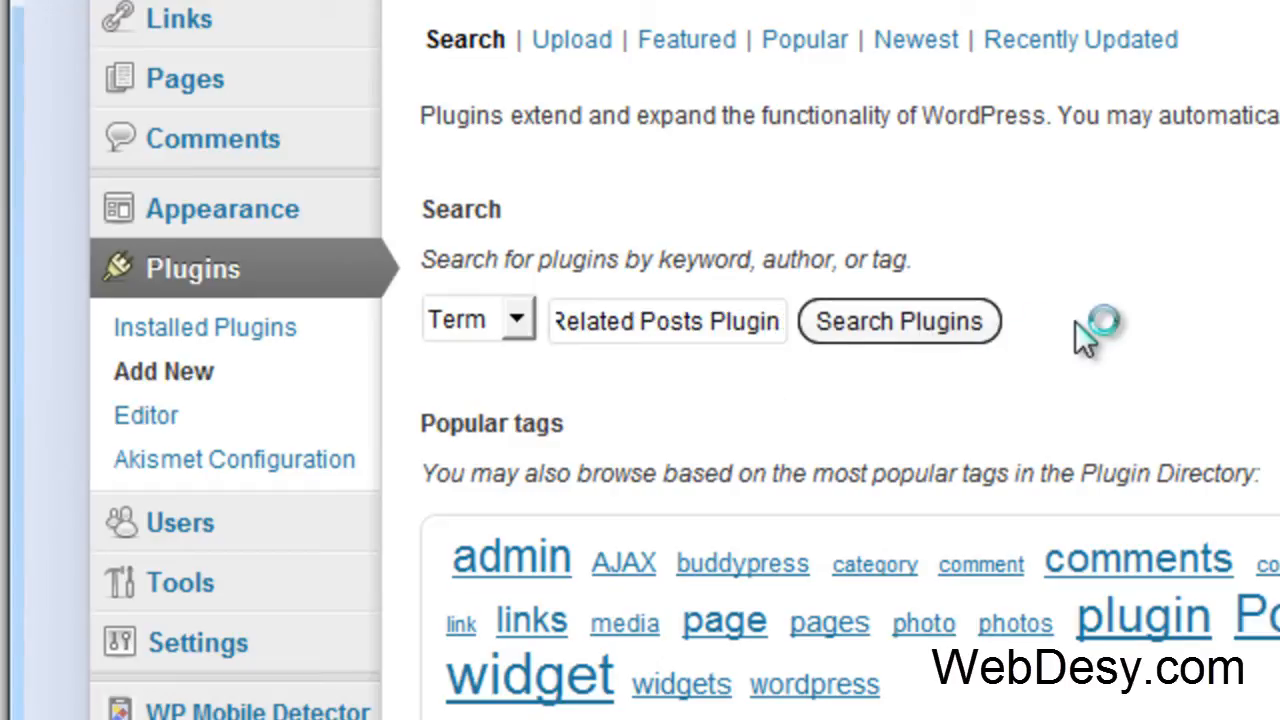
mouse_move(1105, 345)
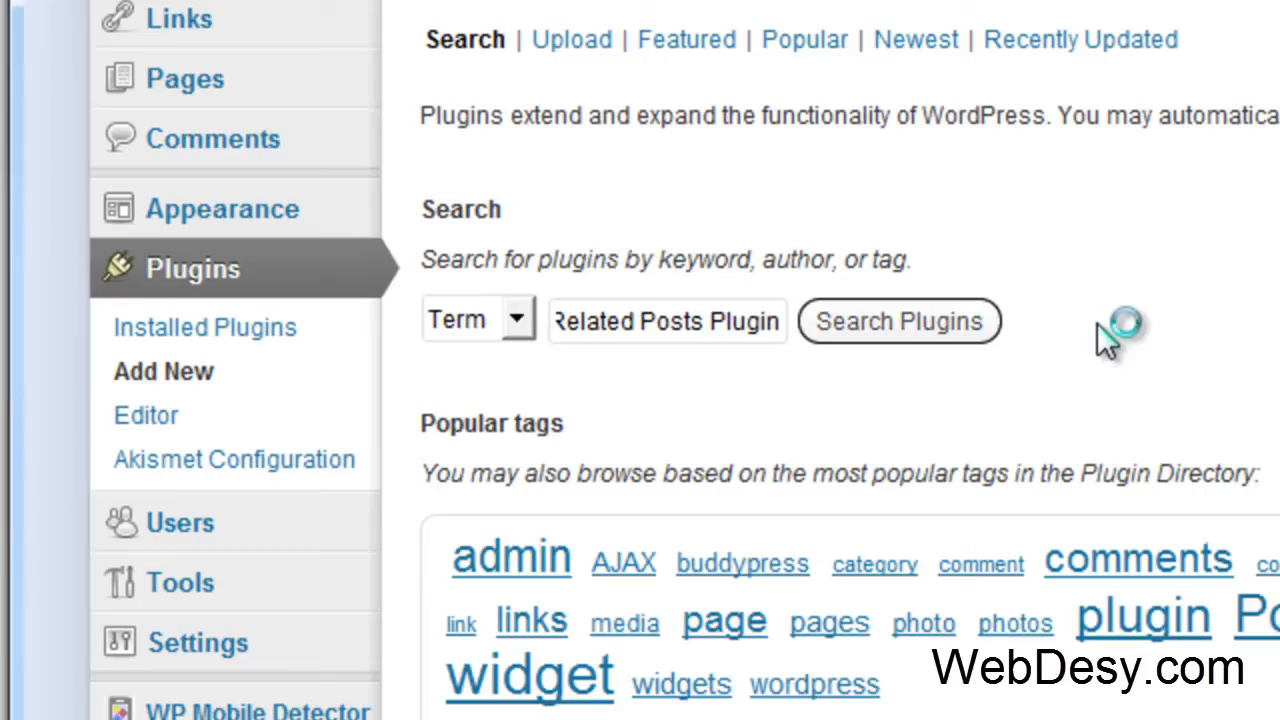
Install Yet Another Related Posts Plugin 3.5.1 and confirm the installation prompt
click(898, 321)
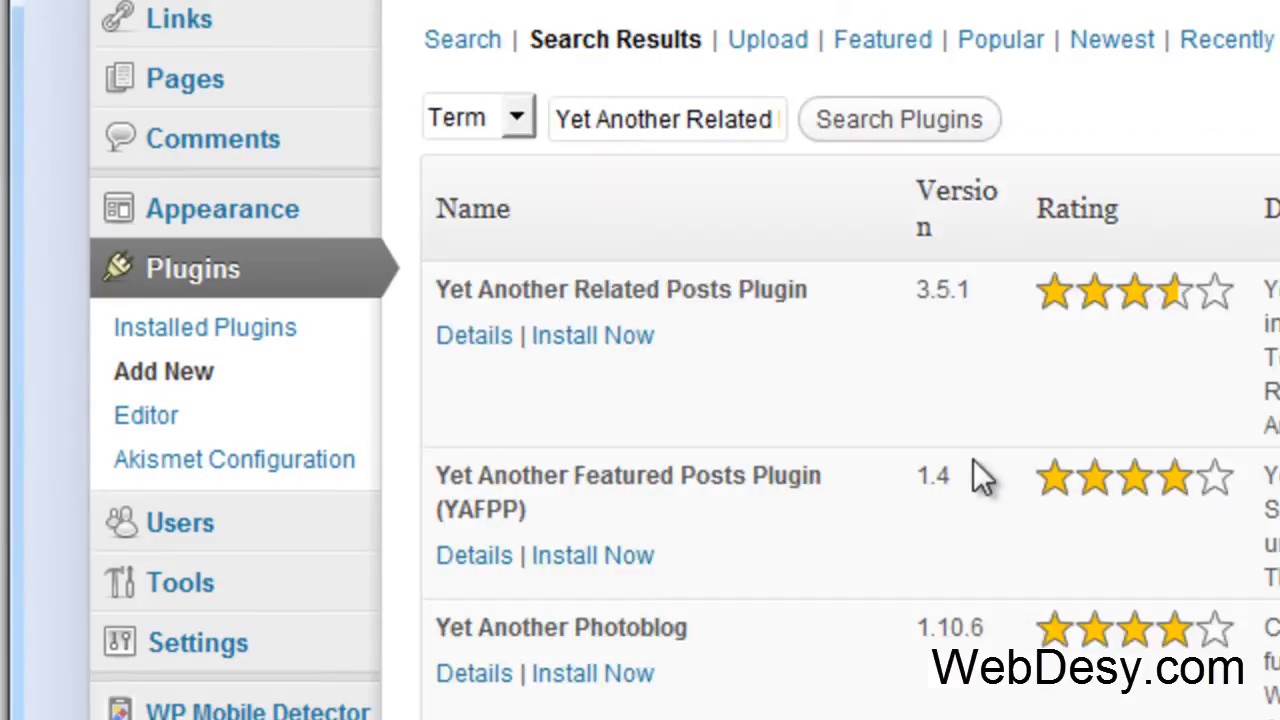
mouse_move(650, 455)
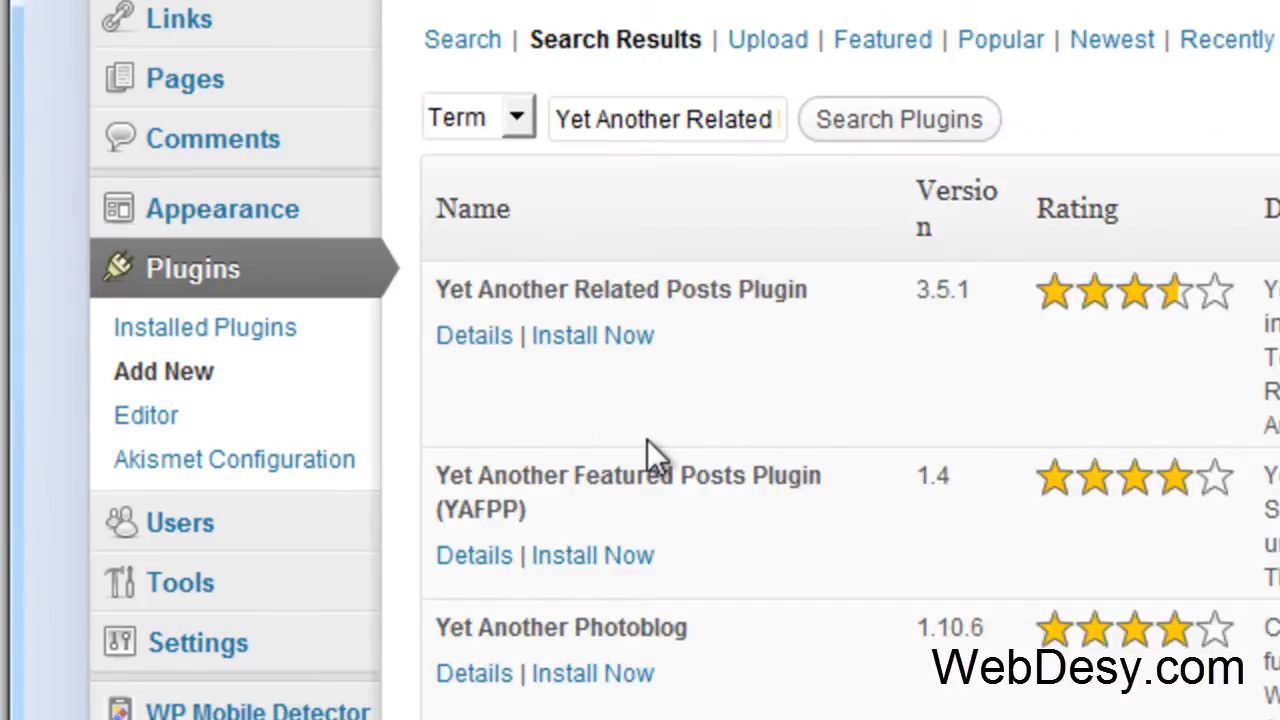
click(592, 335)
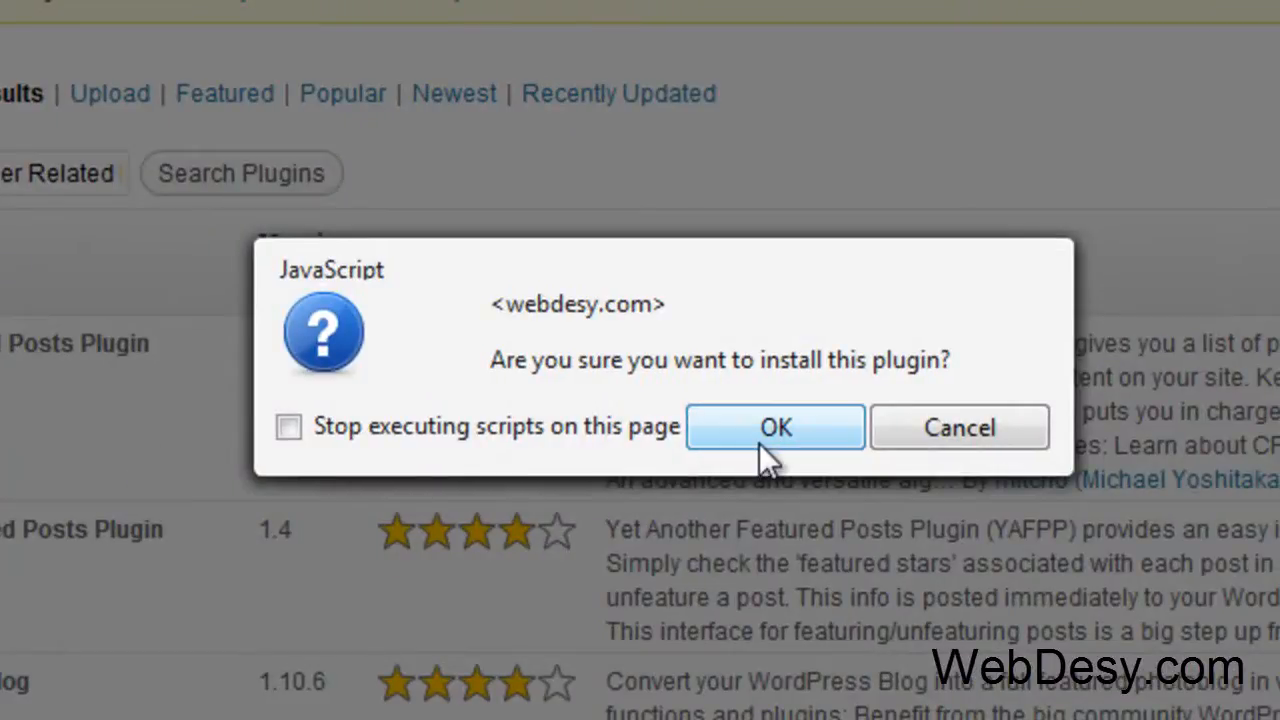
click(775, 427)
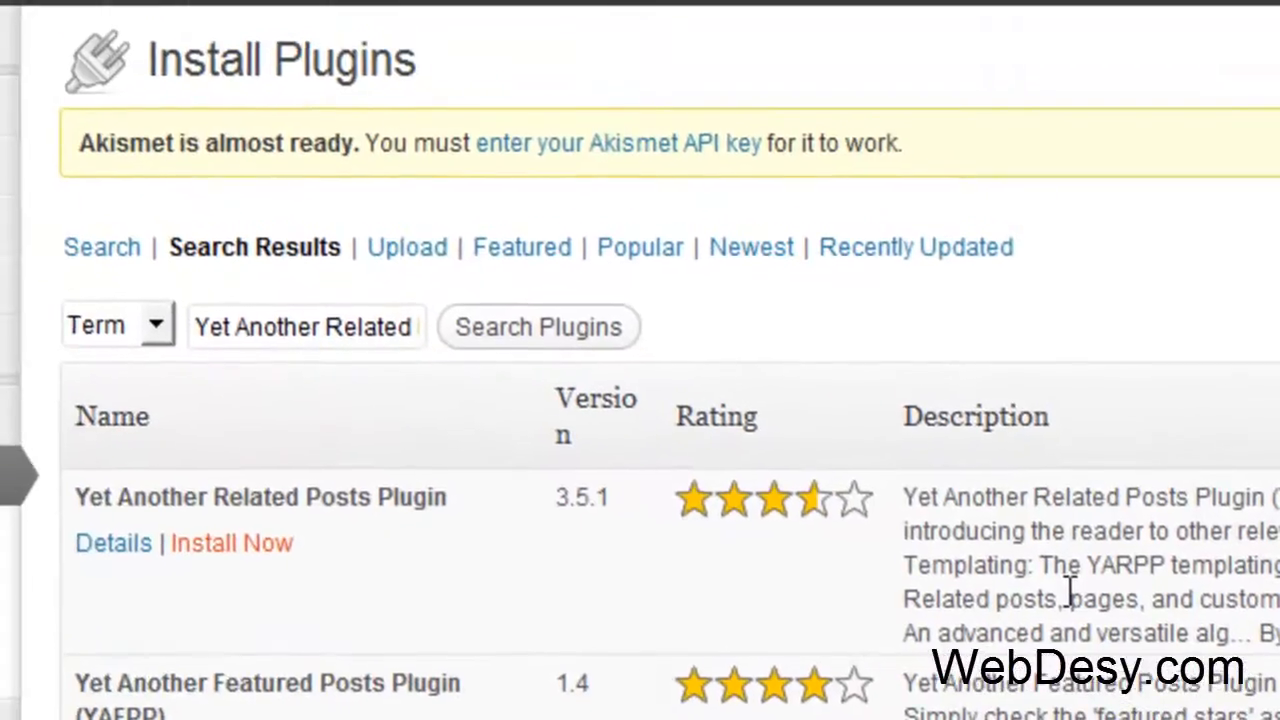
mouse_move(1025, 615)
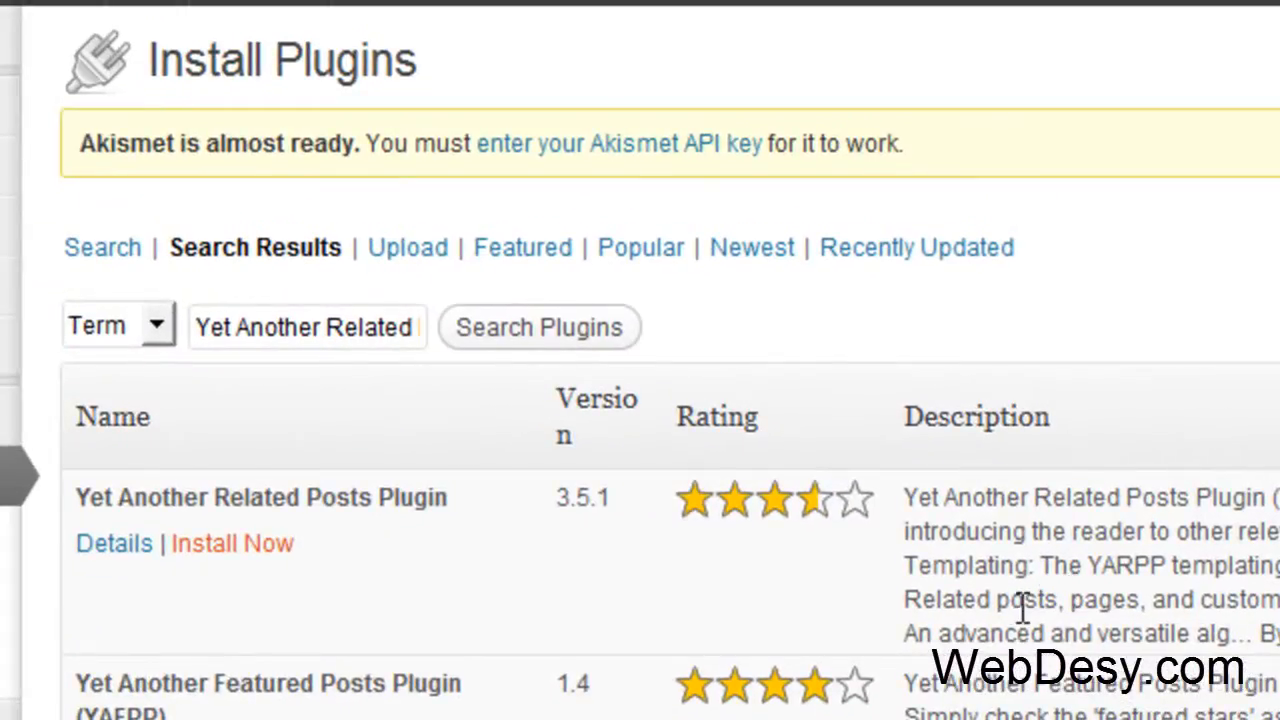
click(232, 543)
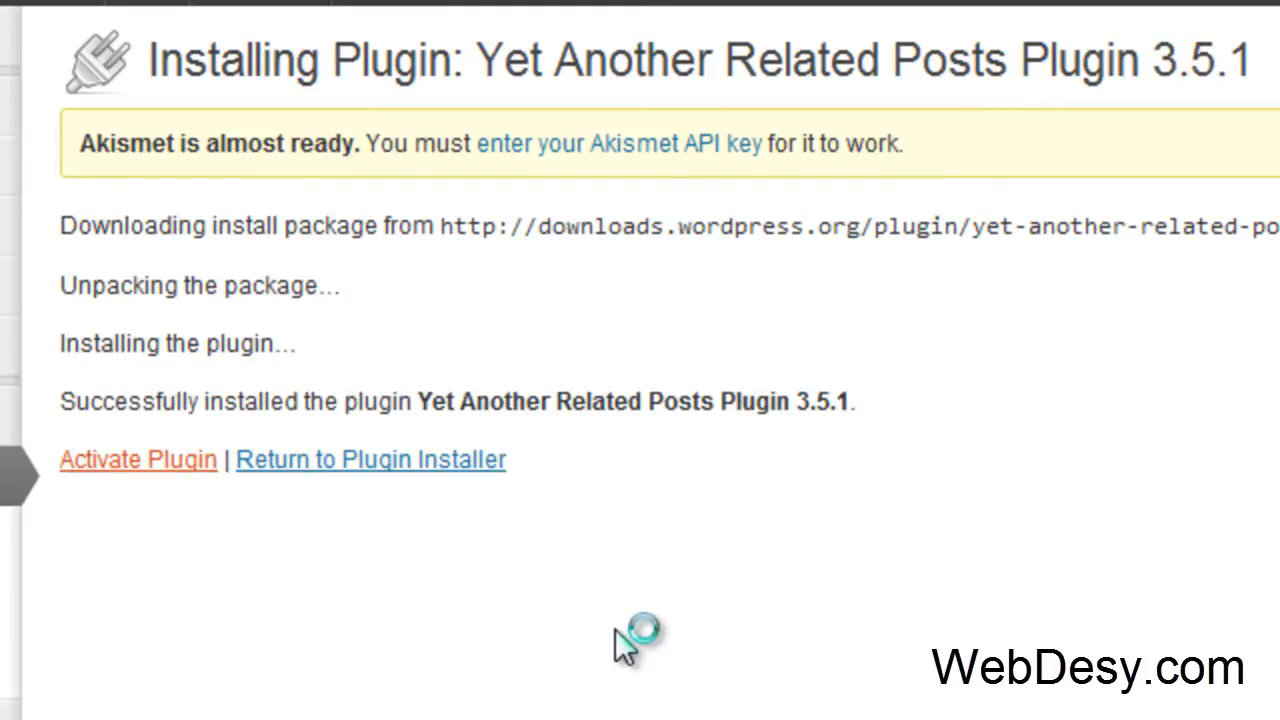
Activate Yet Another Related Posts Plugin from the installation screen
click(137, 459)
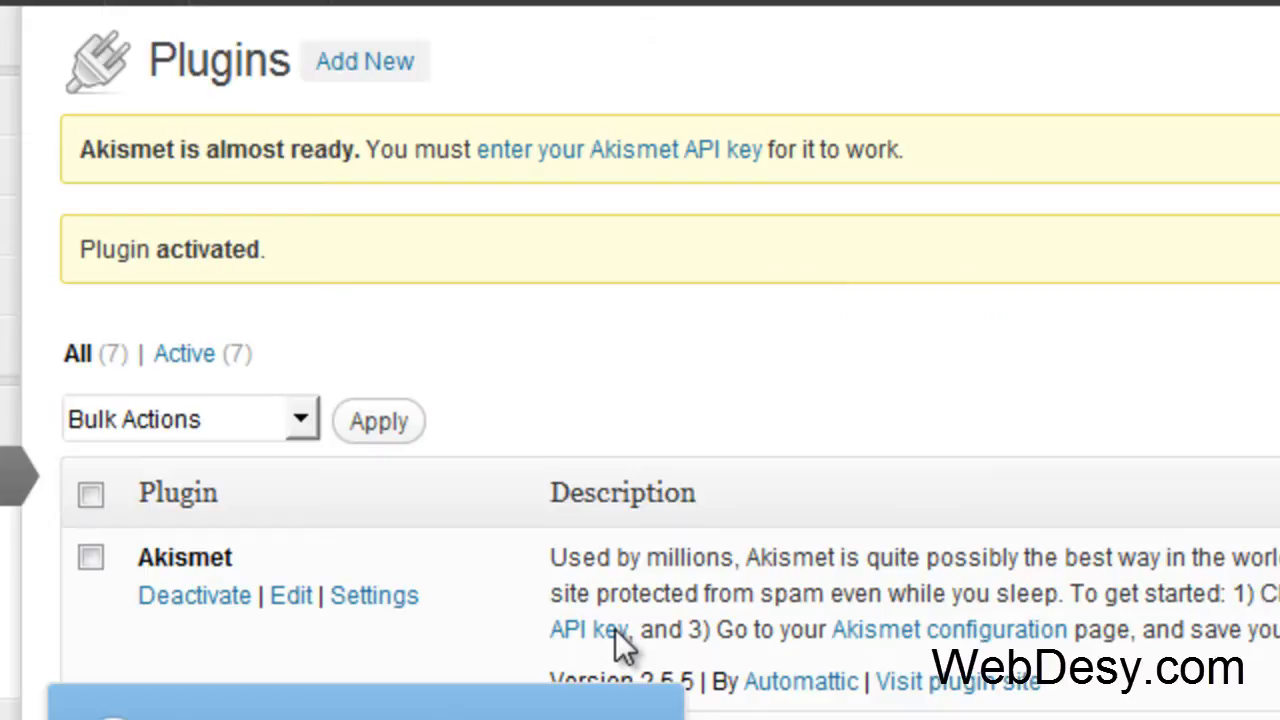
mouse_move(790, 458)
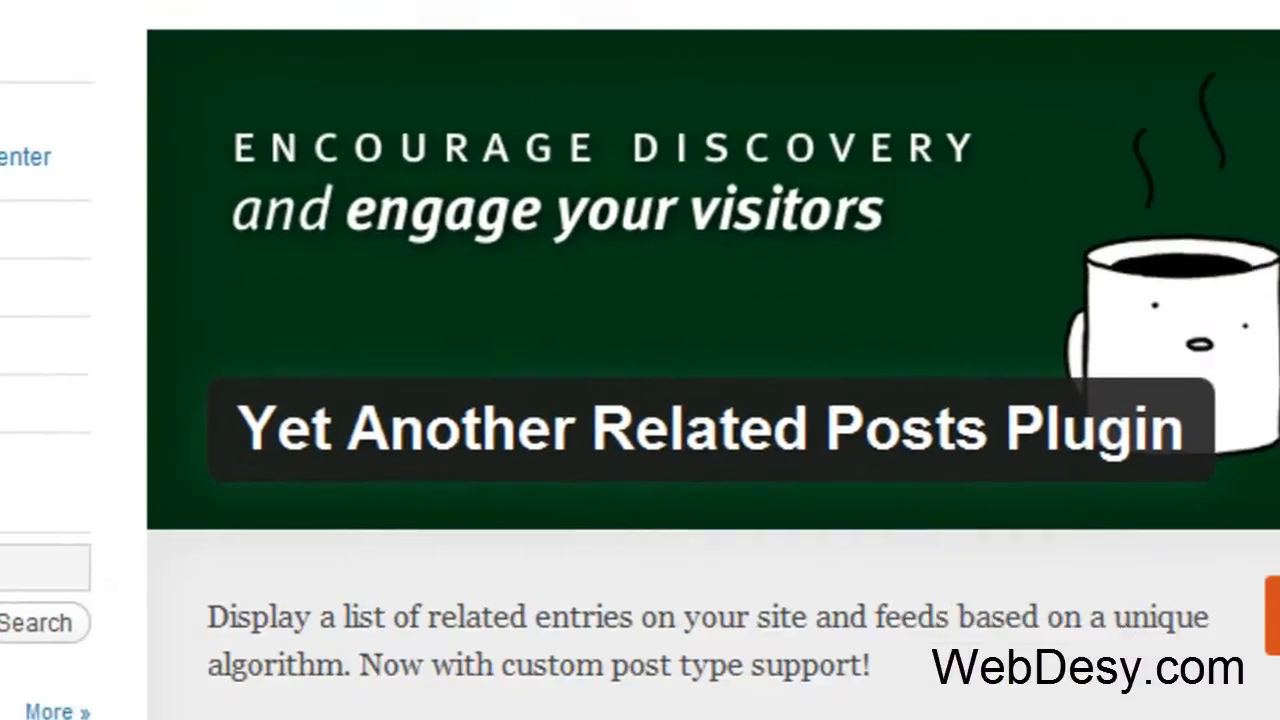
scroll(down, 3)
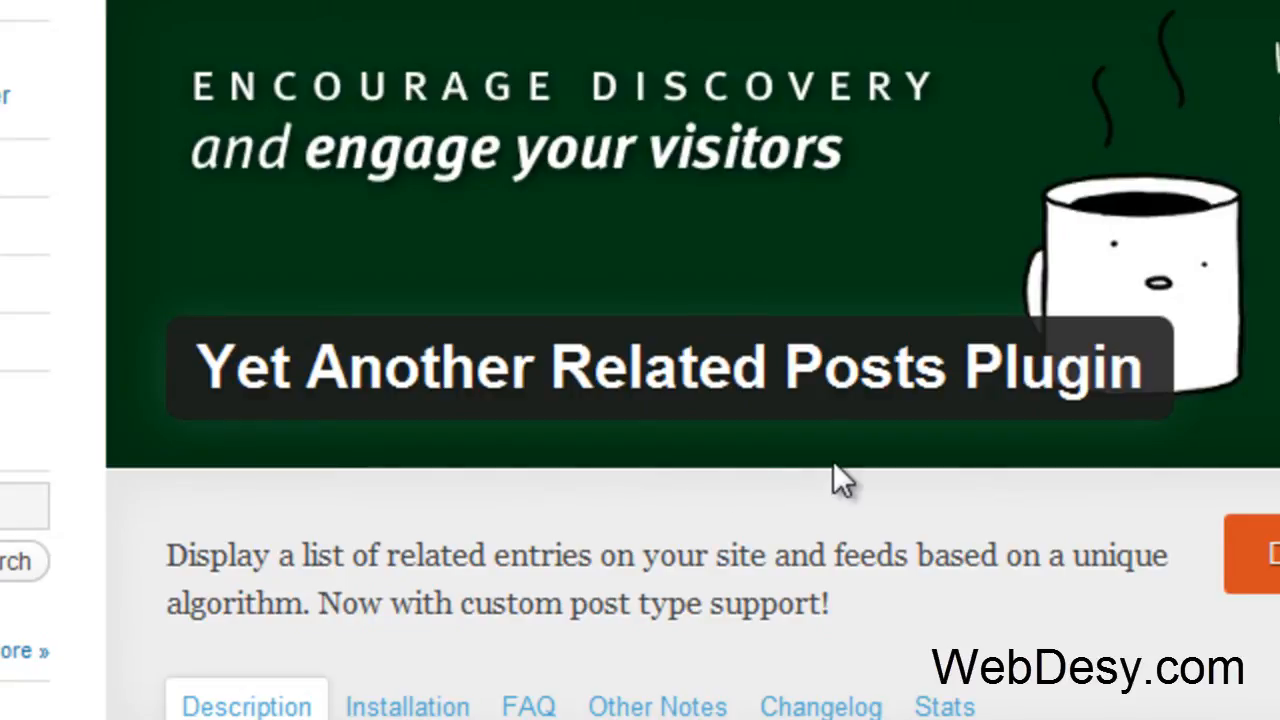
click(270, 41)
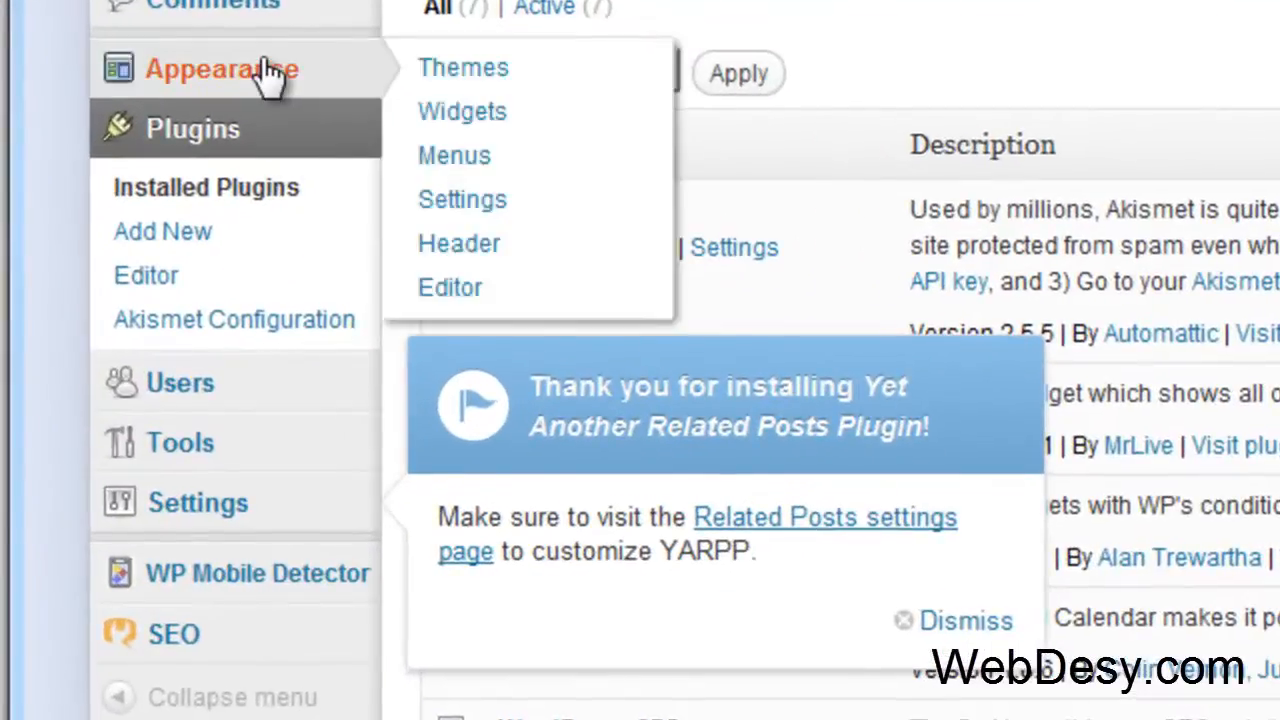
mouse_move(462, 111)
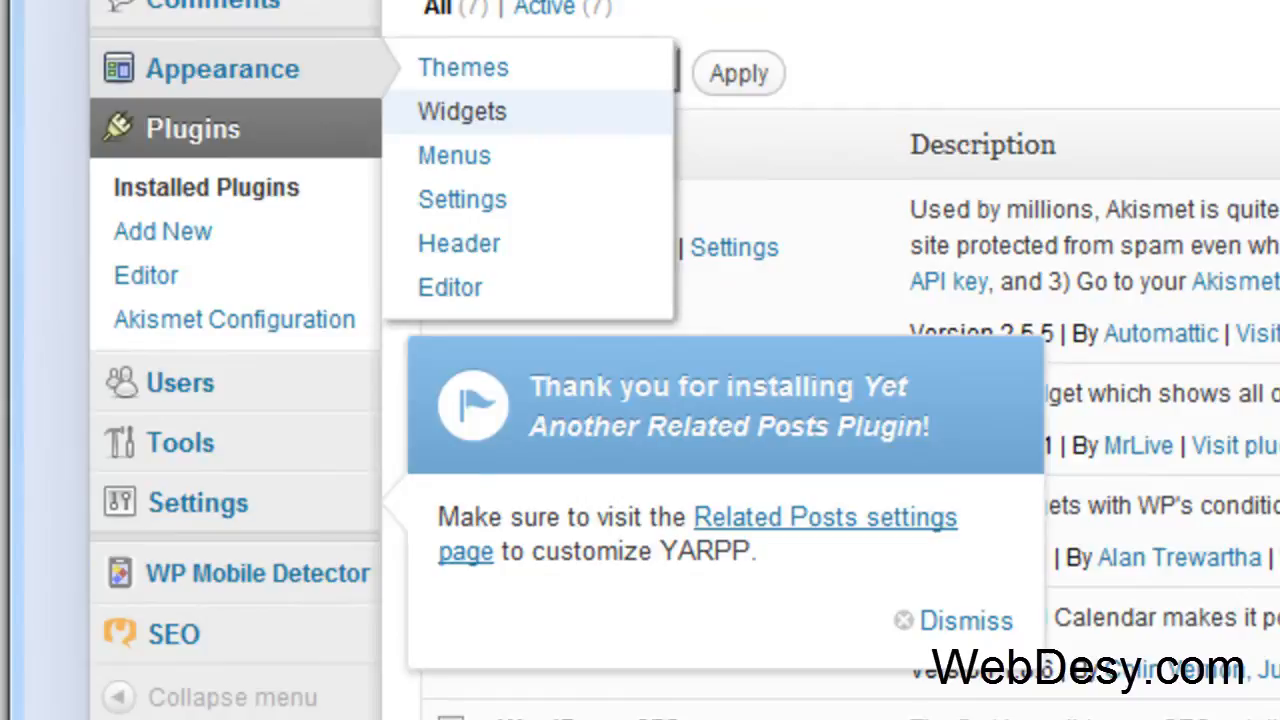
On the Widgets page, tick 'Help promote Yet Another Related Posts Plugin?' in Sidebar 1's YARPP widget
click(462, 111)
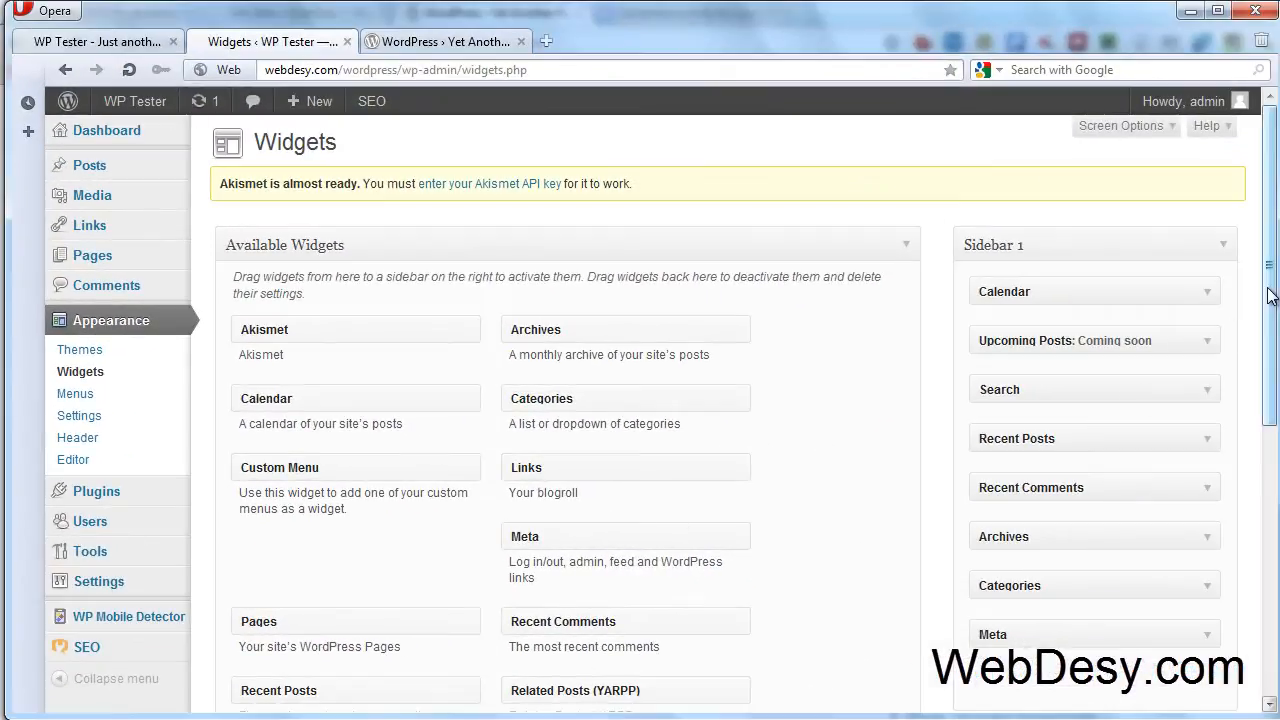
scroll(down, 3)
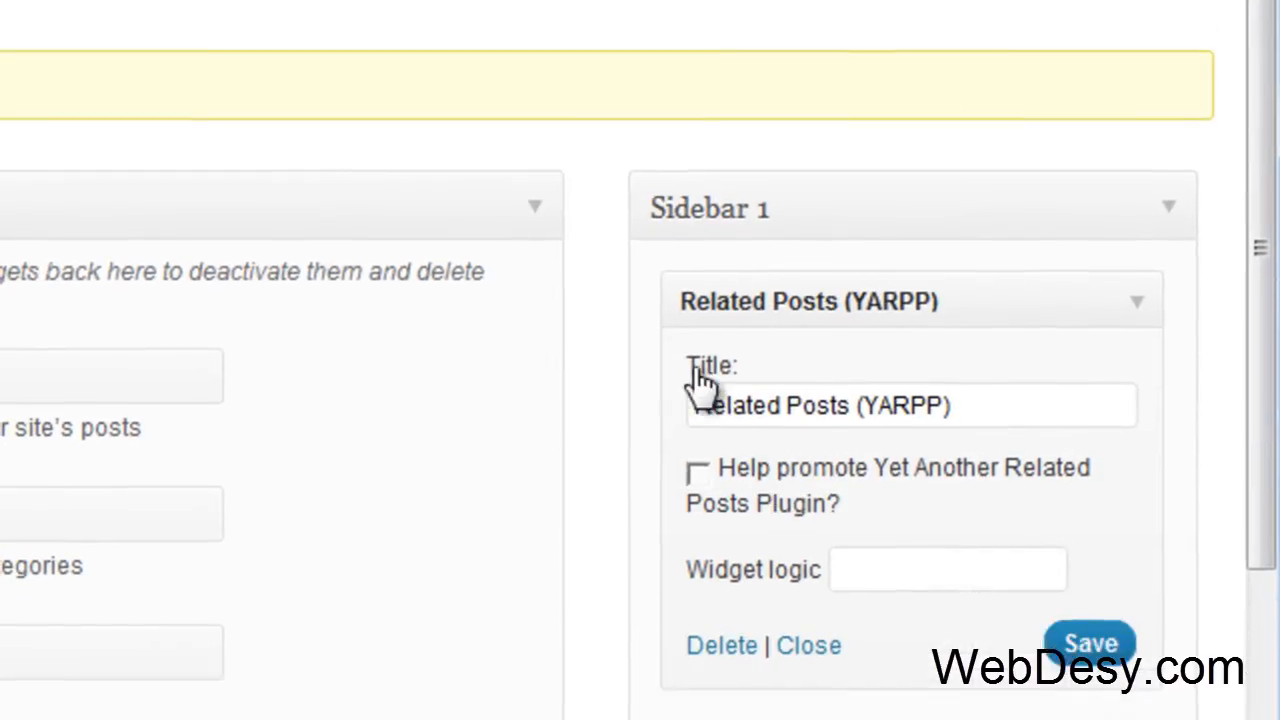
scroll(down, 3)
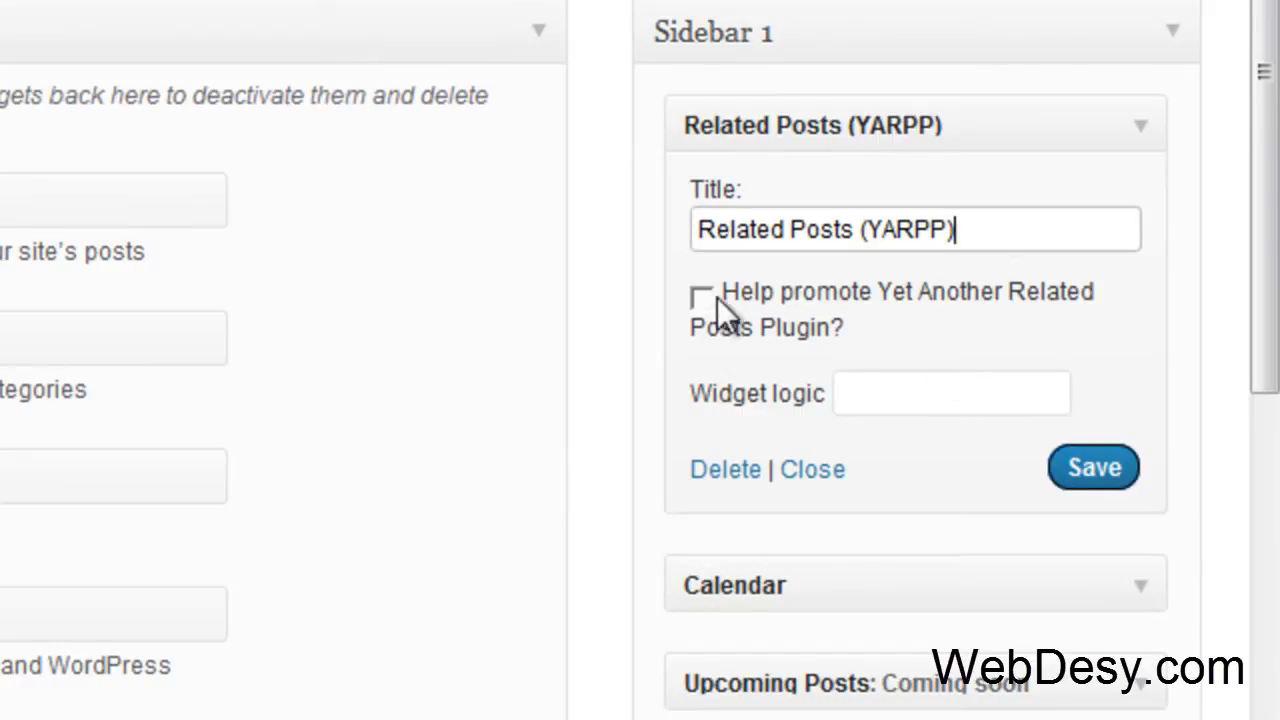
click(702, 297)
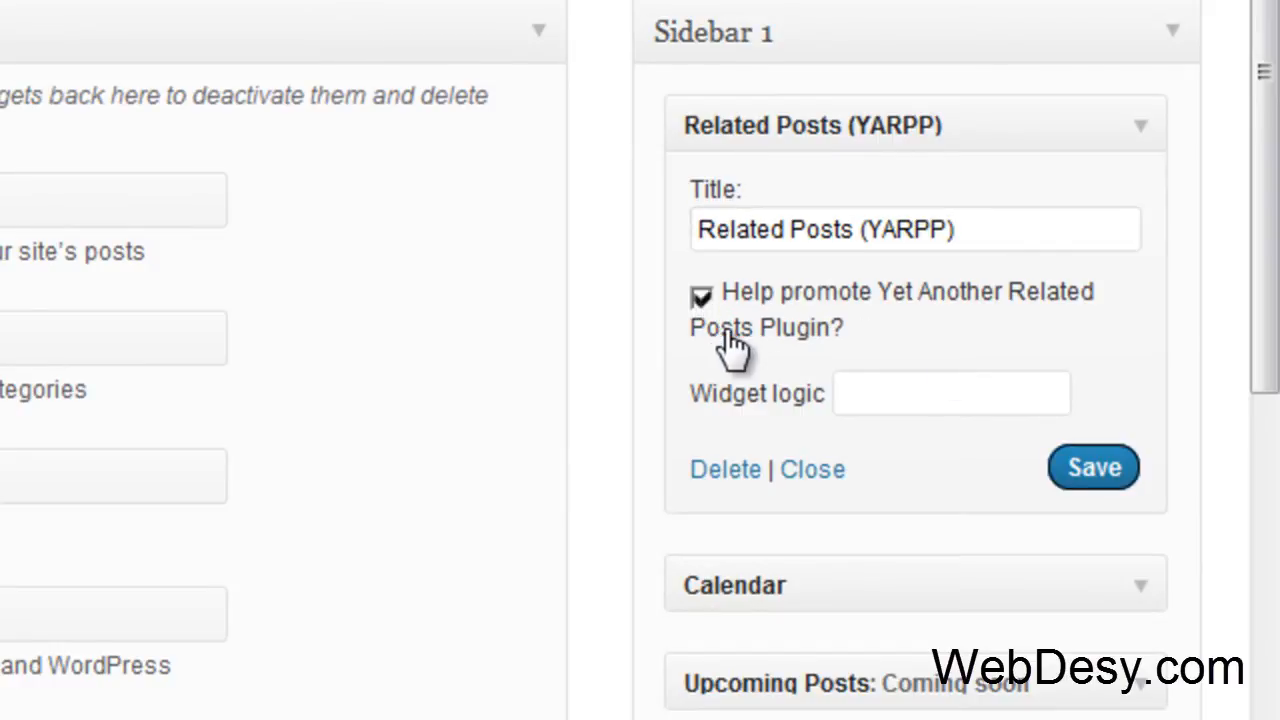
mouse_move(695, 330)
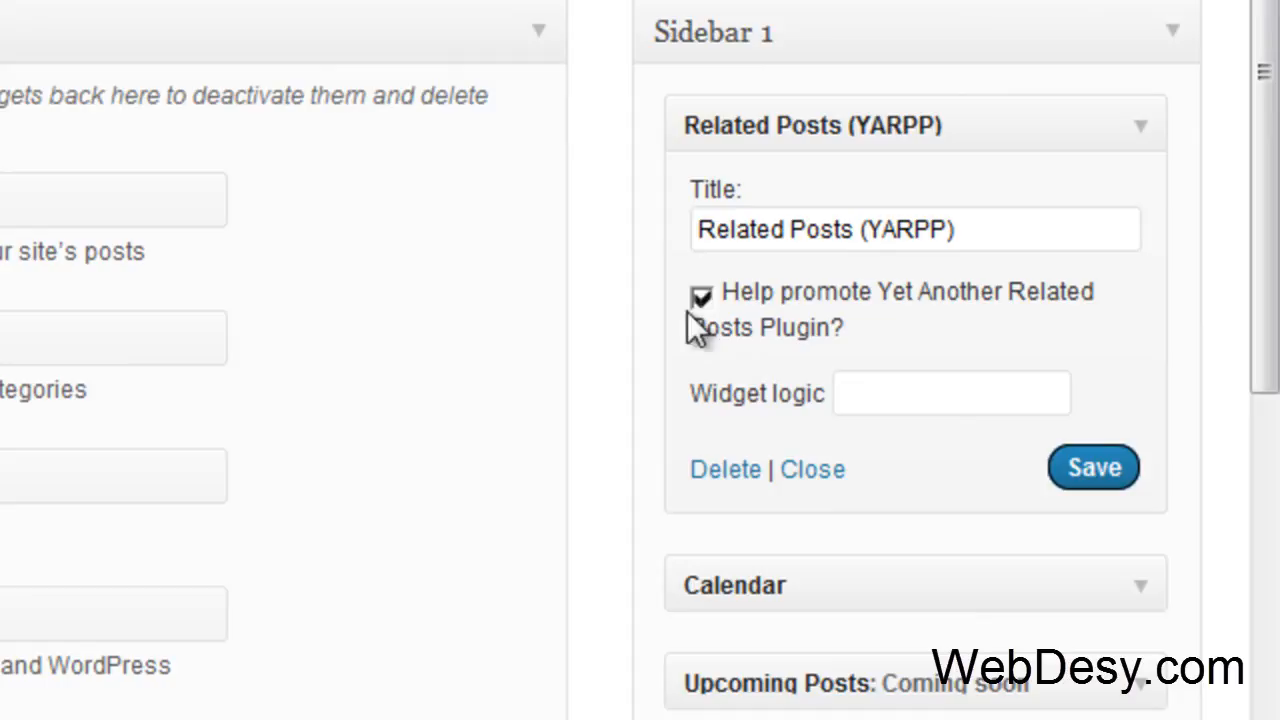
mouse_move(865, 420)
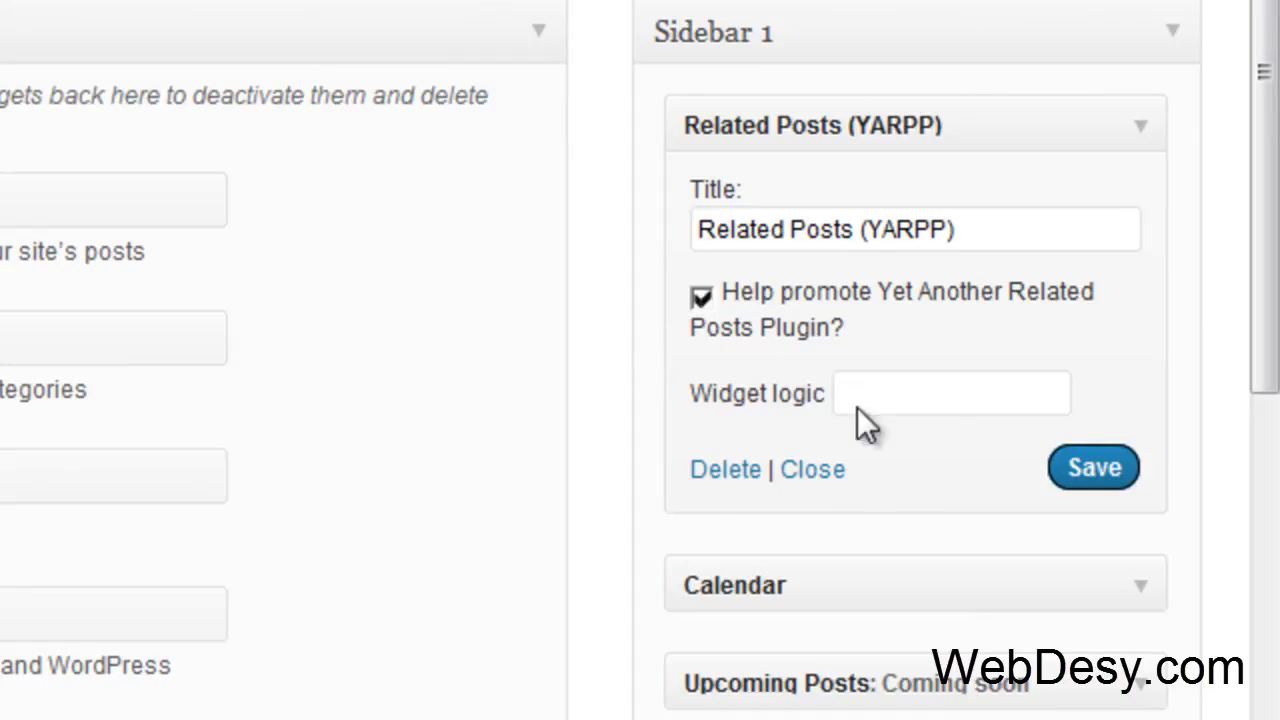
mouse_move(805, 455)
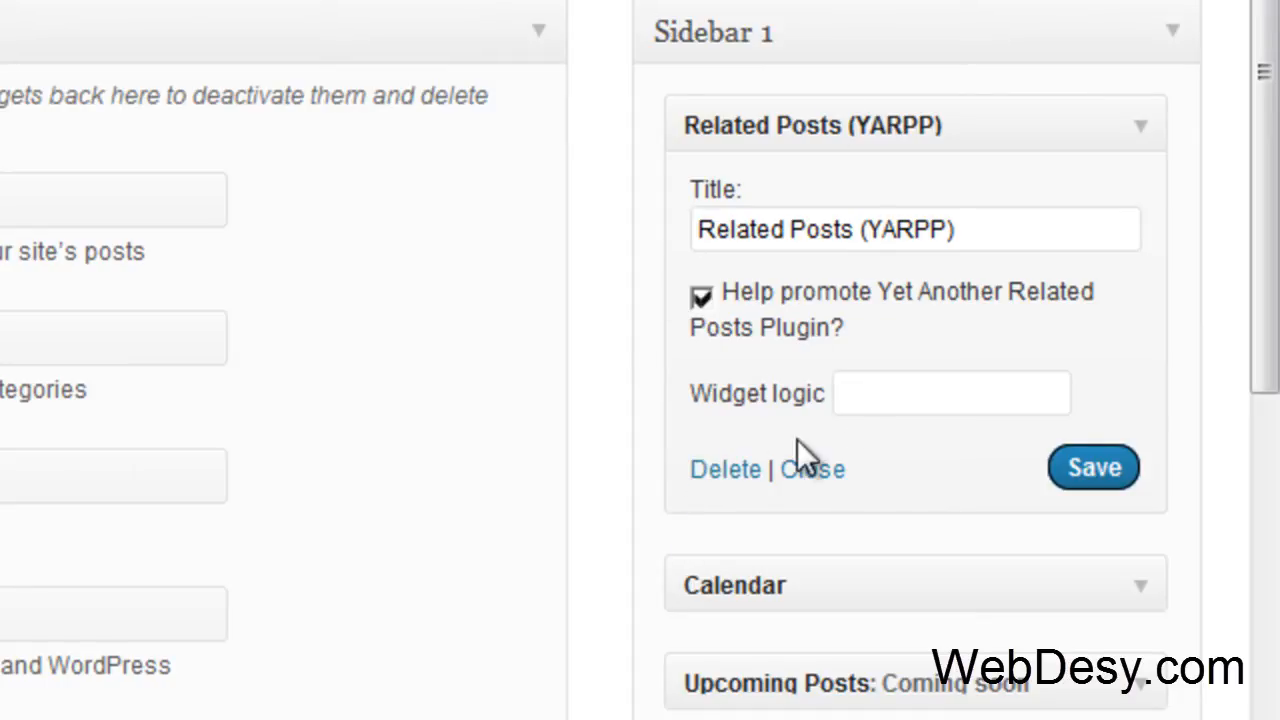
mouse_move(720, 410)
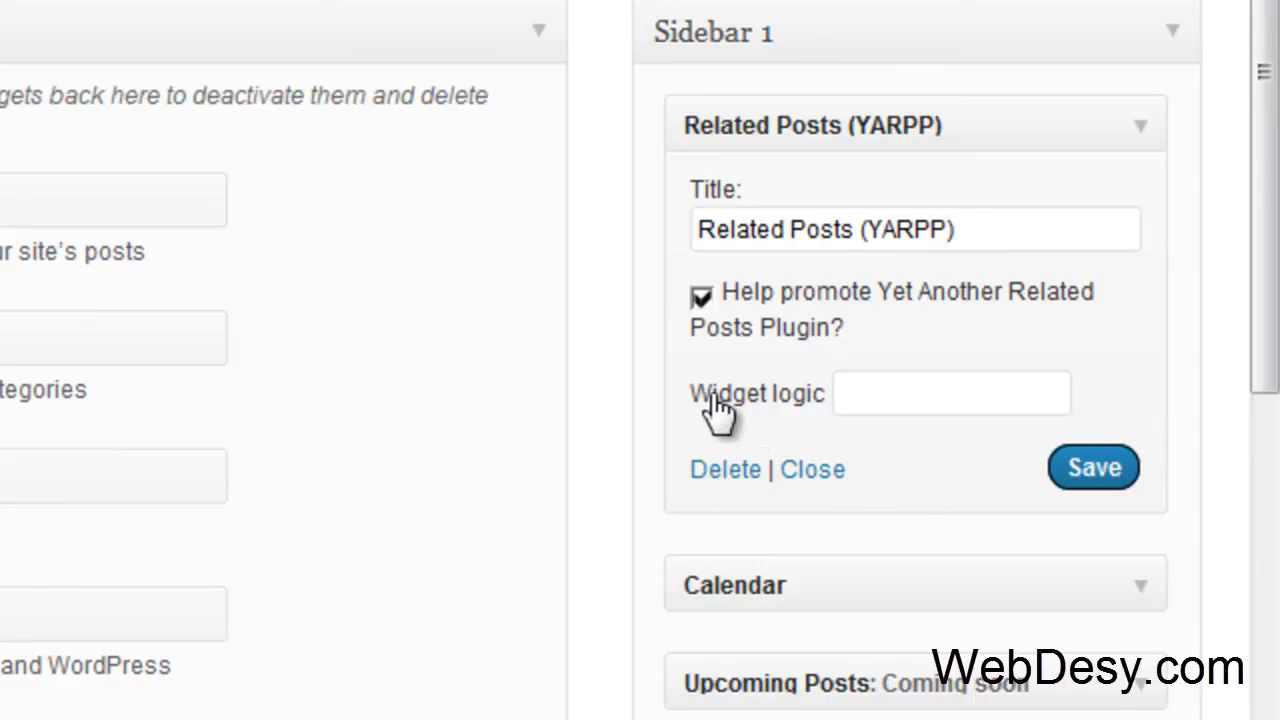
mouse_move(1255, 628)
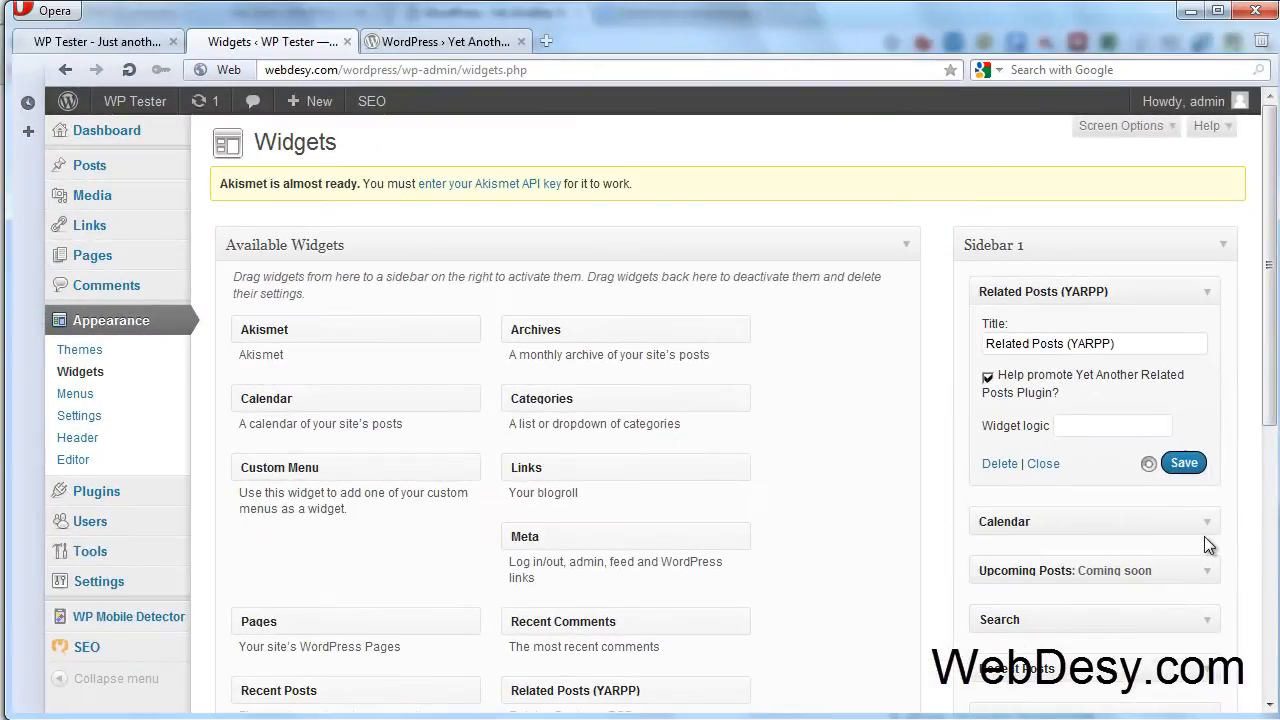
Switch to the WP Tester site's public homepage
click(95, 41)
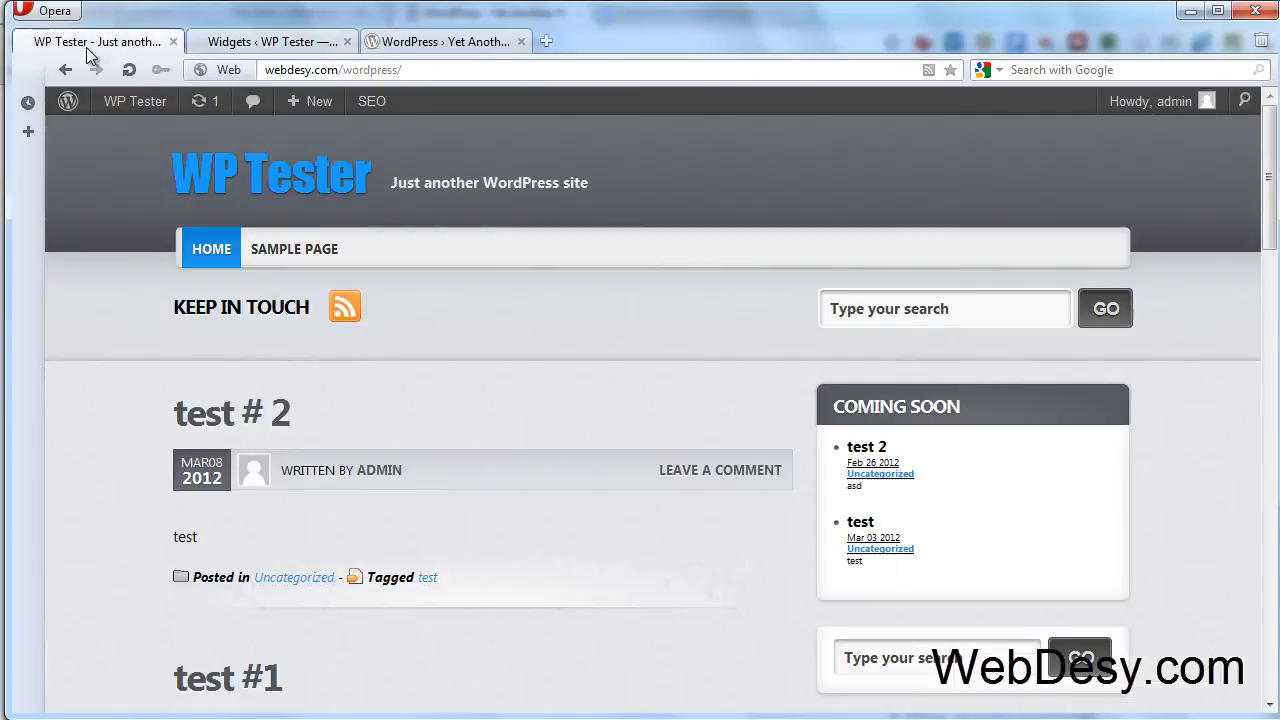
mouse_move(370, 420)
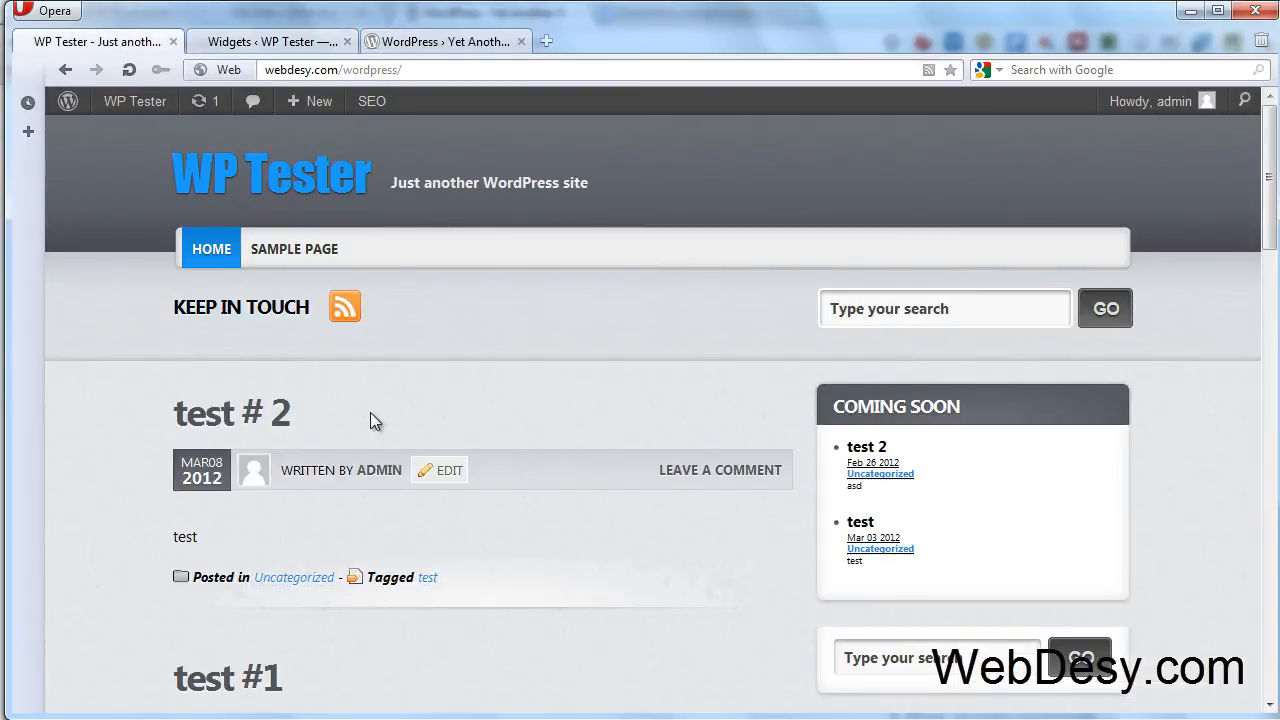
mouse_move(250, 420)
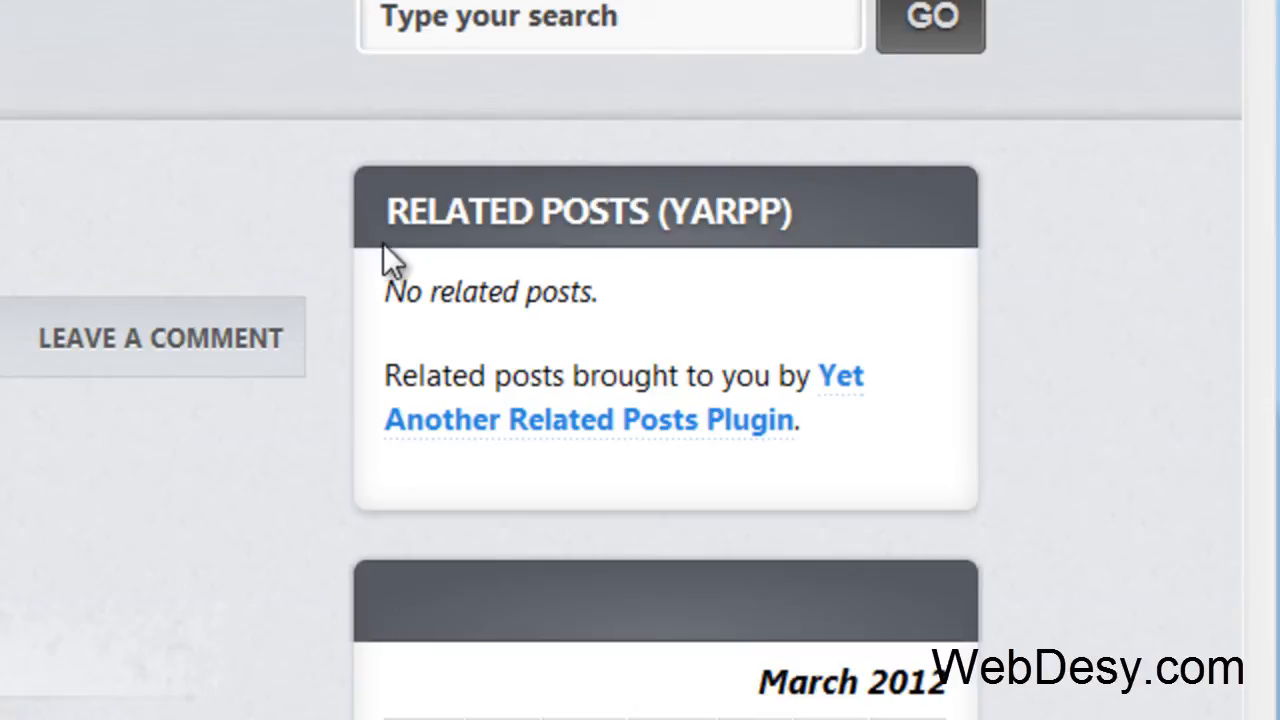
mouse_move(550, 360)
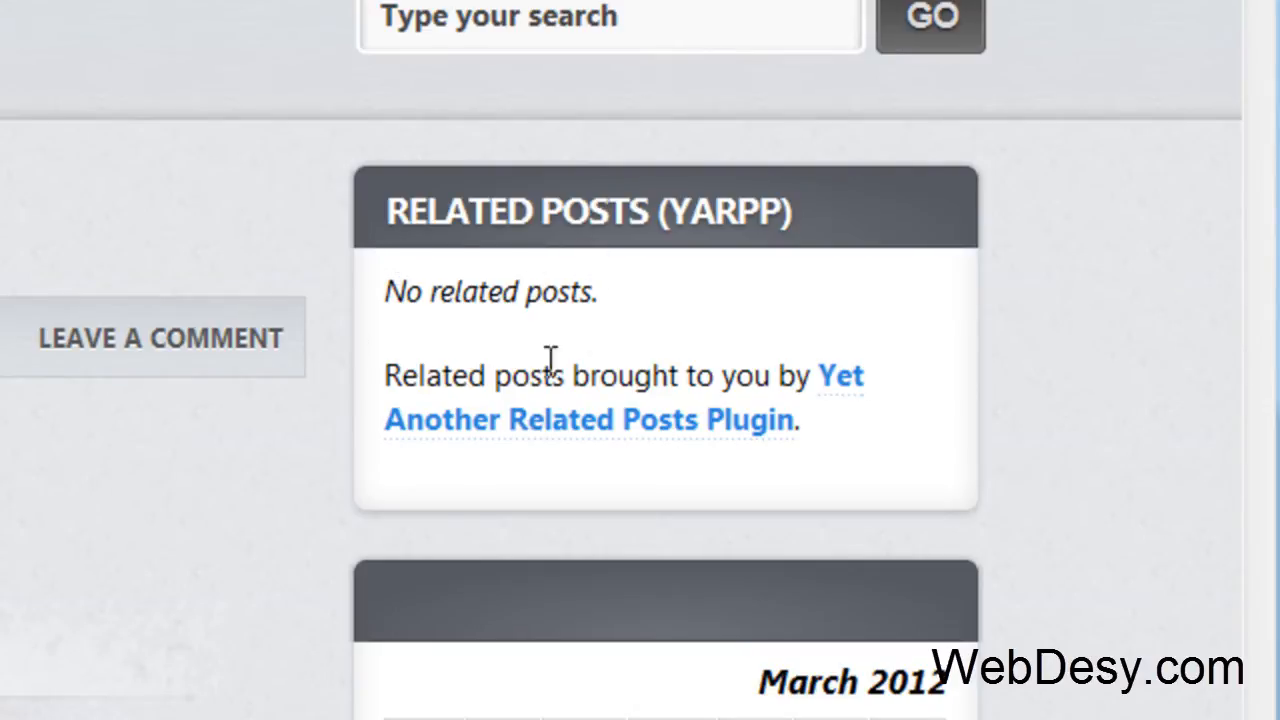
mouse_move(870, 310)
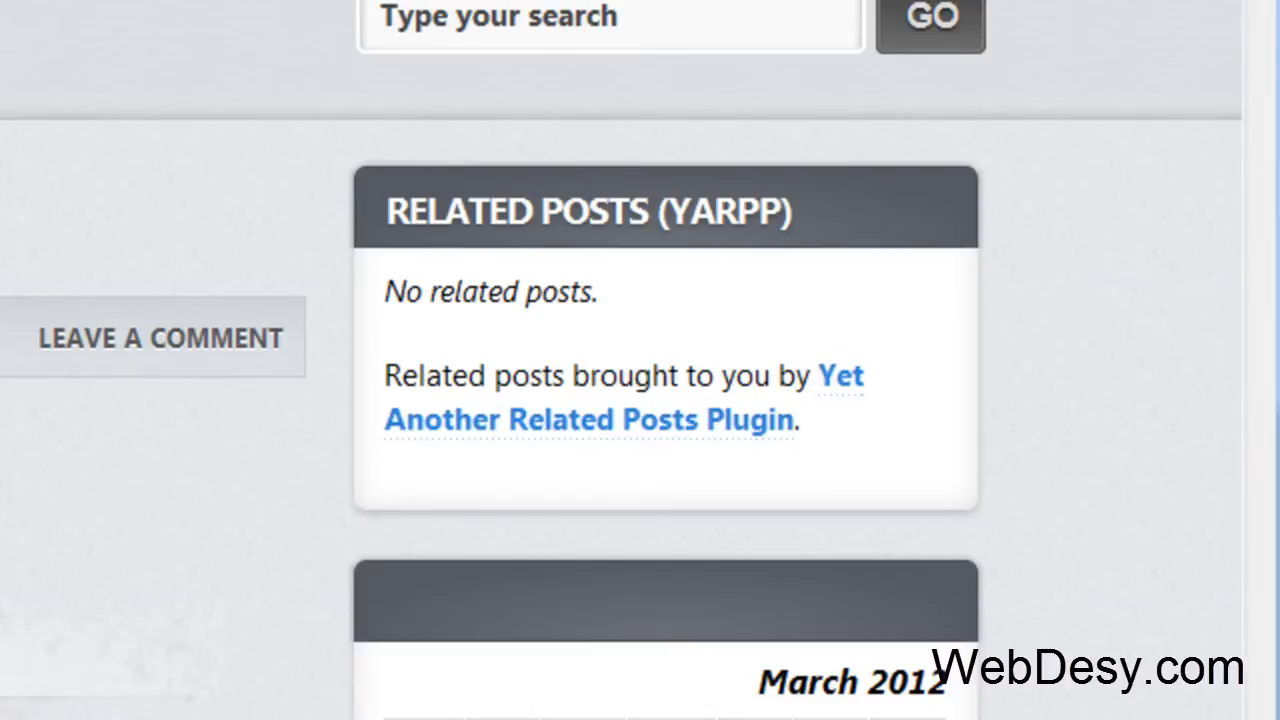
mouse_move(685, 340)
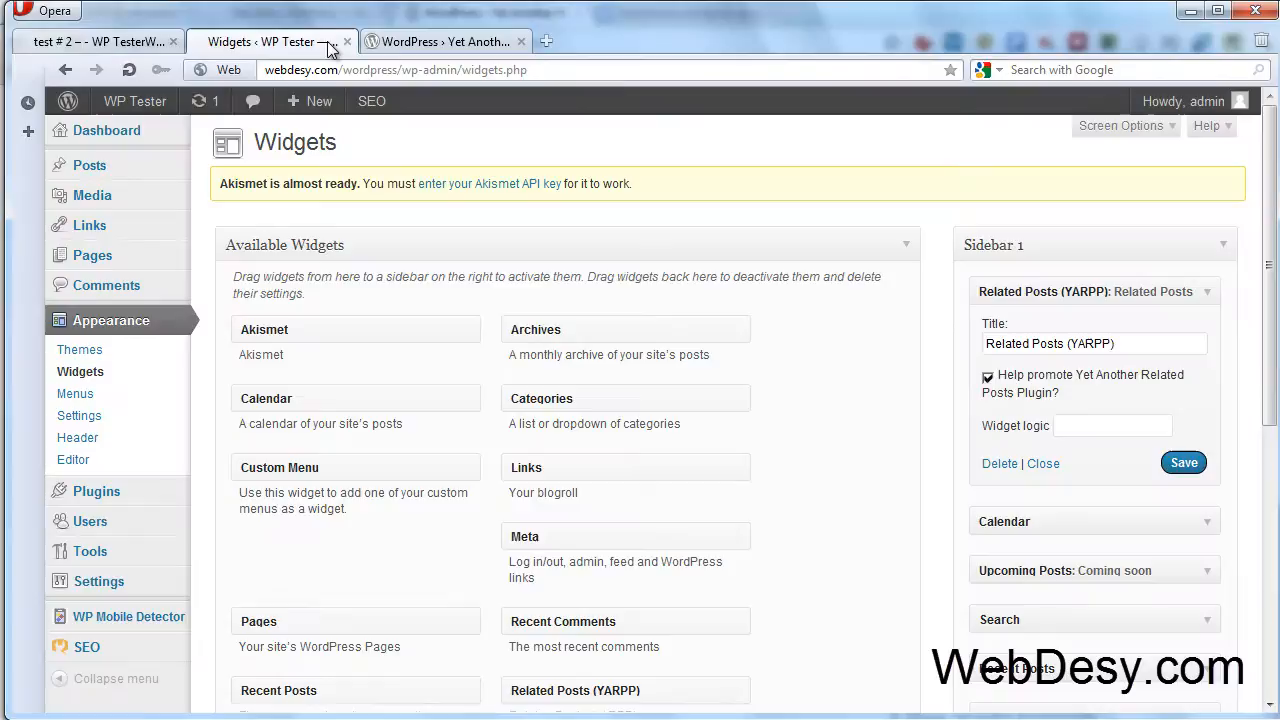
mouse_move(755, 456)
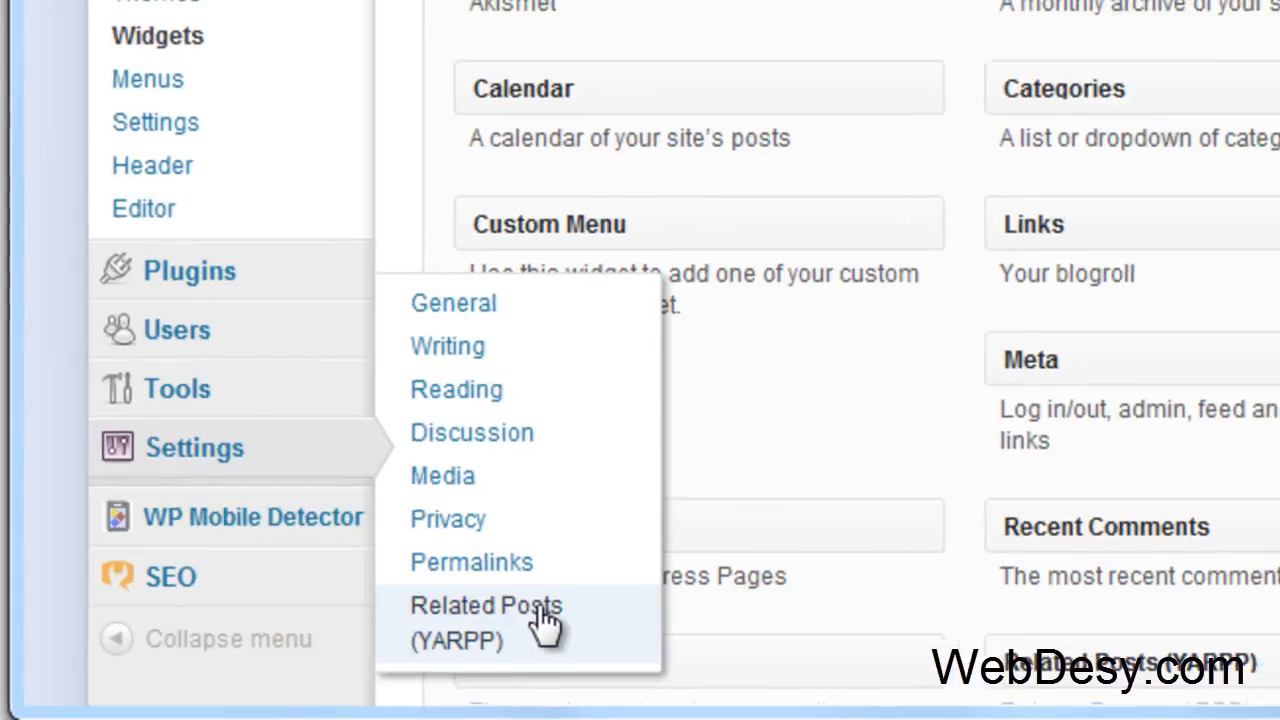
Open the Related Posts (YARPP) options page under Settings
click(487, 622)
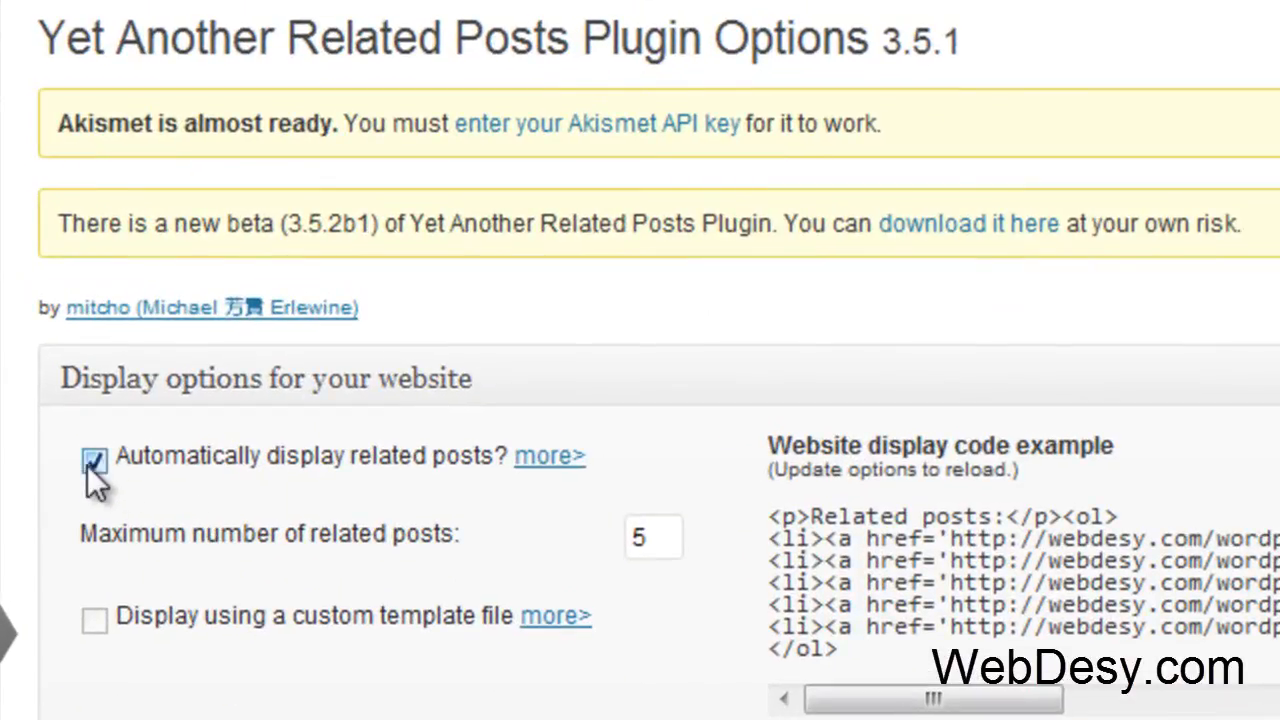
click(93, 458)
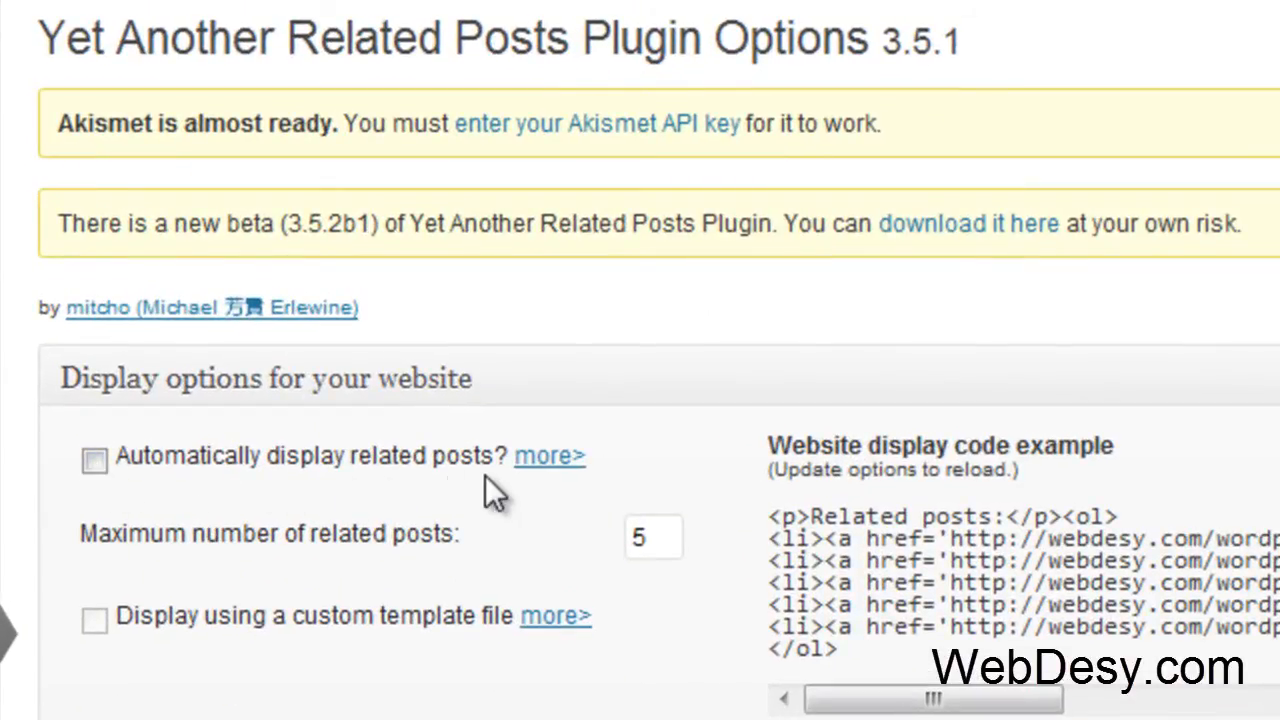
click(94, 458)
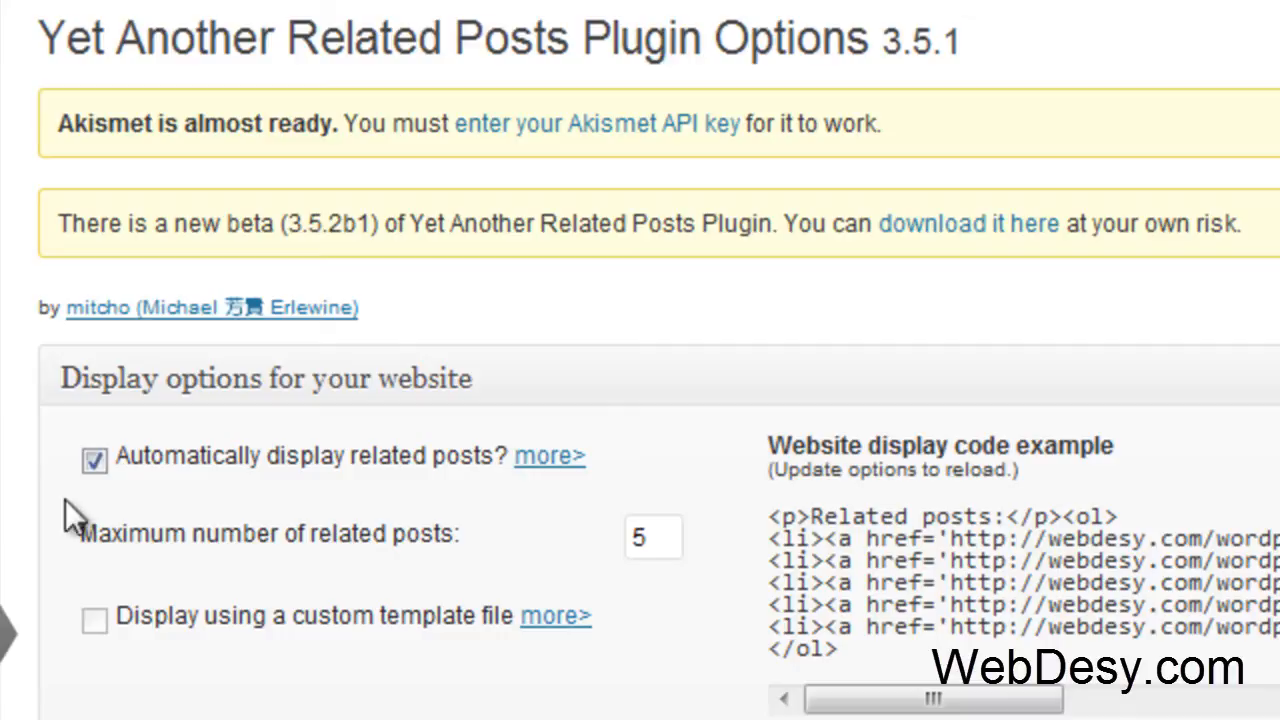
mouse_move(82, 558)
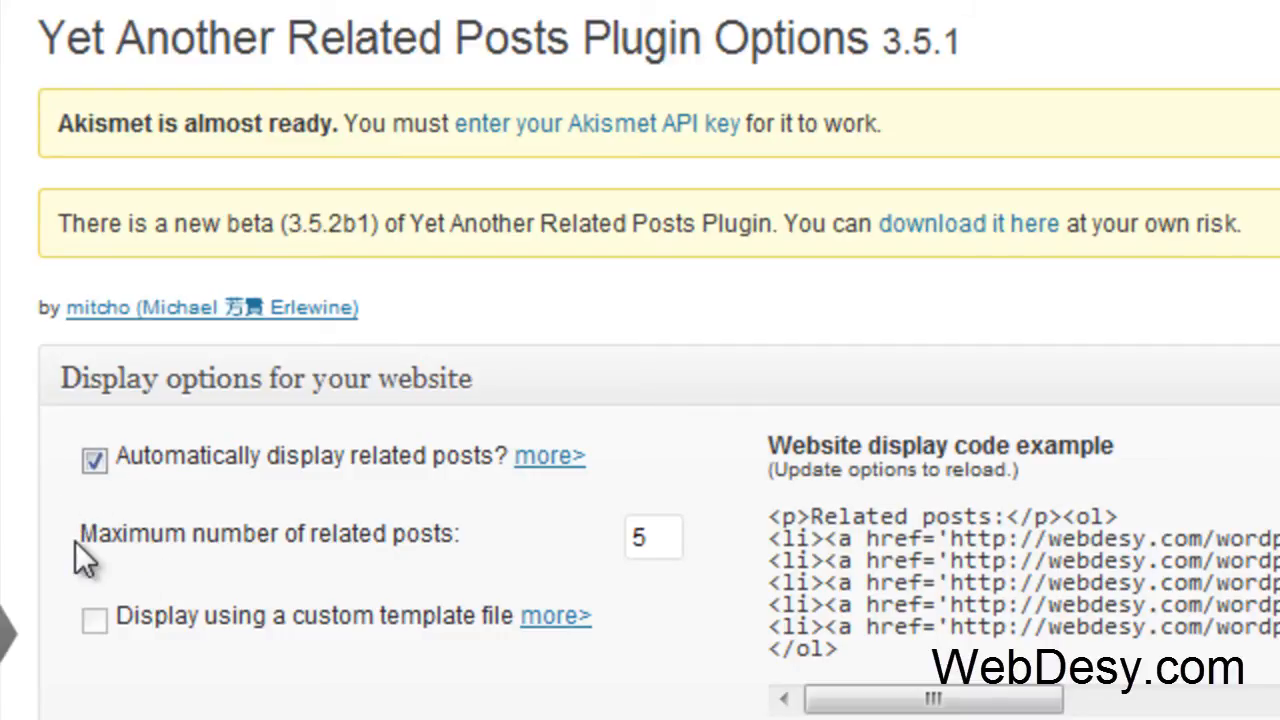
mouse_move(98, 590)
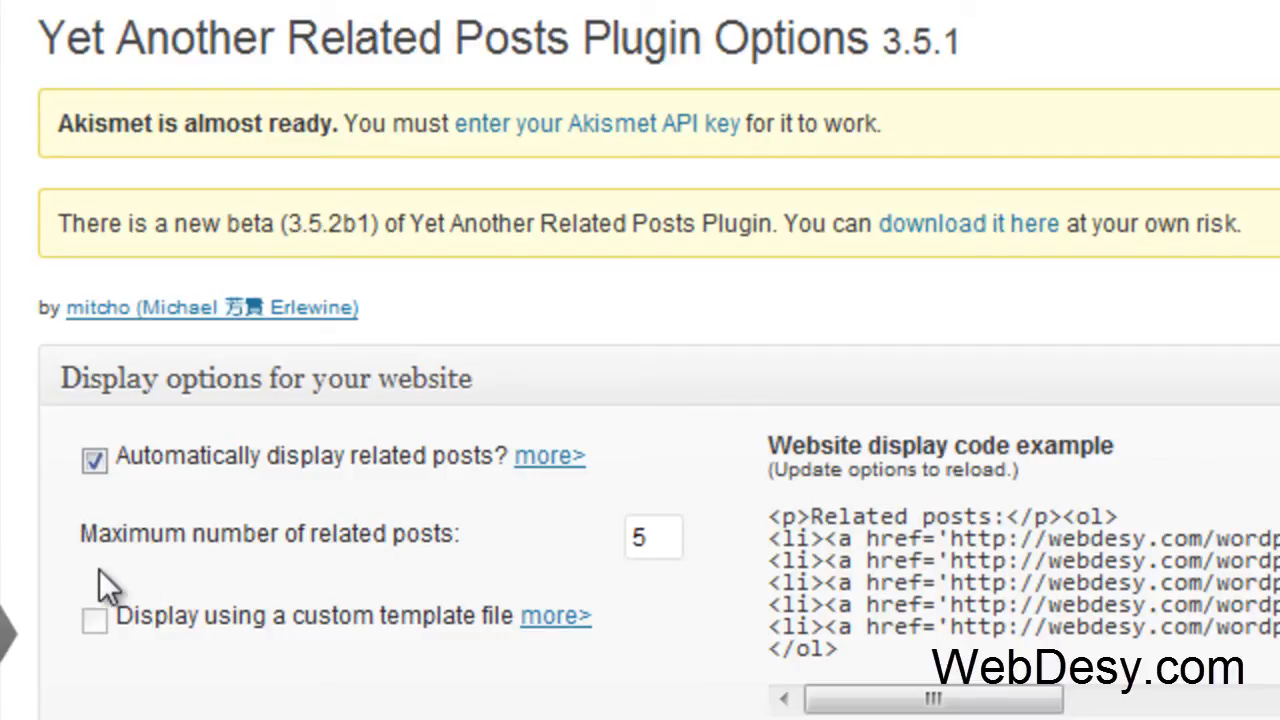
mouse_move(660, 560)
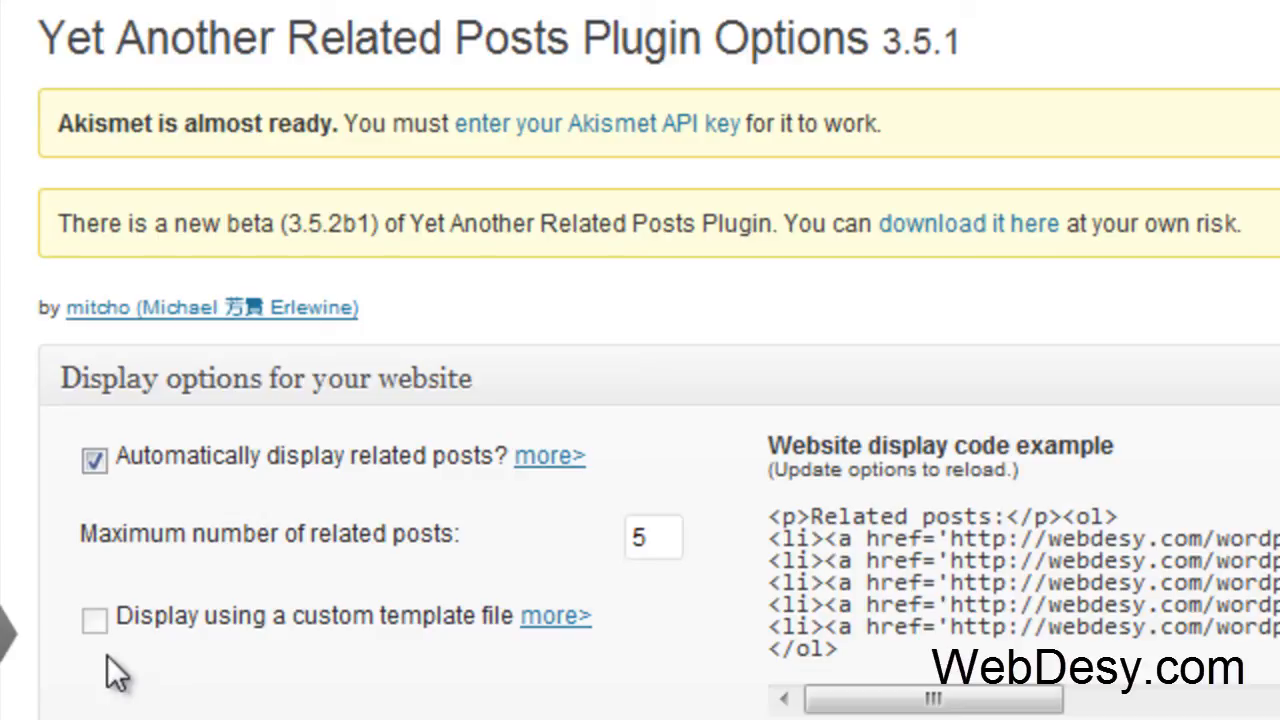
mouse_move(580, 700)
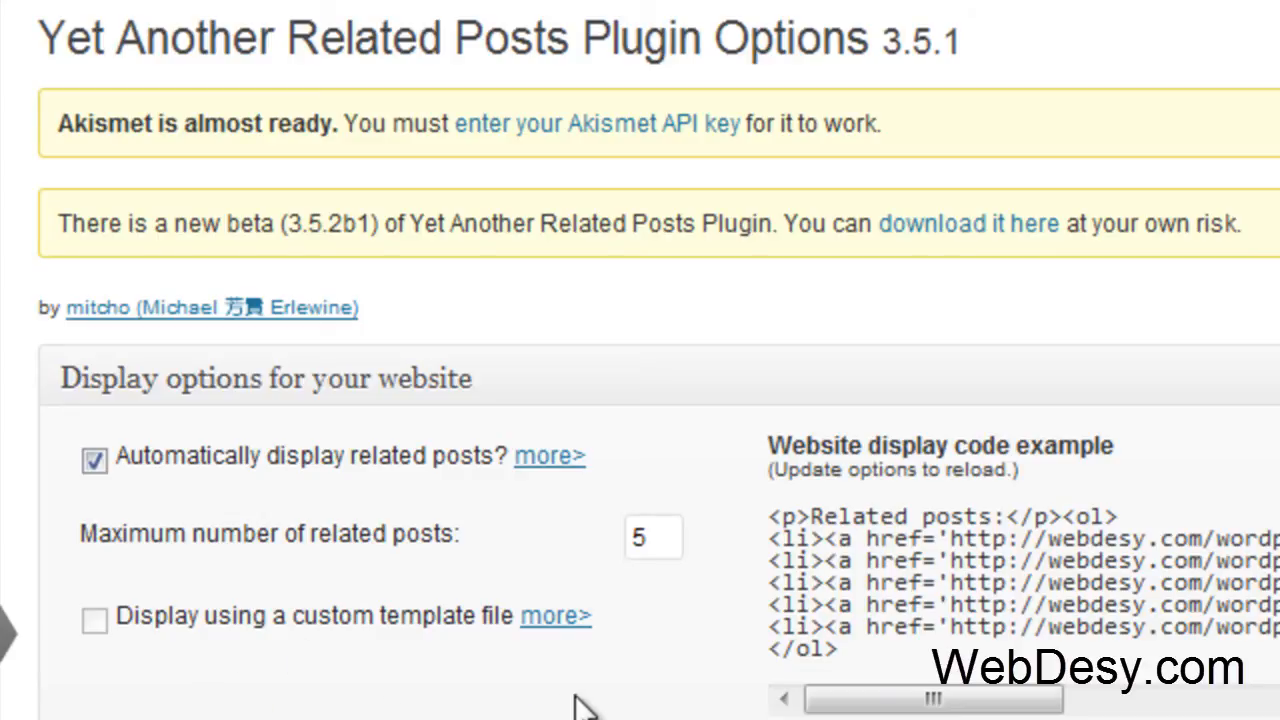
scroll(down, 3)
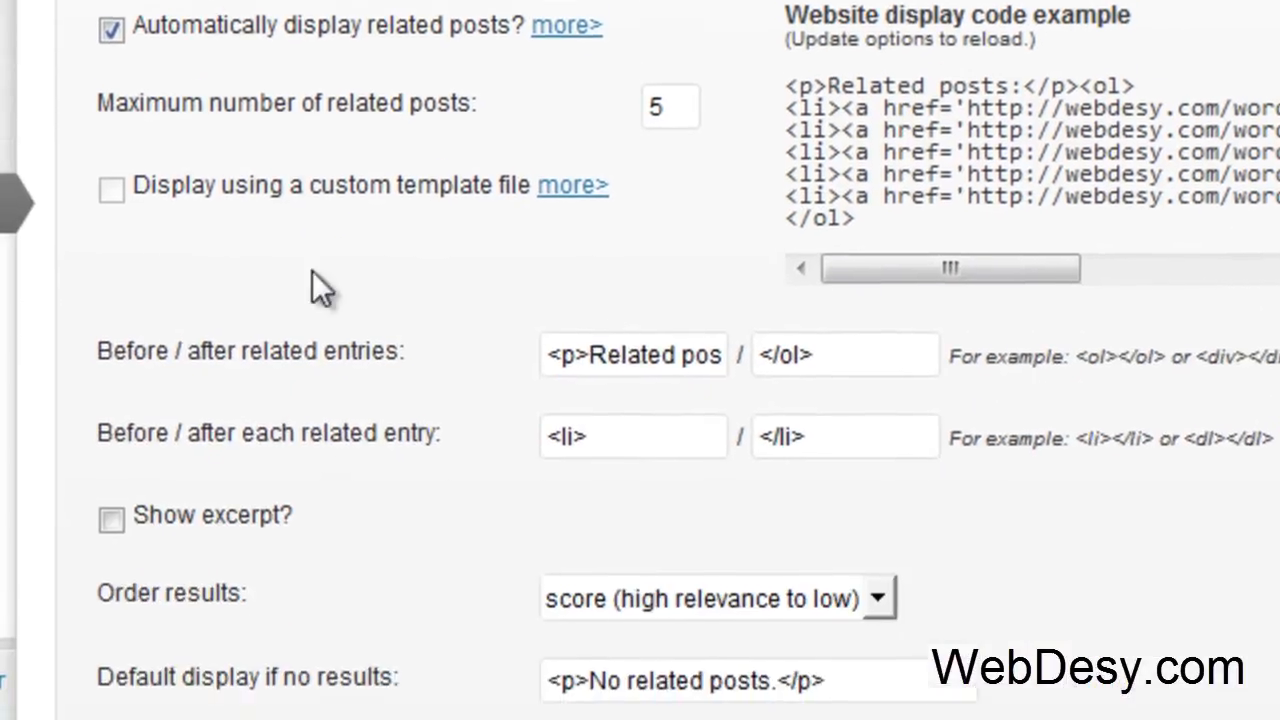
scroll(down, 3)
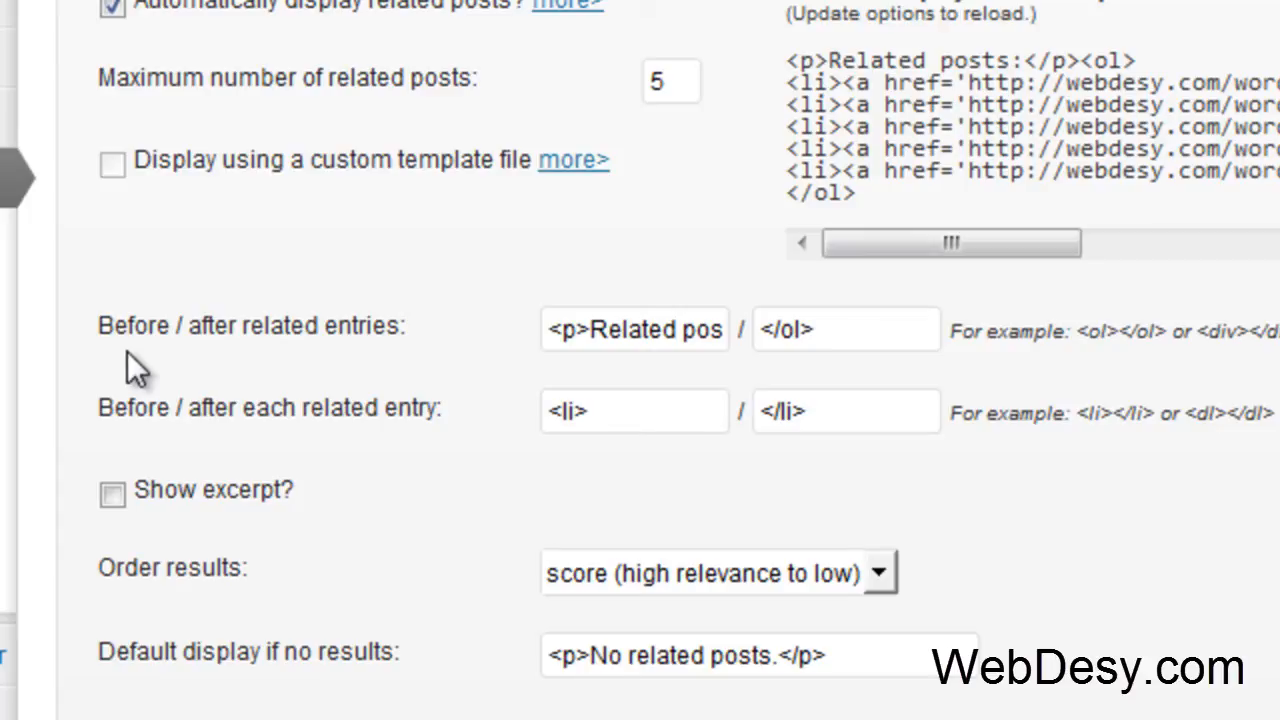
click(590, 329)
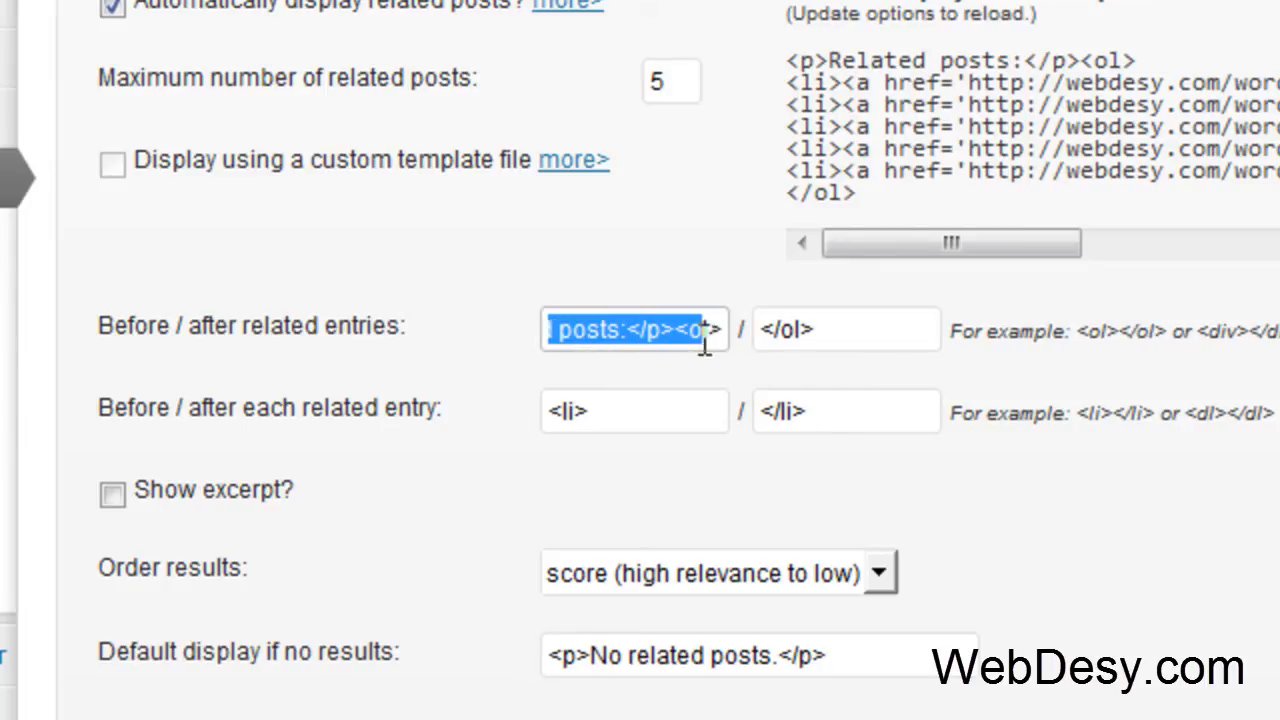
click(696, 329)
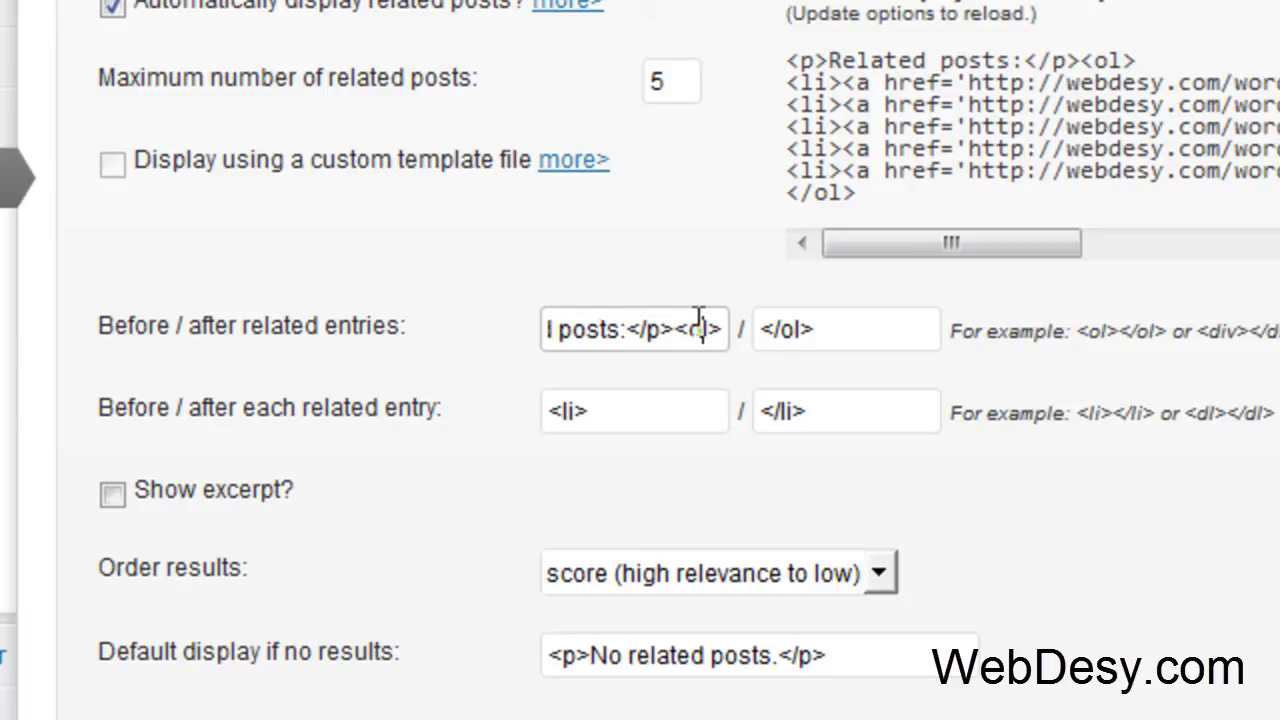
double_click(703, 330)
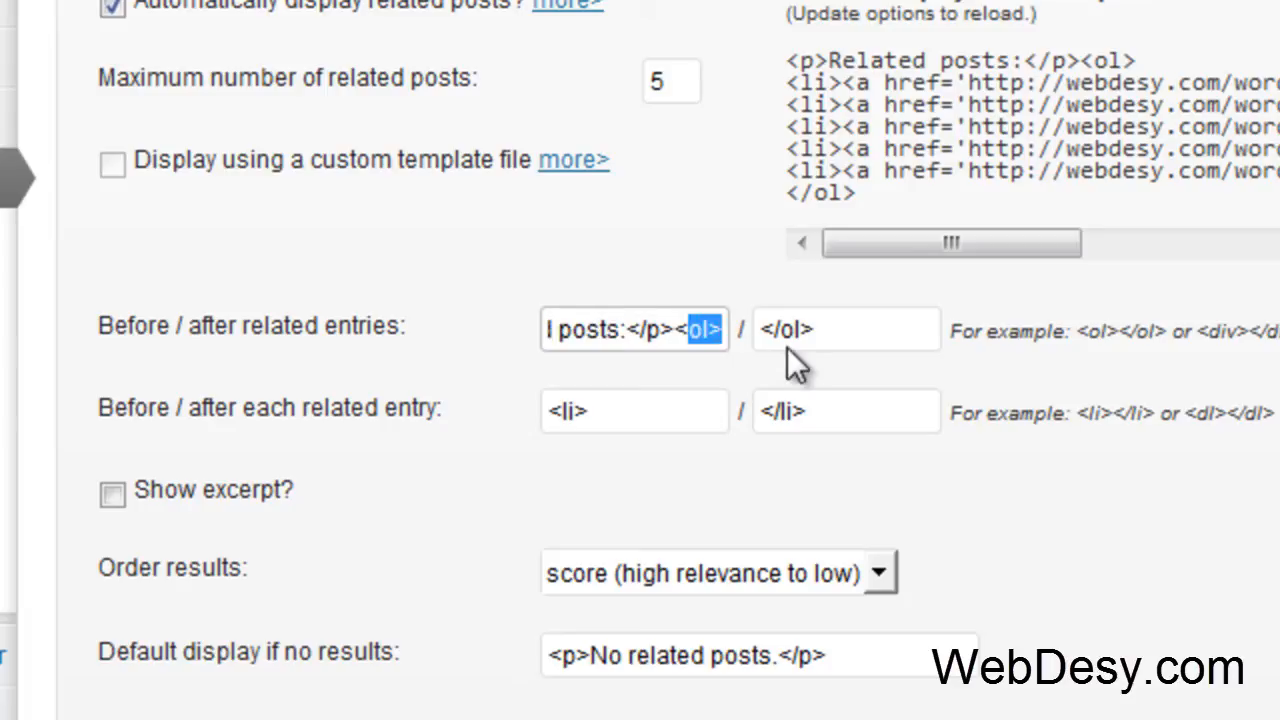
double_click(786, 329)
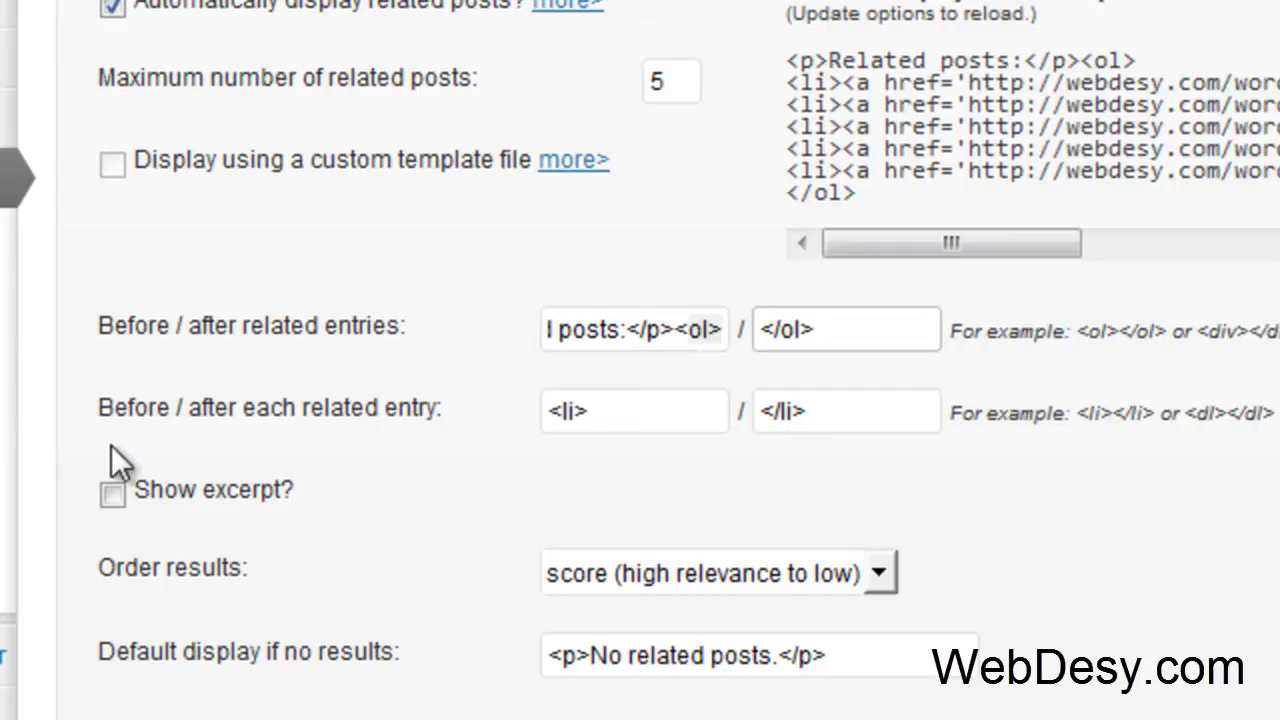
mouse_move(390, 475)
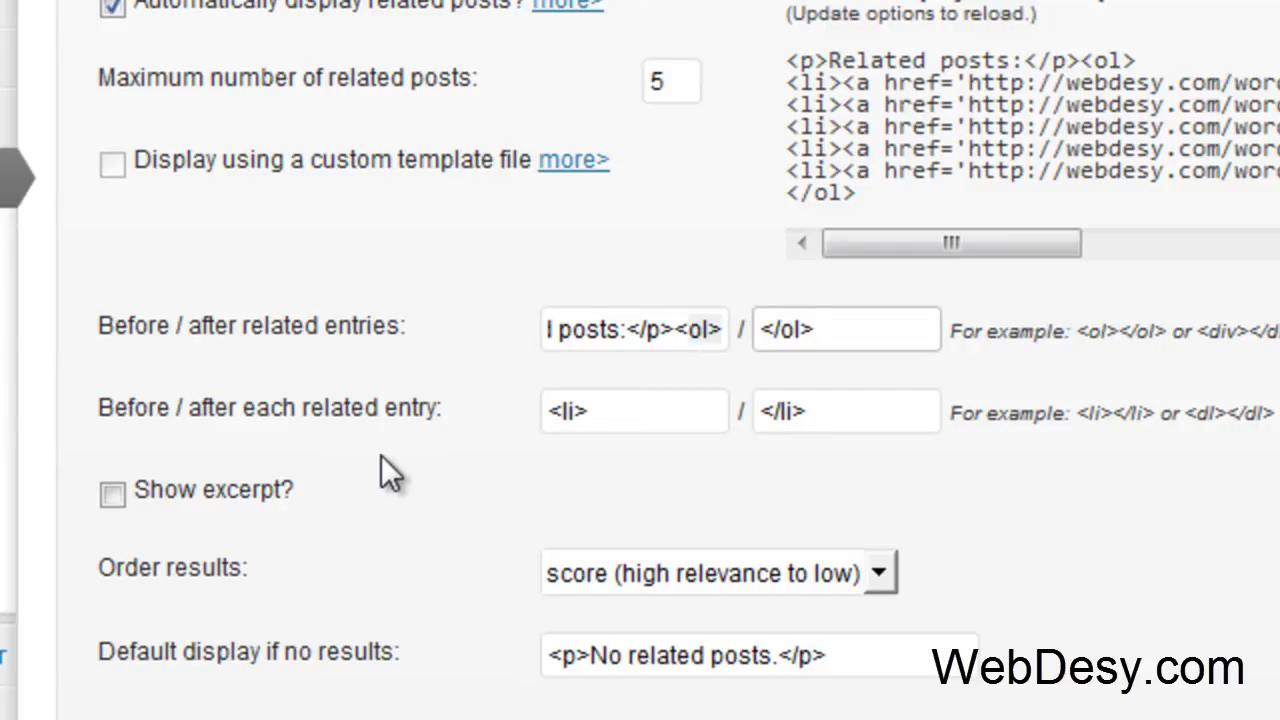
mouse_move(372, 445)
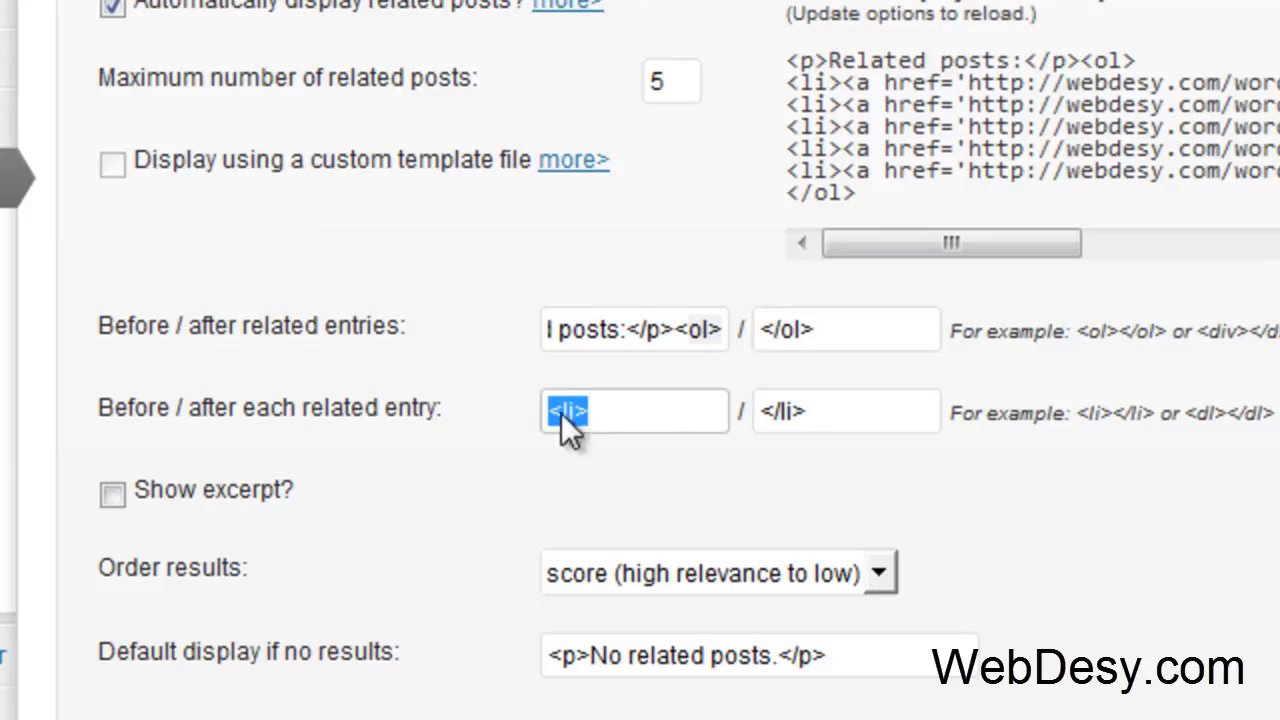
double_click(780, 411)
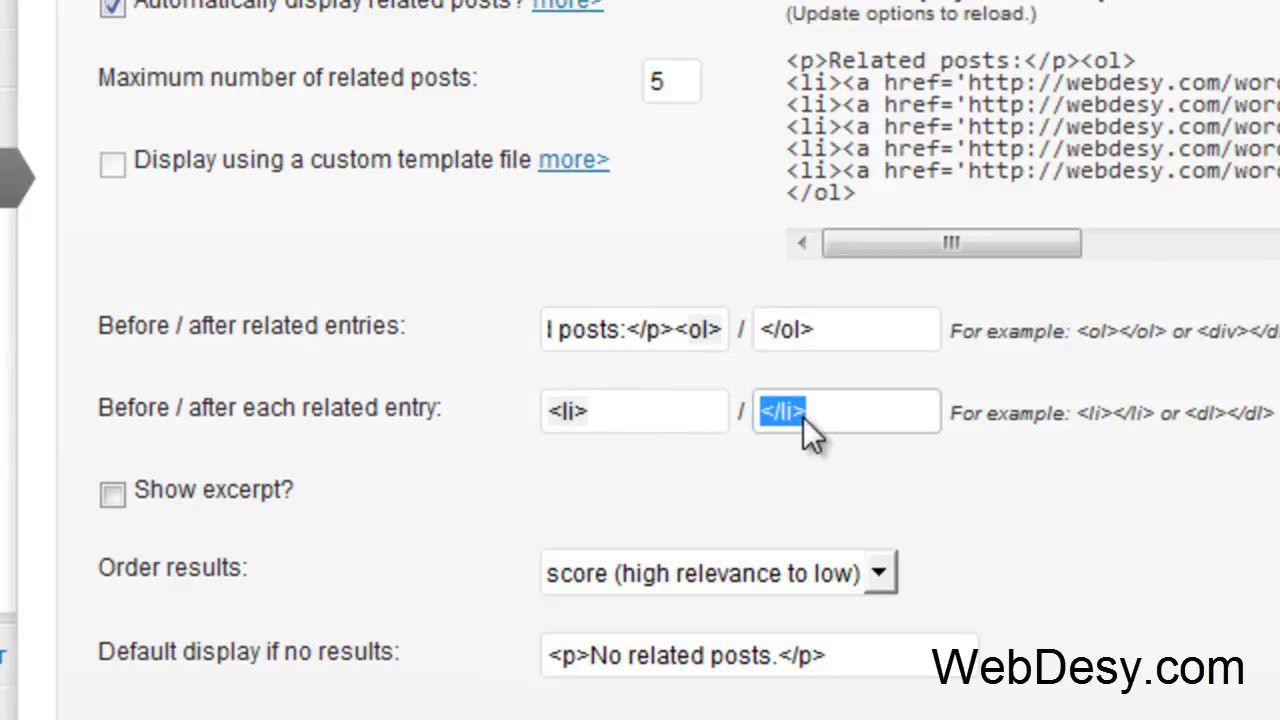
Tick 'Help promote Yet Another Related Posts Plugin?' on the YARPP options page
scroll(down, 3)
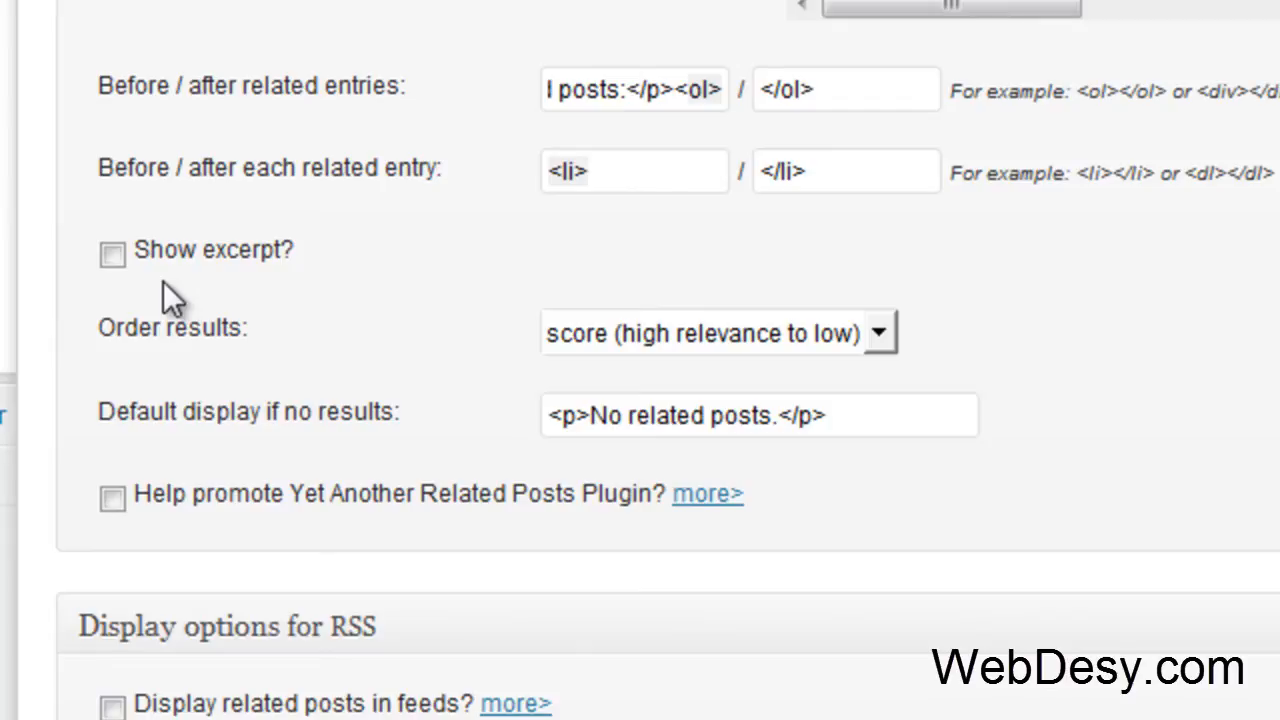
mouse_move(270, 300)
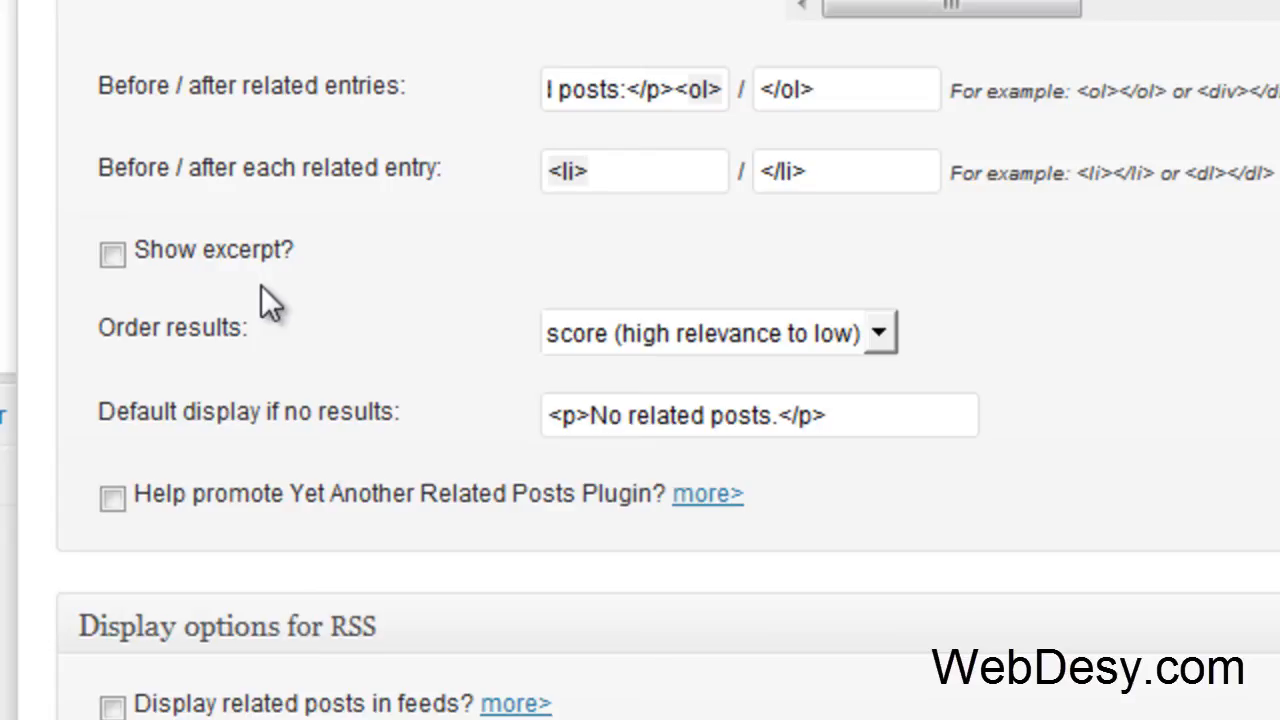
mouse_move(108, 258)
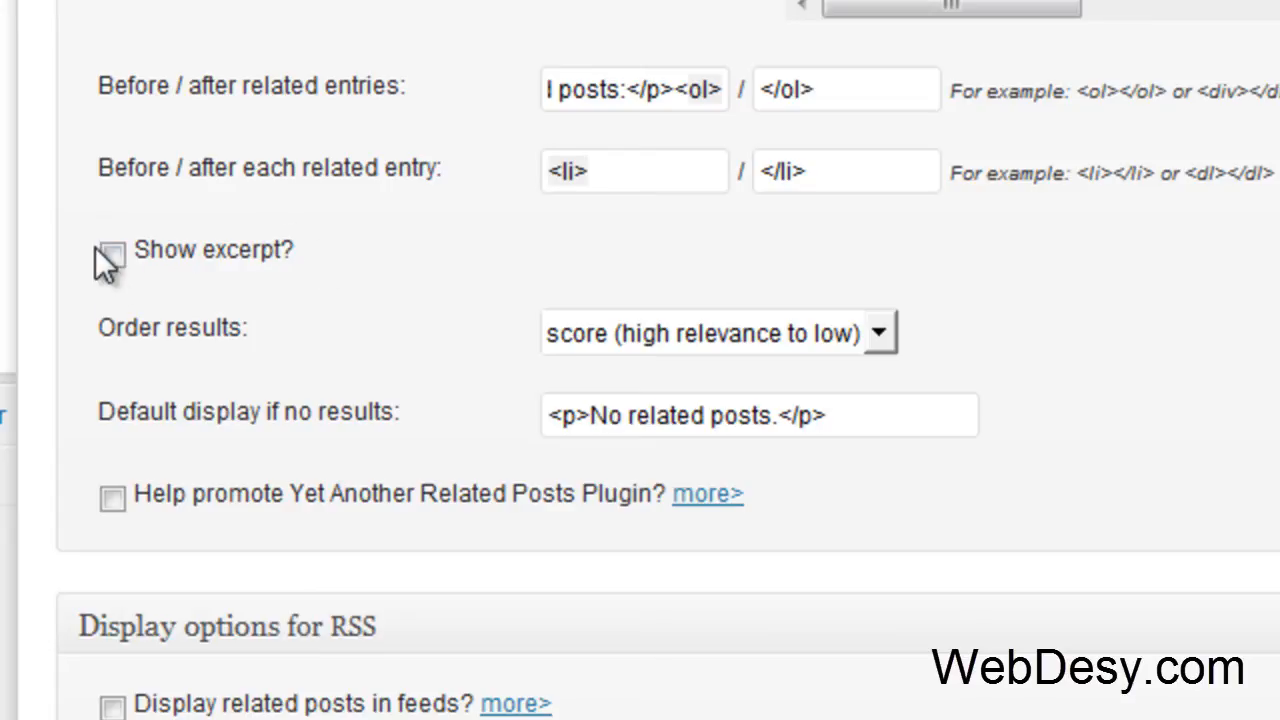
mouse_move(230, 365)
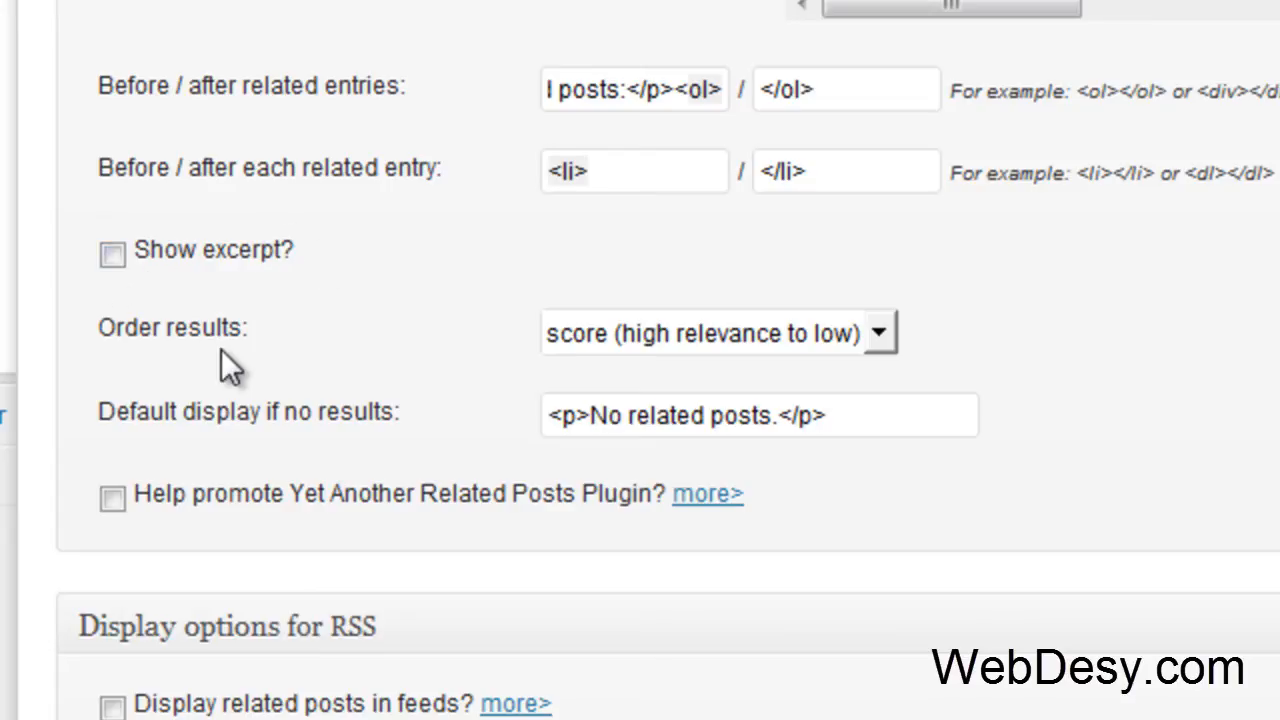
mouse_move(795, 332)
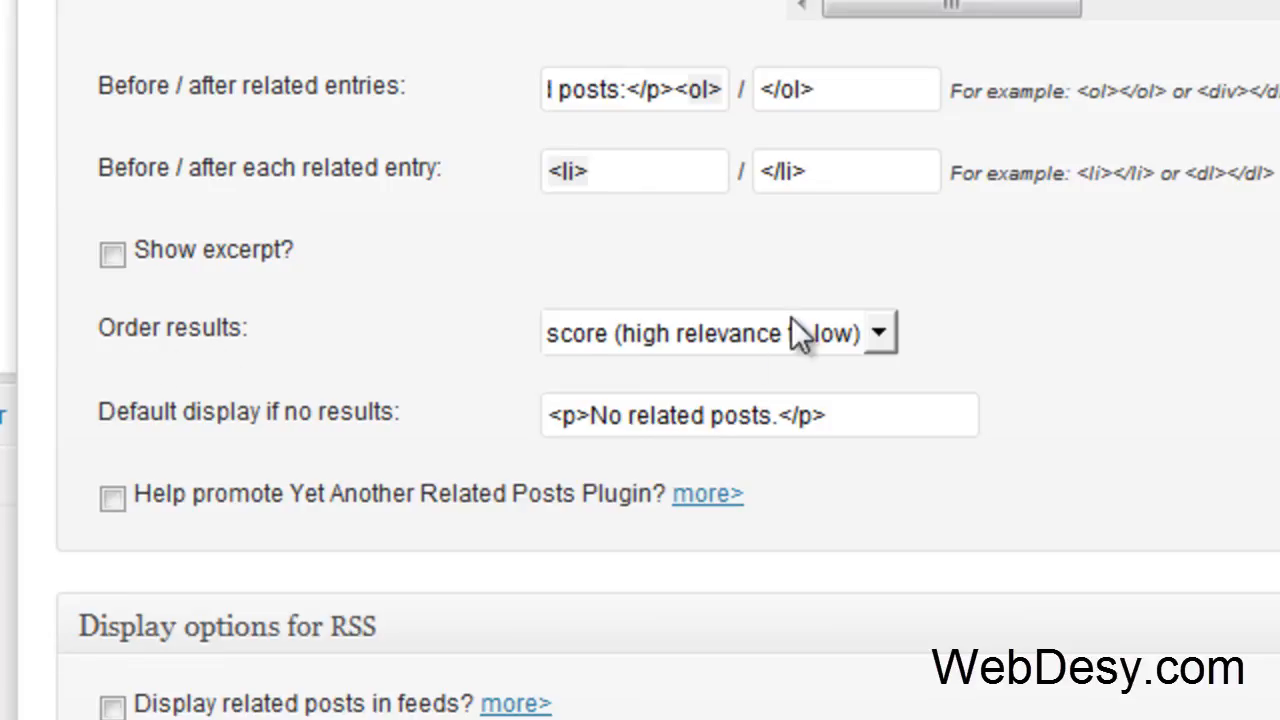
click(718, 332)
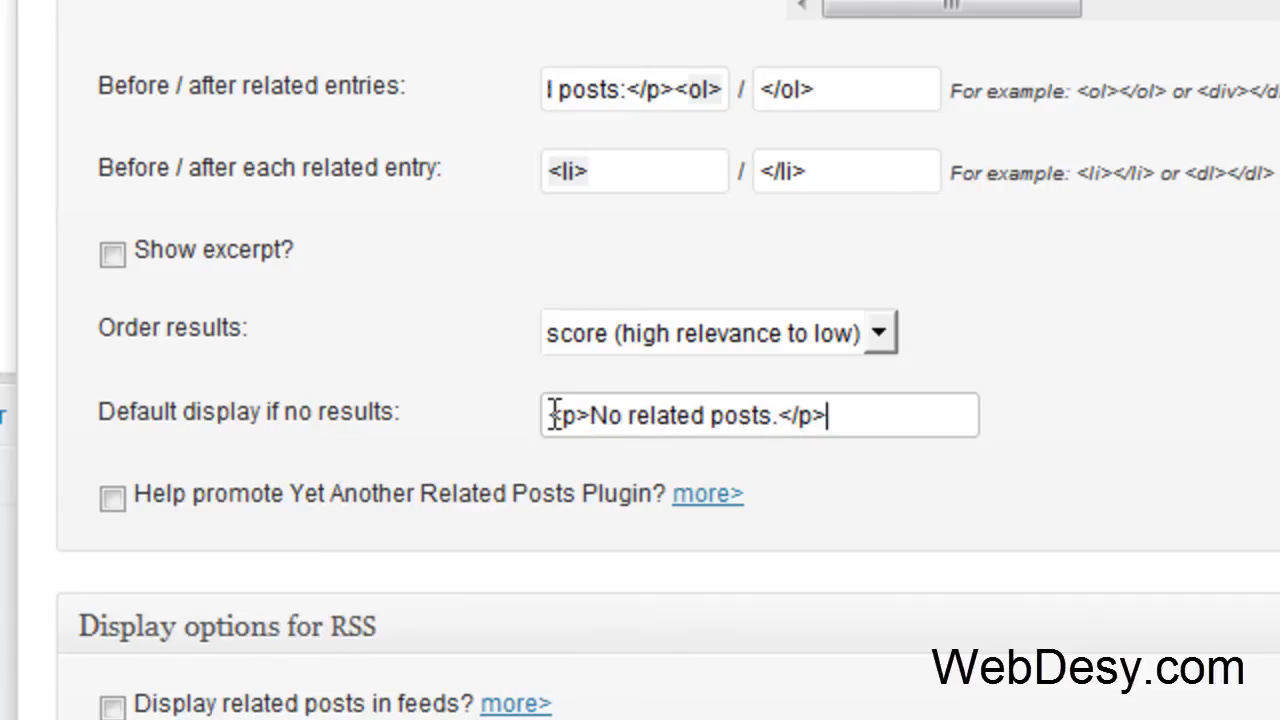
mouse_move(927, 444)
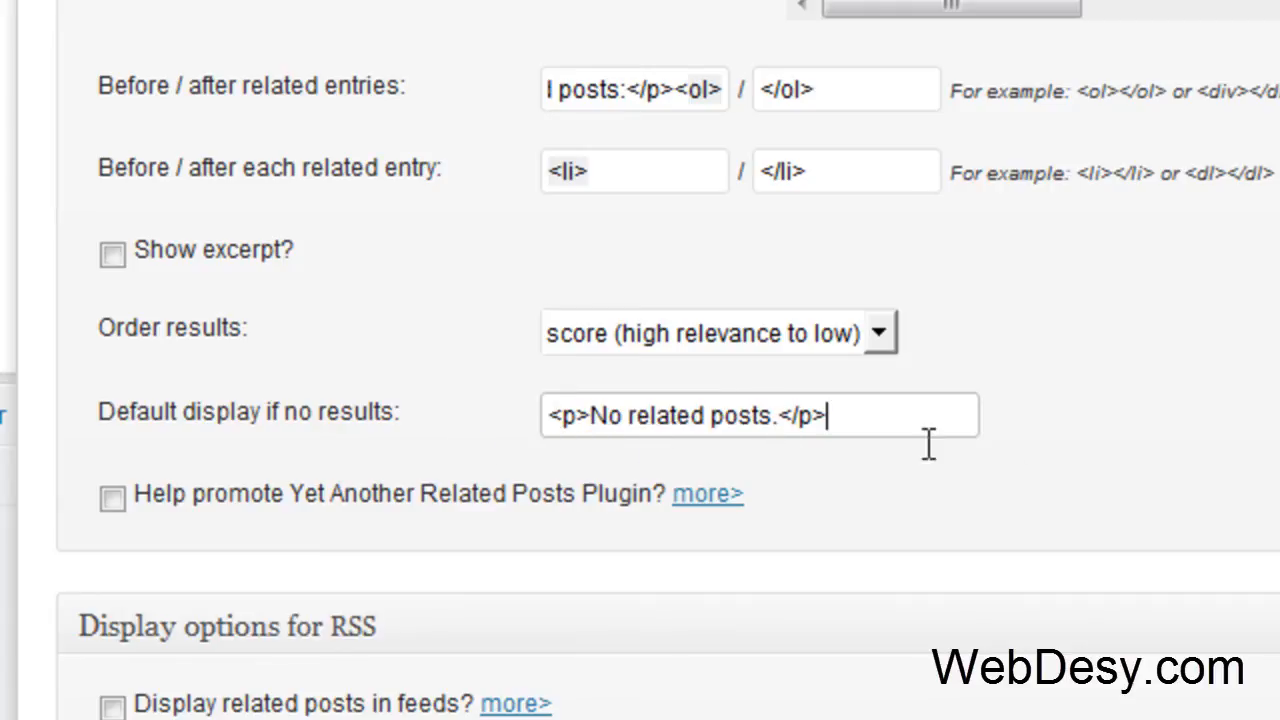
click(112, 497)
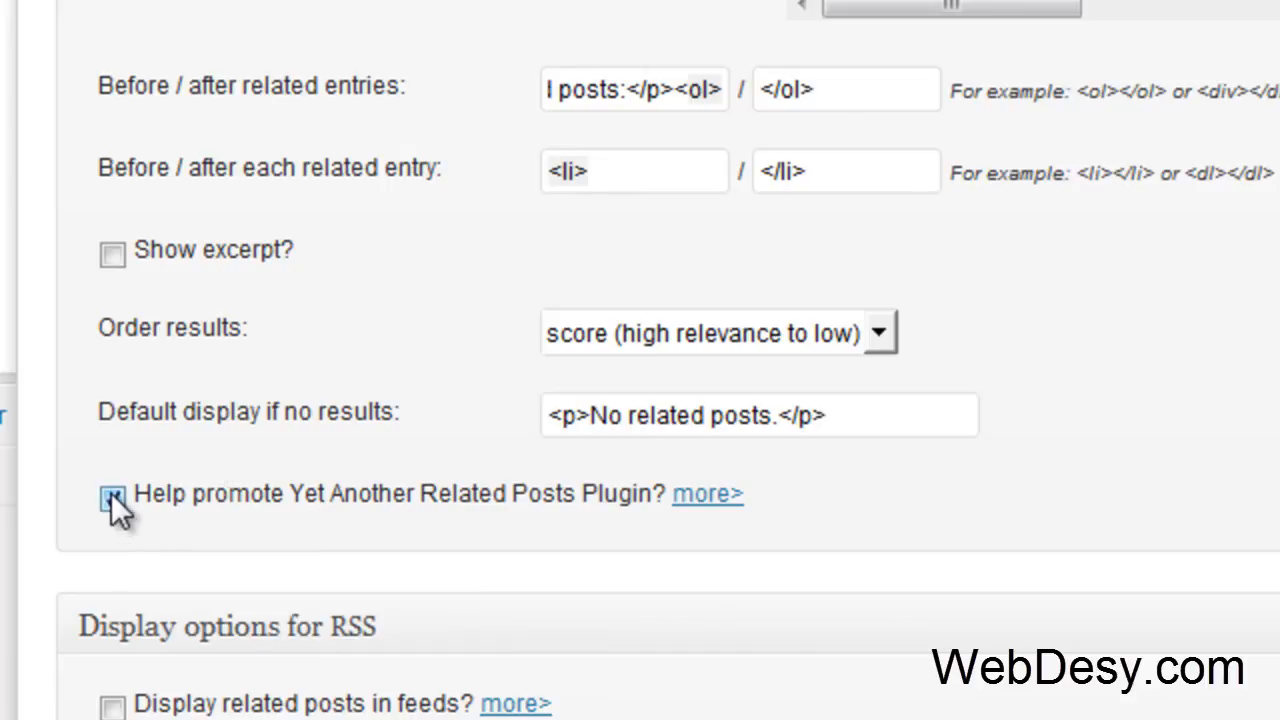
click(112, 497)
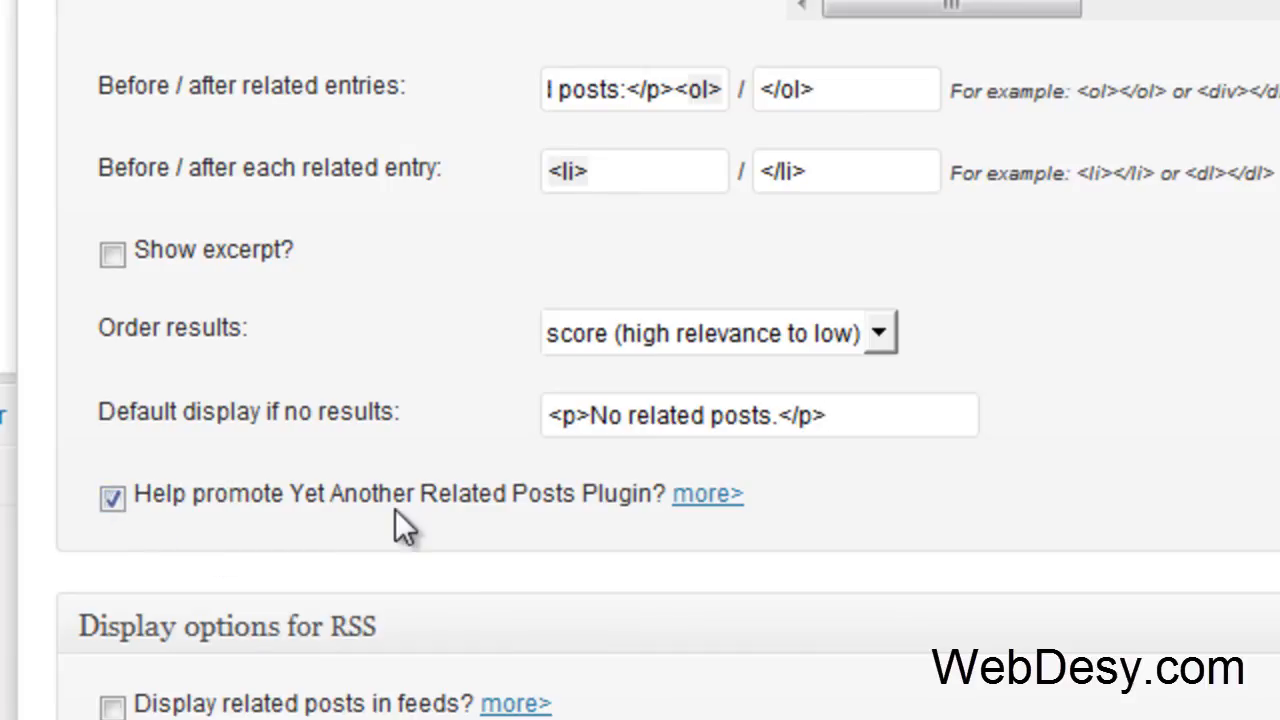
mouse_move(135, 530)
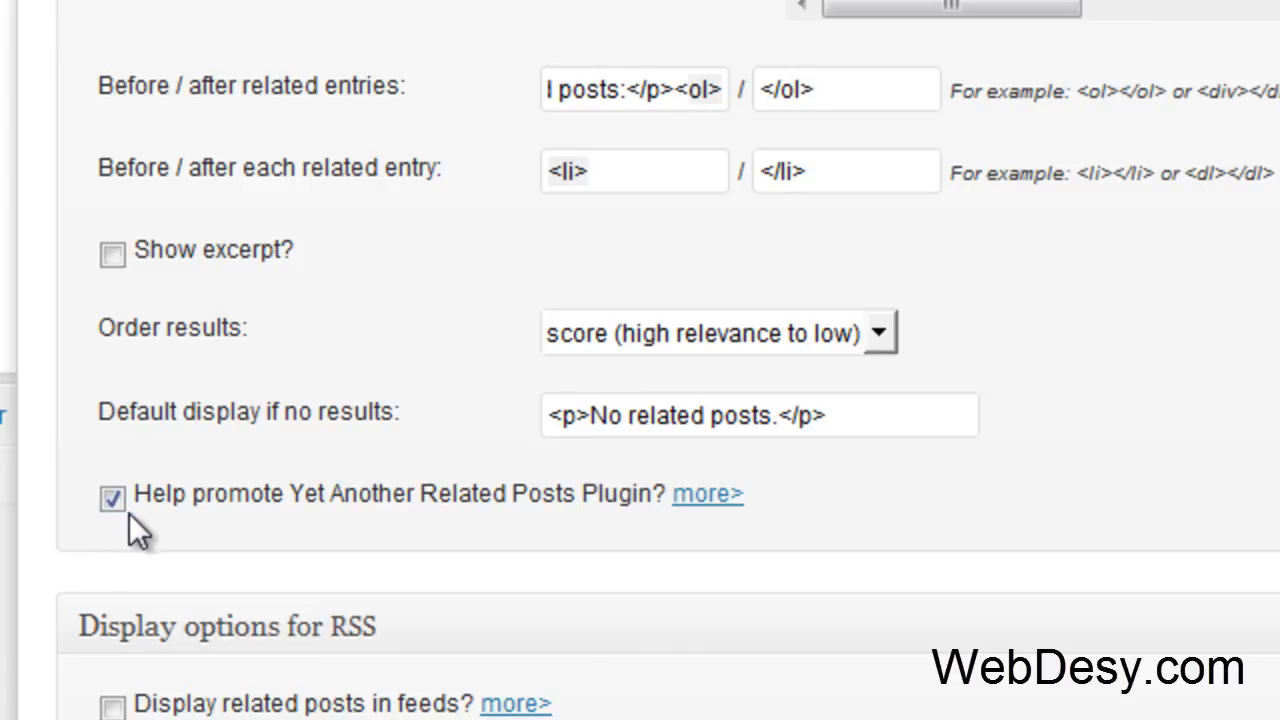
Scroll down to the 'Display options for RSS' section at the bottom of the YARPP options page
scroll(up, 3)
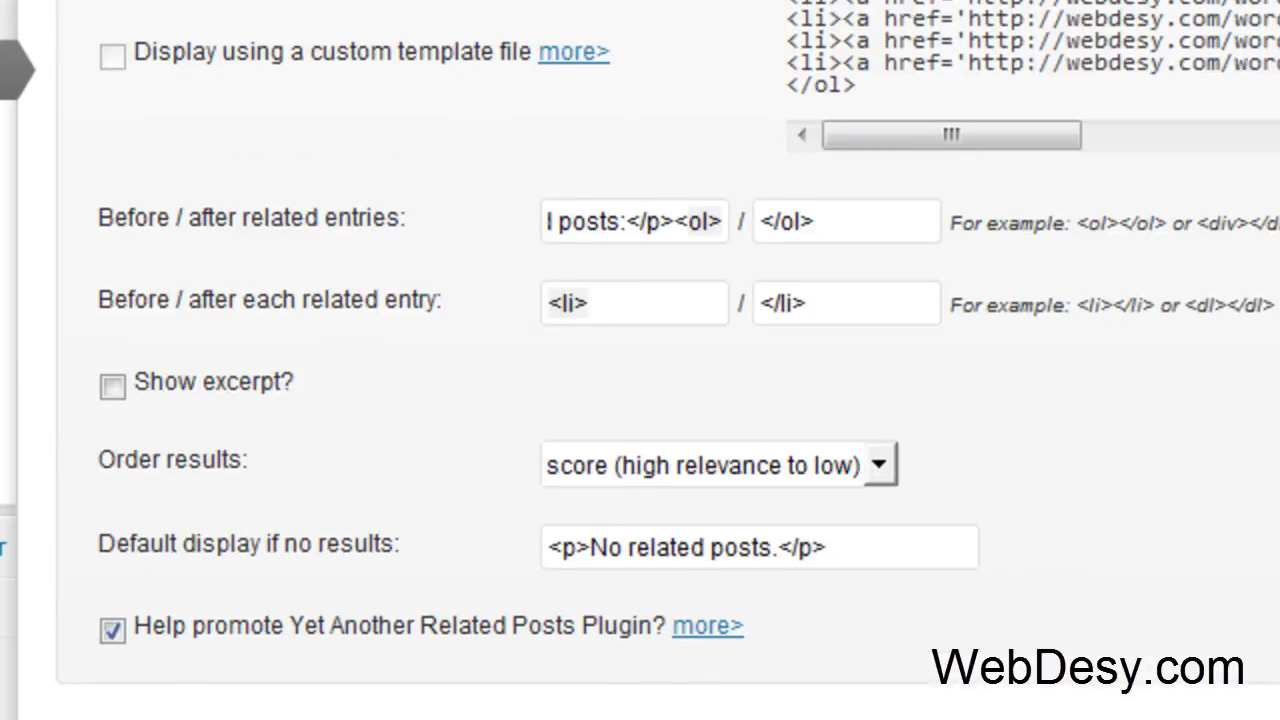
scroll(down, 3)
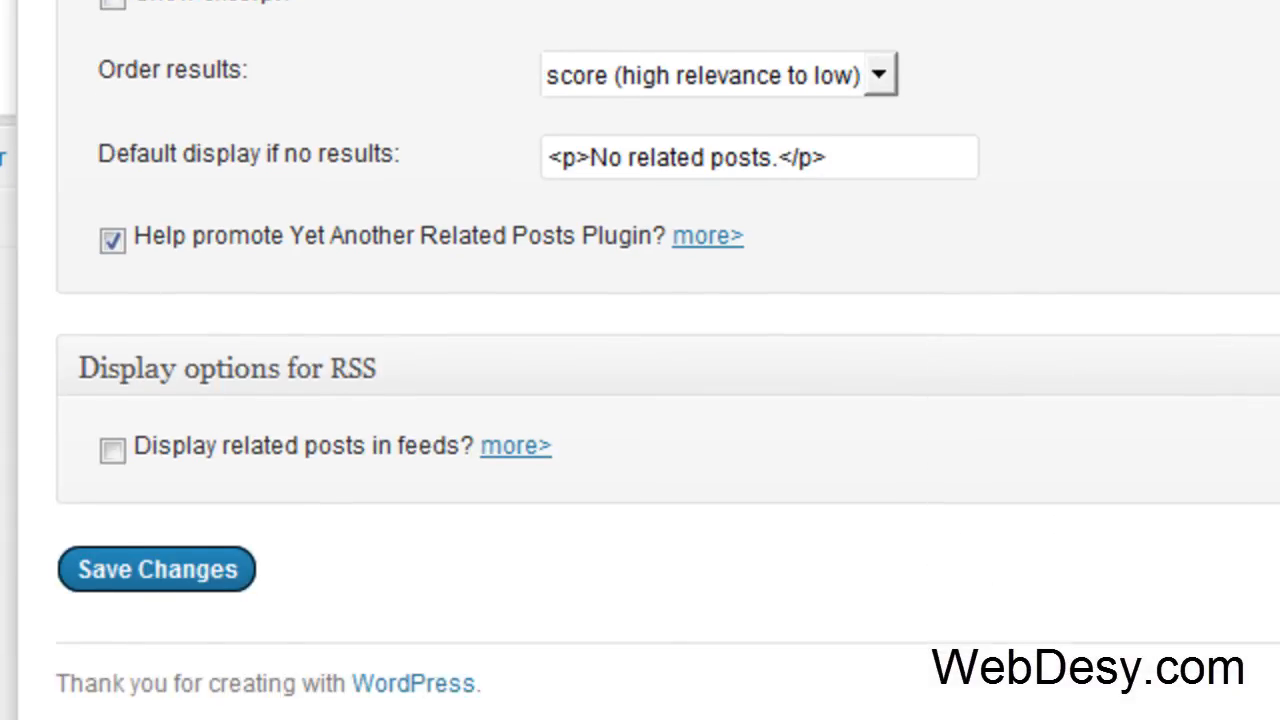
mouse_move(461, 610)
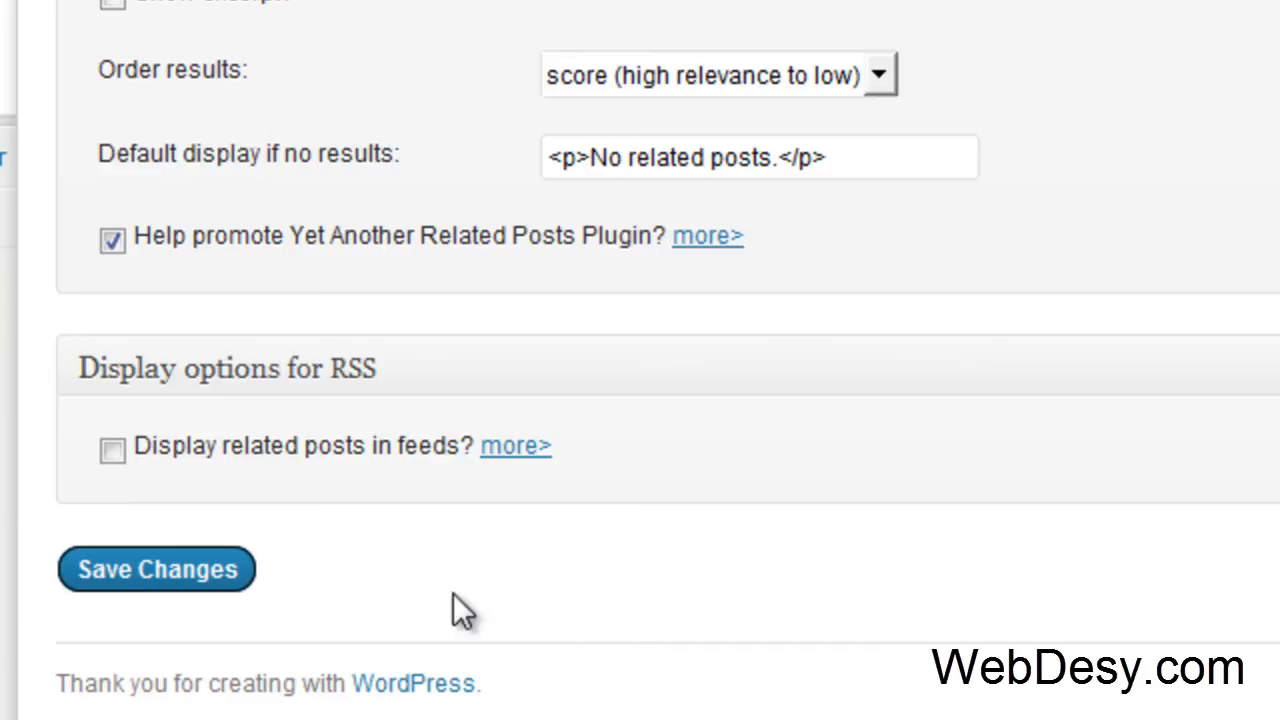
mouse_move(205, 497)
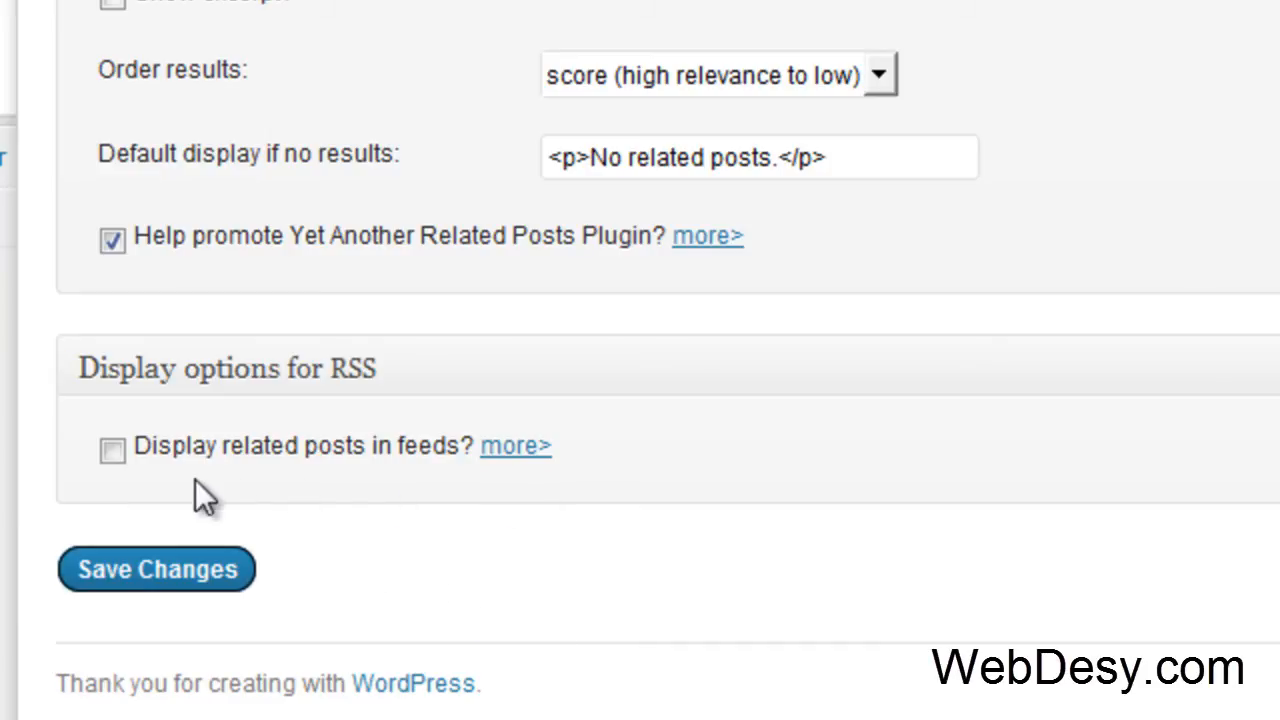
mouse_move(130, 485)
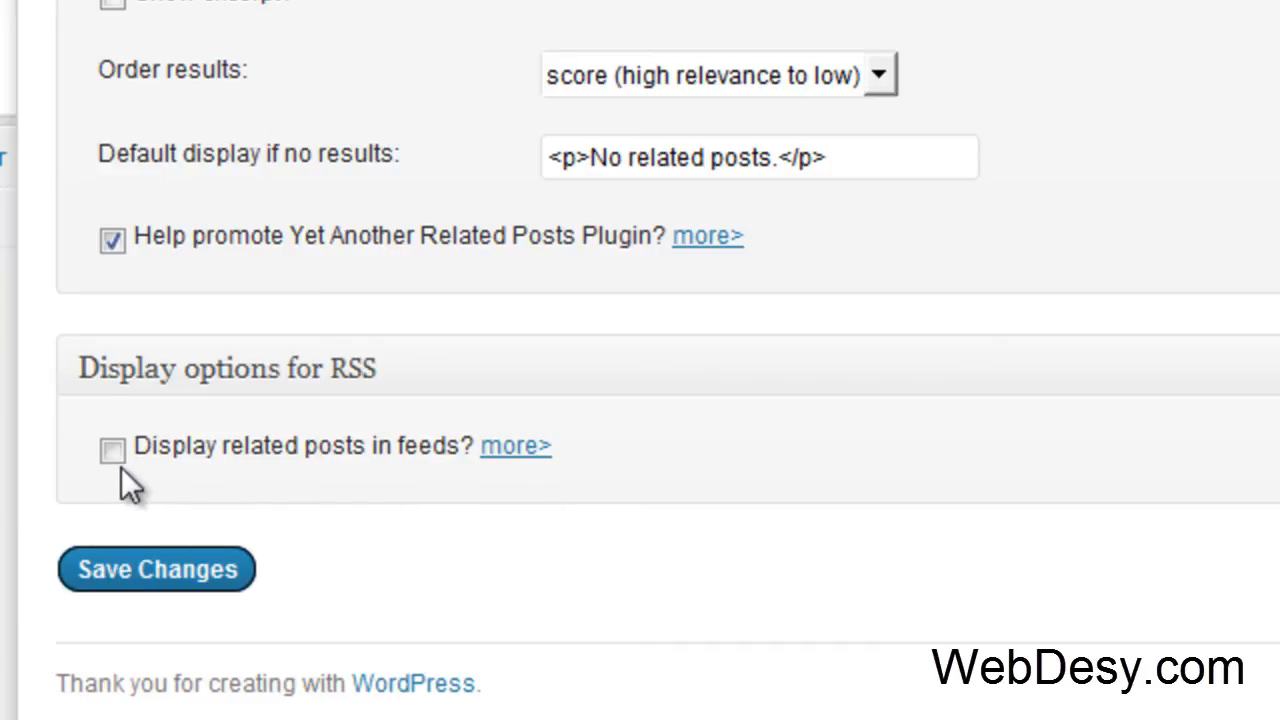
mouse_move(148, 508)
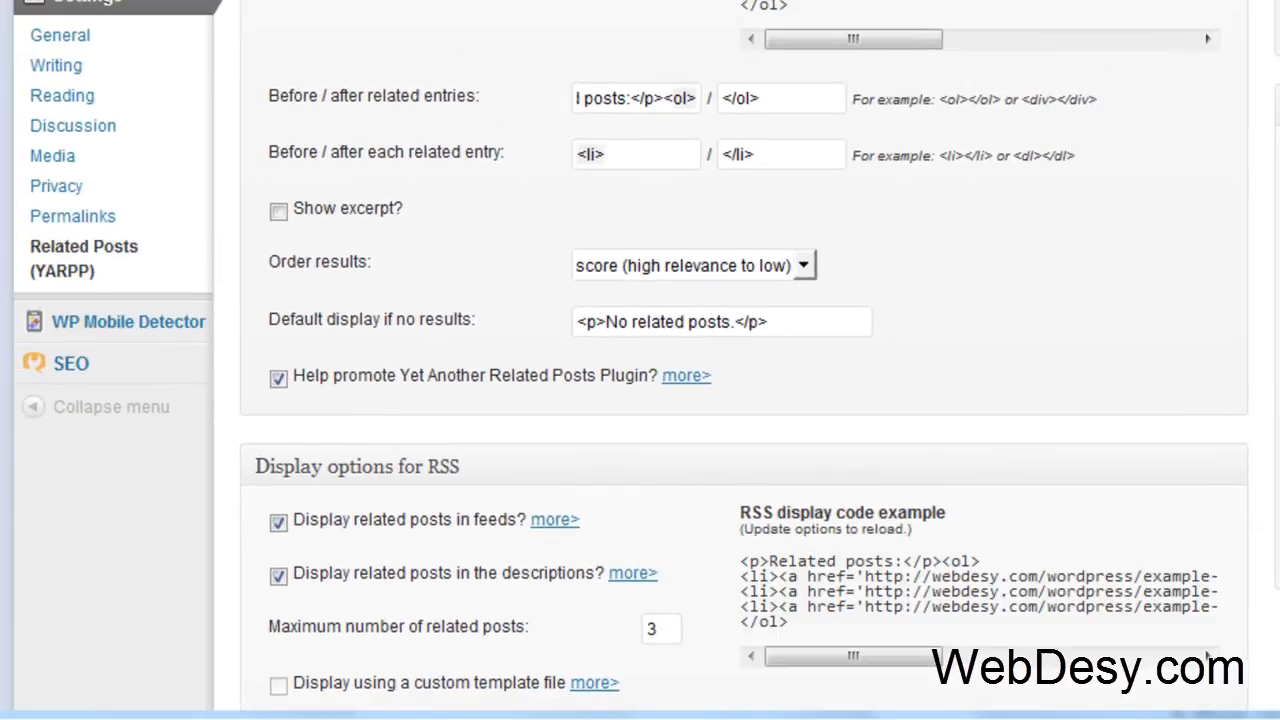
scroll(down, 3)
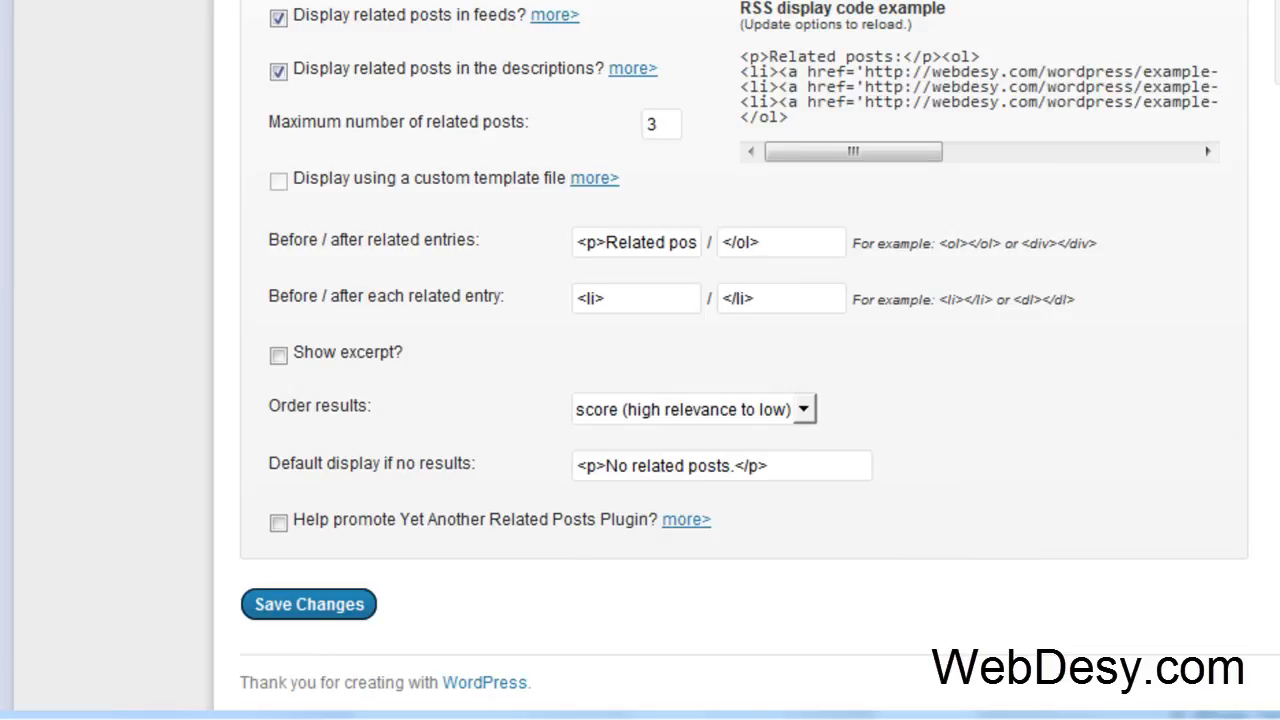
scroll(up, 3)
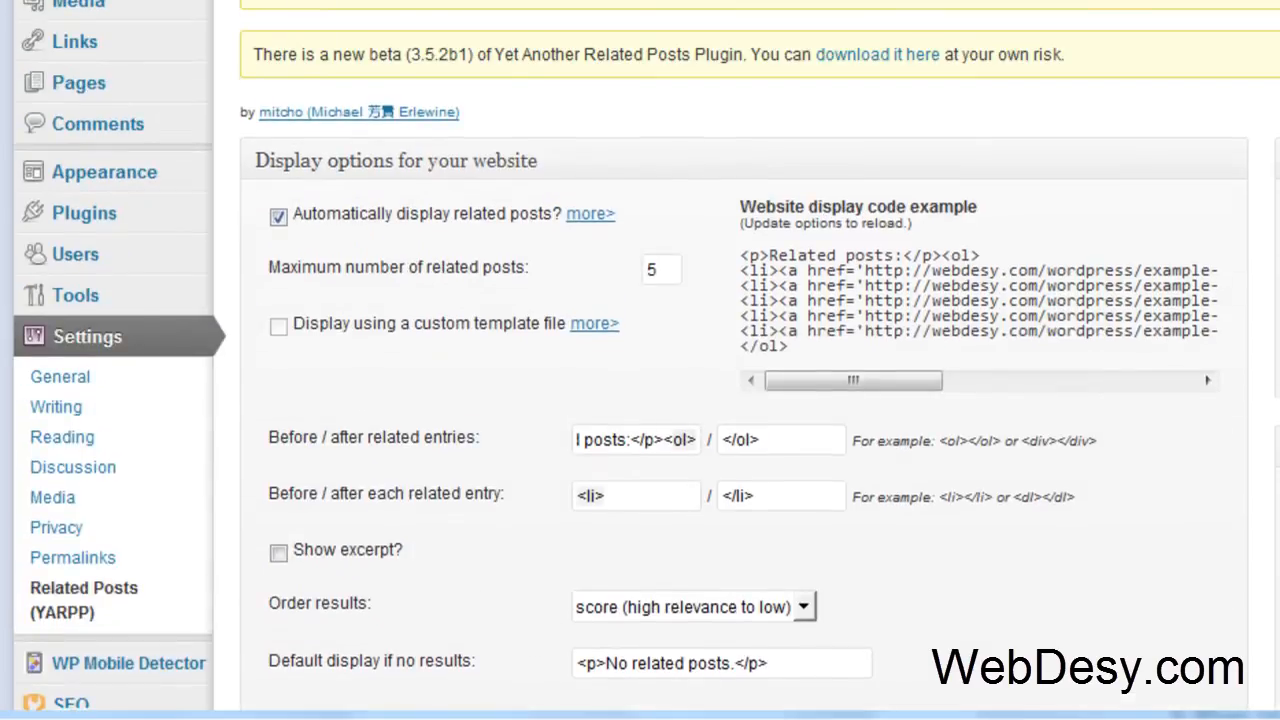
mouse_move(868, 114)
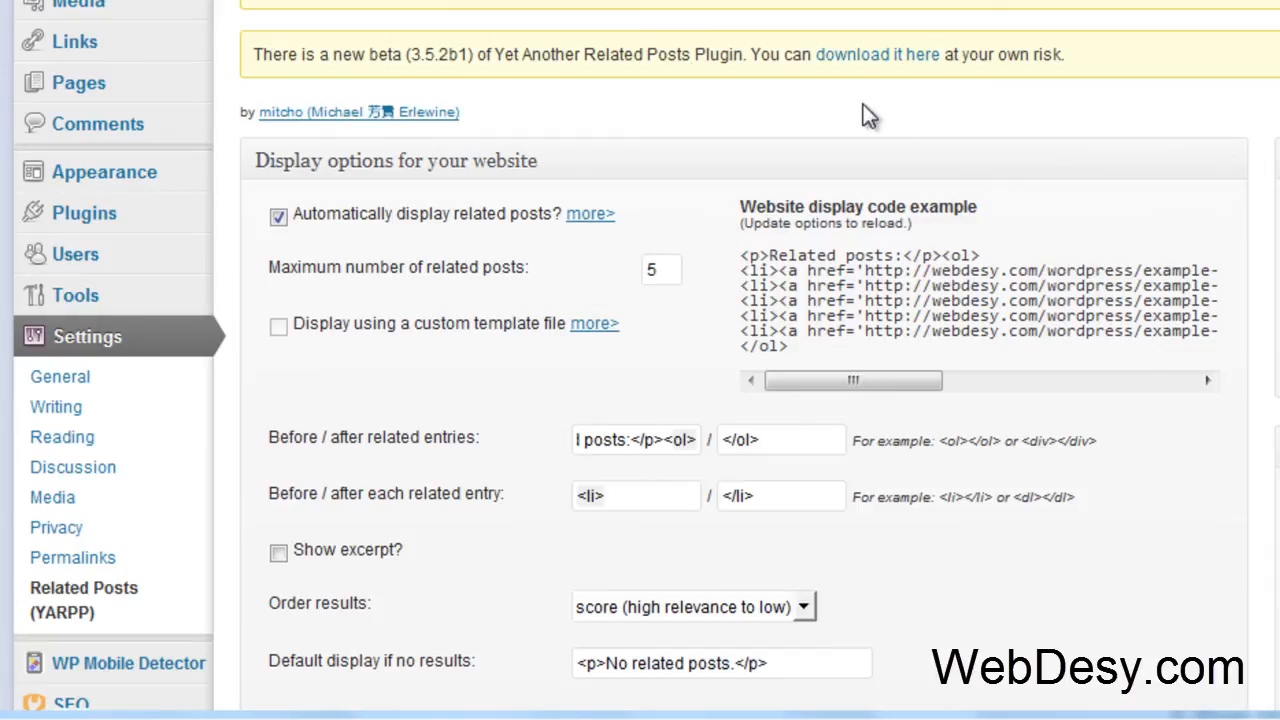
scroll(down, 3)
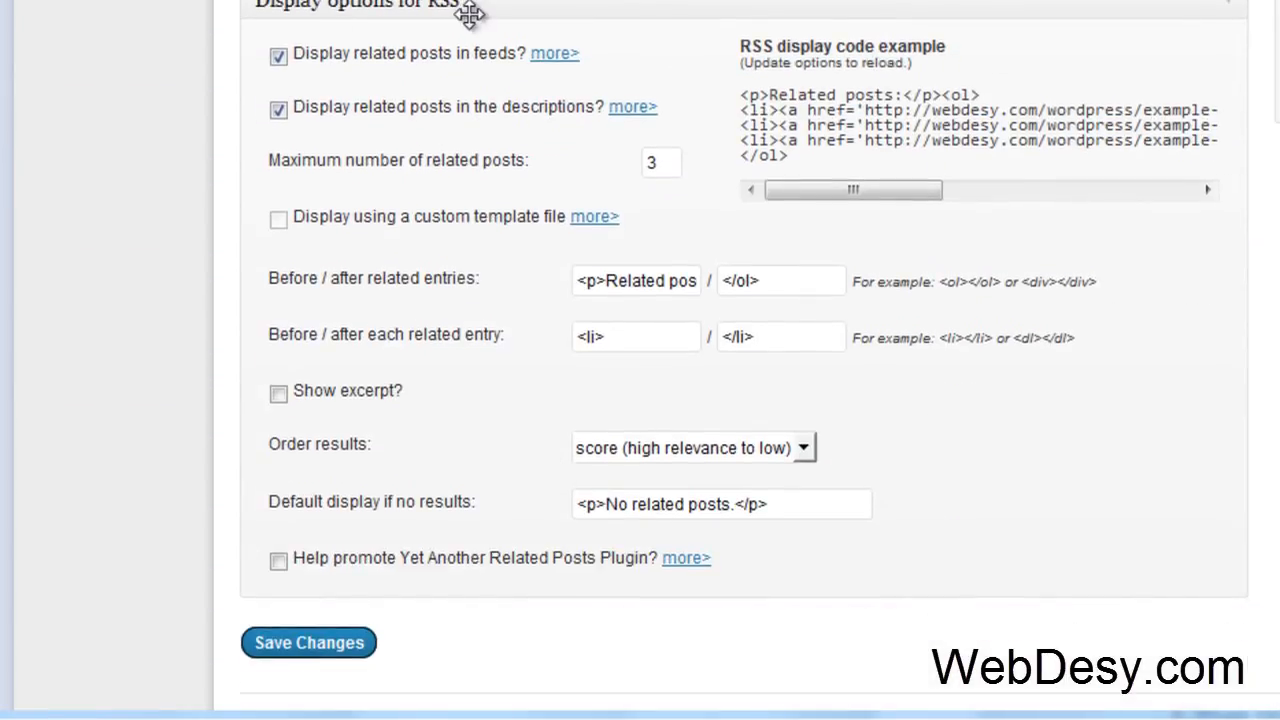
mouse_move(665, 275)
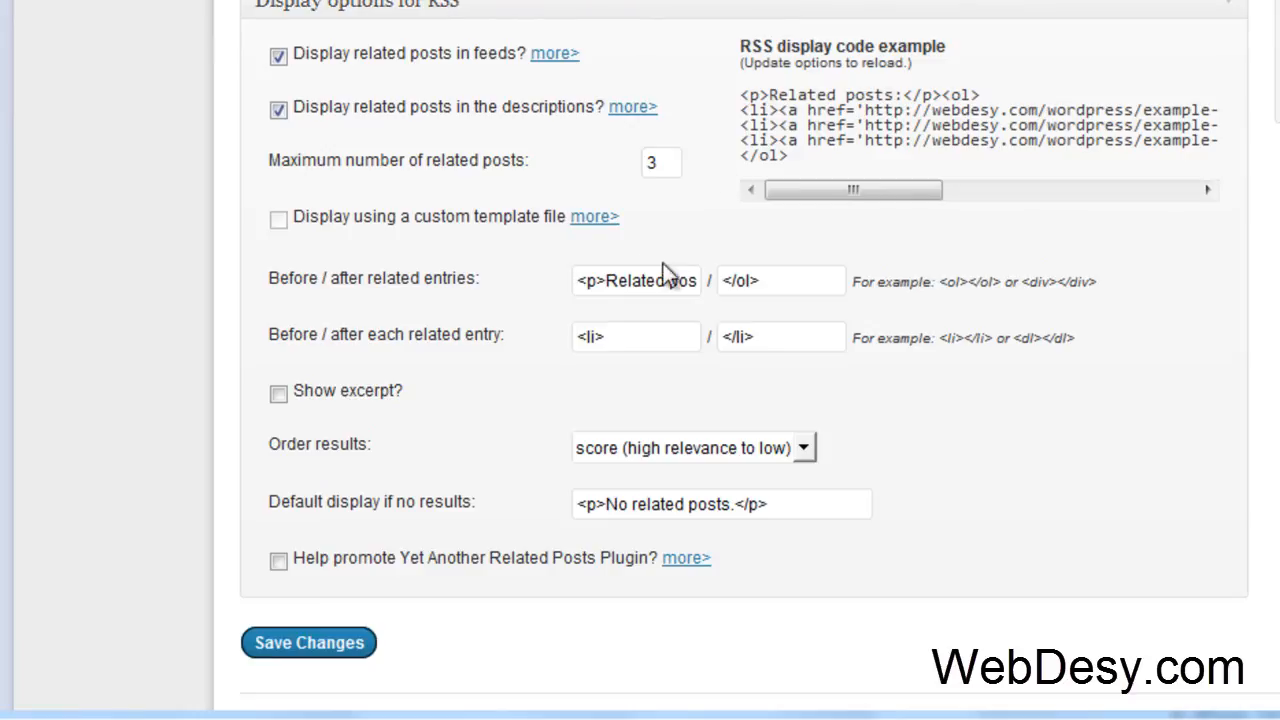
mouse_move(1125, 363)
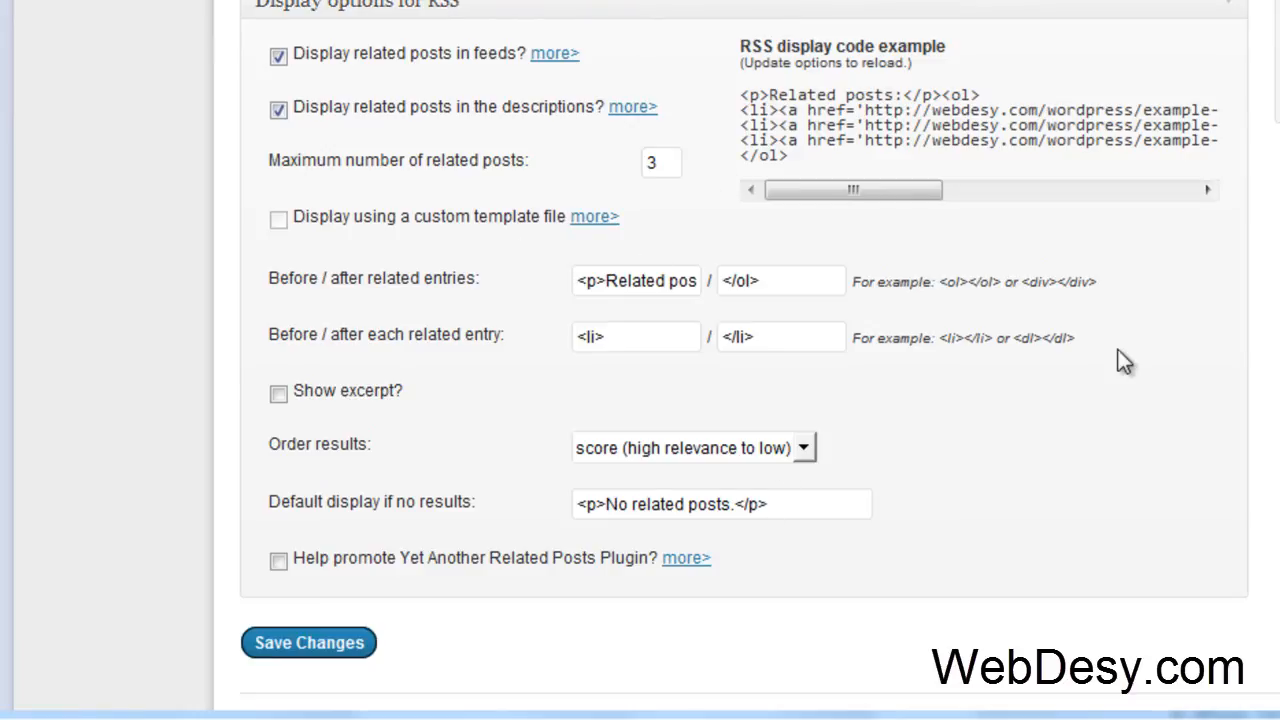